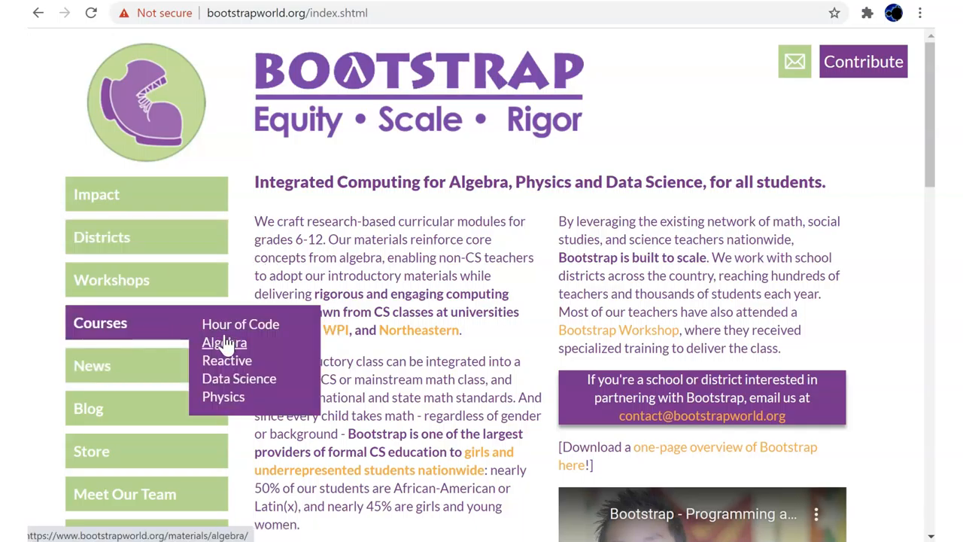
Open the latest Bootstrap:Algebra course and scroll down to the lesson list.
click(224, 342)
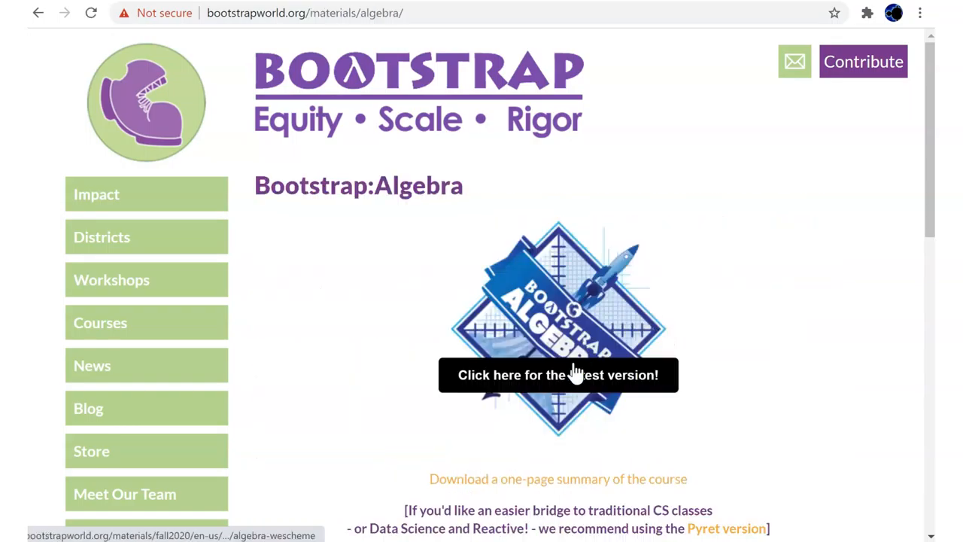
click(558, 375)
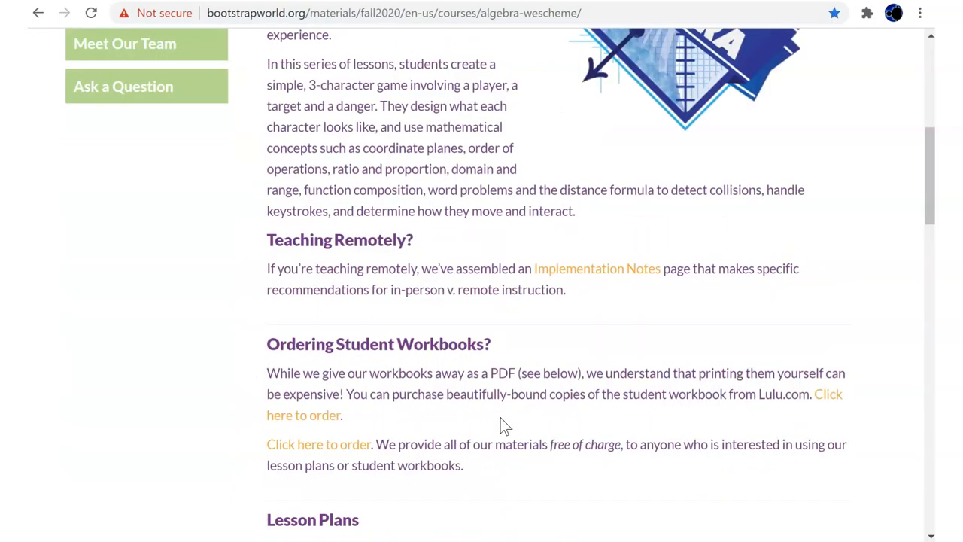
scroll(down, 3)
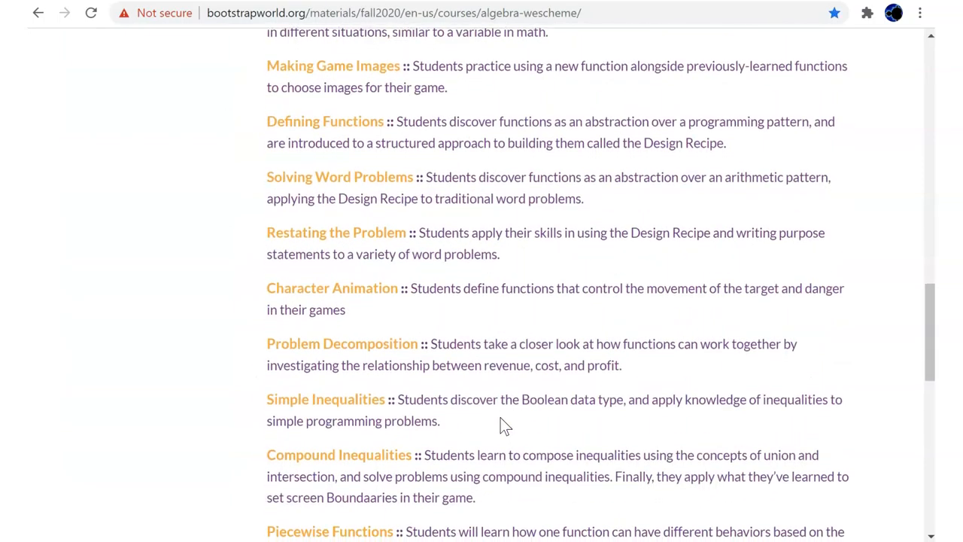
mouse_move(369, 291)
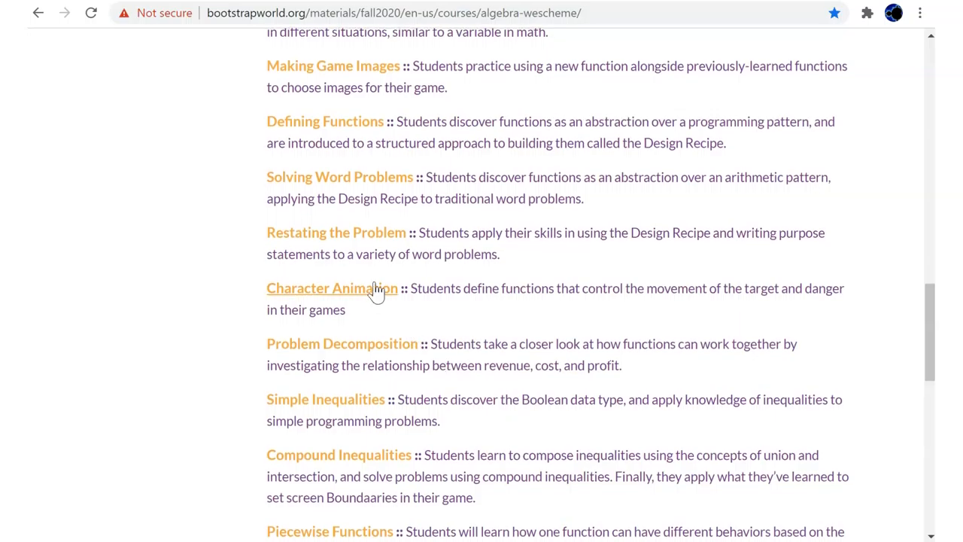
scroll(down, 3)
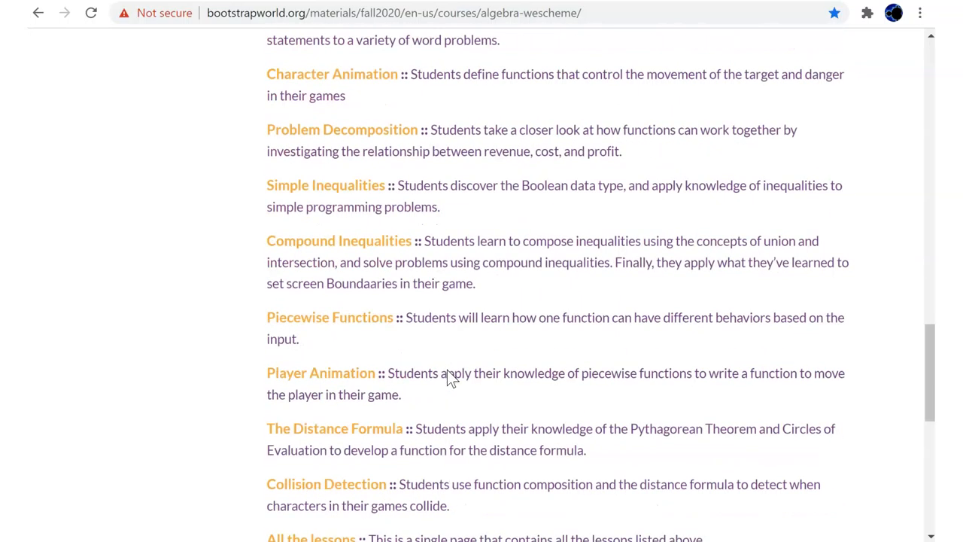
scroll(down, 3)
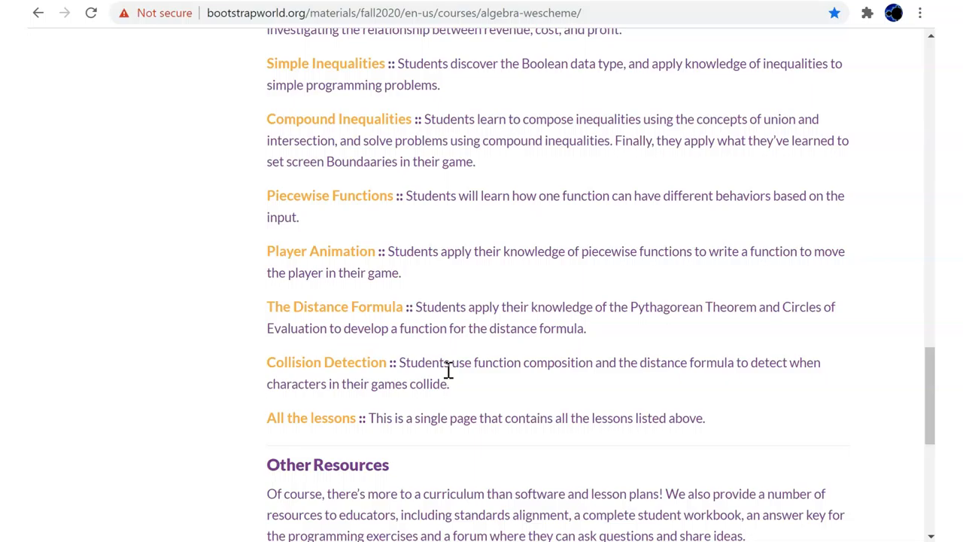
mouse_move(329, 195)
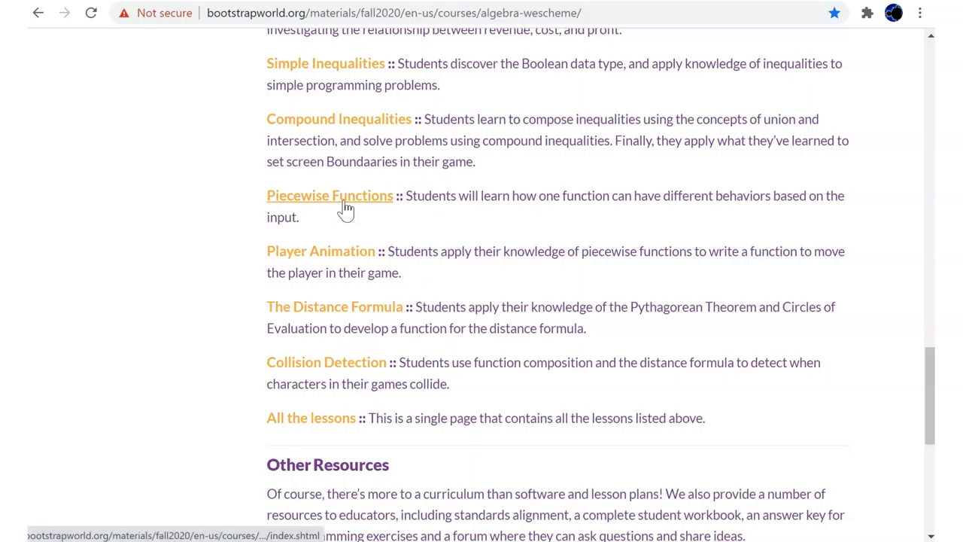
mouse_move(335, 272)
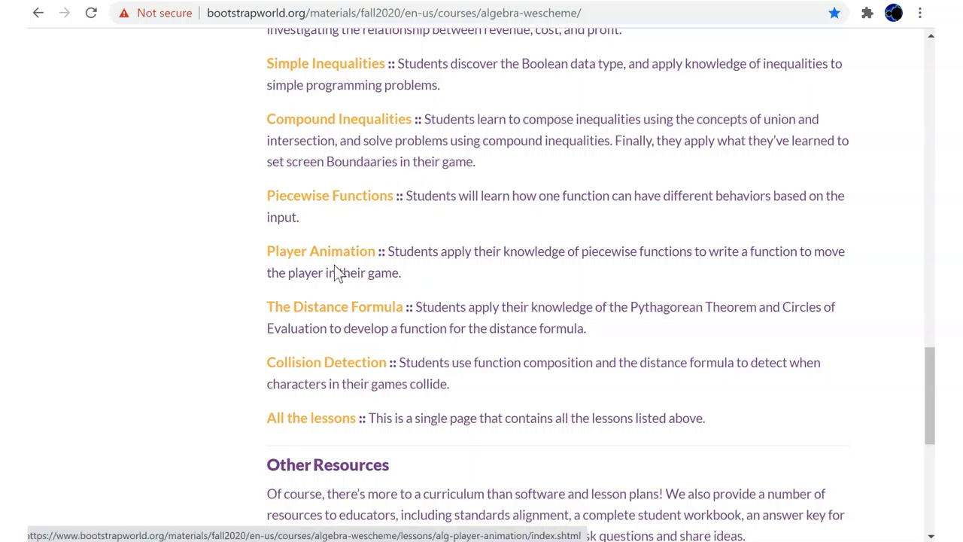
mouse_move(321, 250)
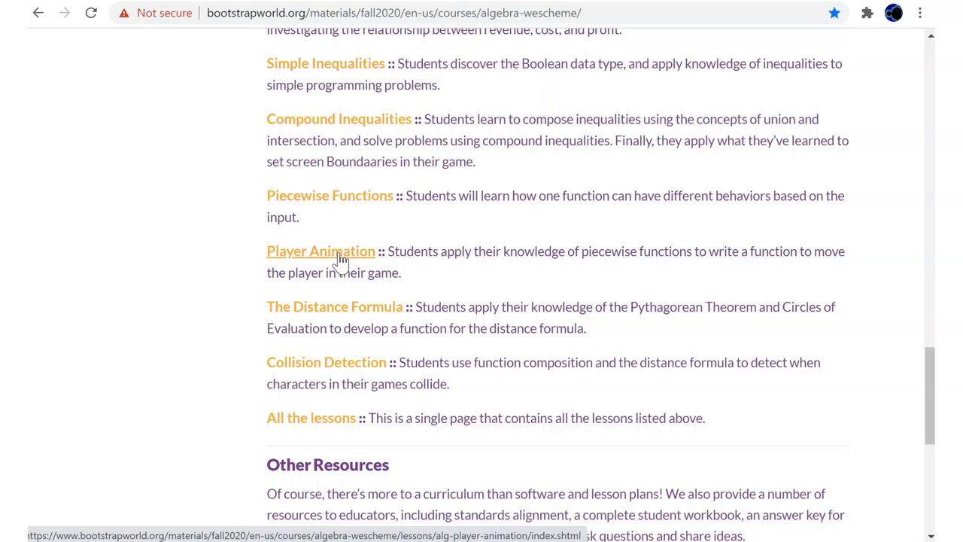
Open the Player Animation lesson and its Lesson Slides.
click(321, 250)
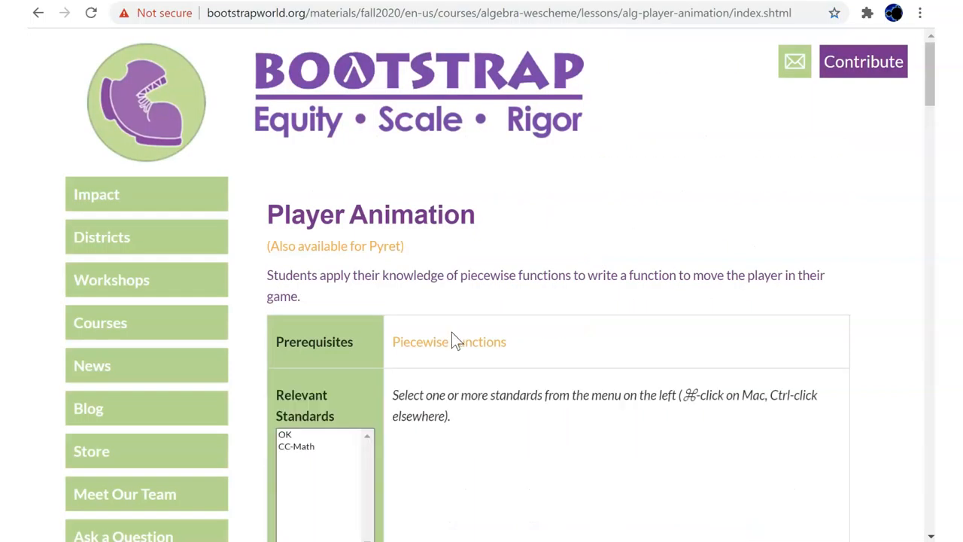
scroll(down, 3)
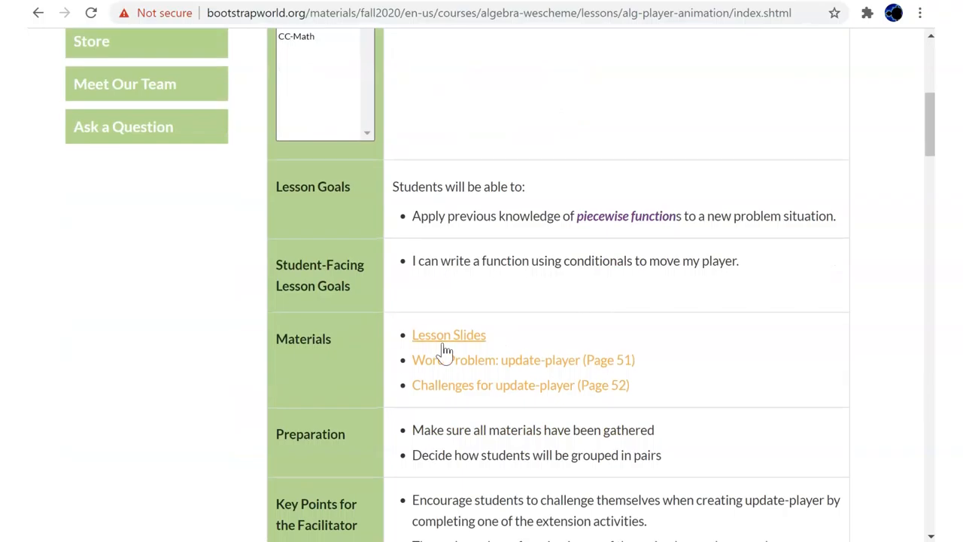
click(449, 335)
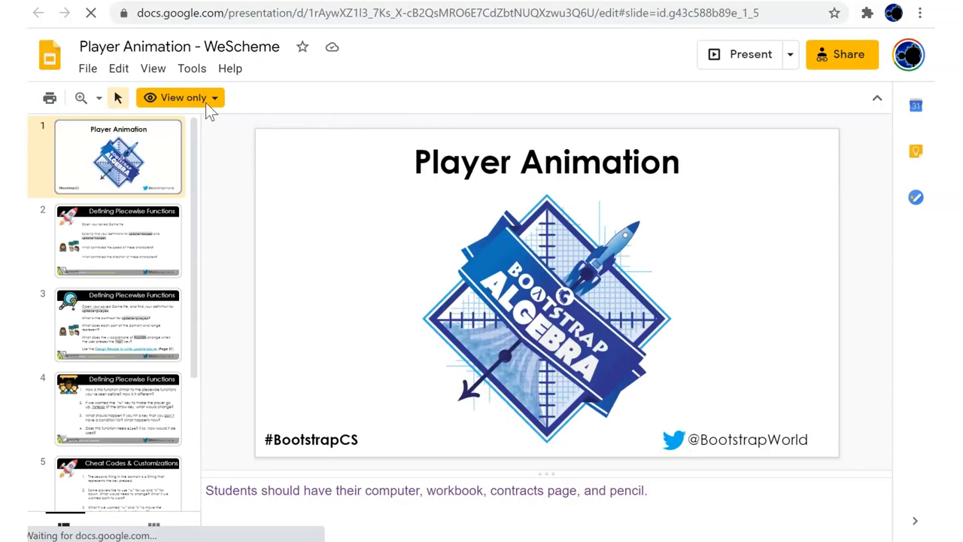
Copy the entire deck as '16 - Player Animation - WeScheme' into BootstrapWorld Algebra - 2020 Fall.
click(87, 67)
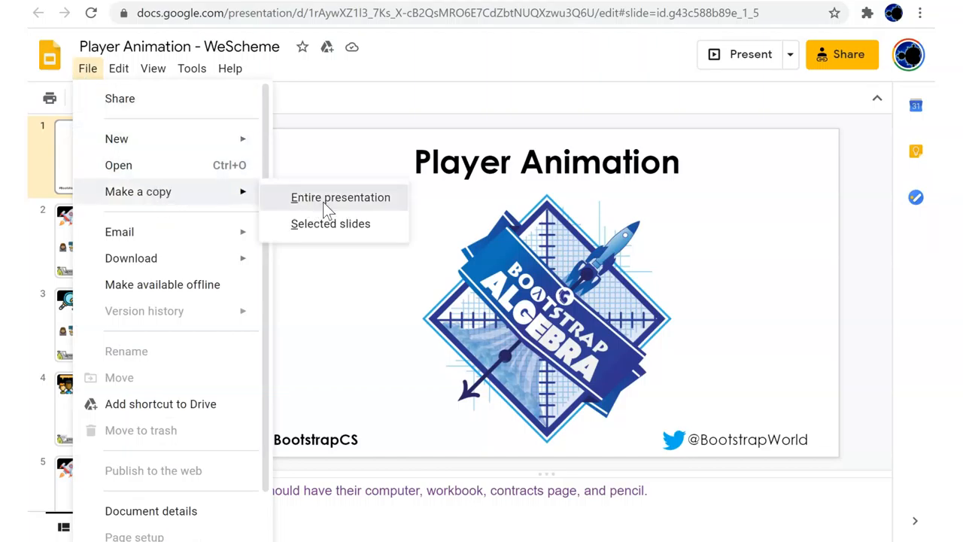
click(340, 197)
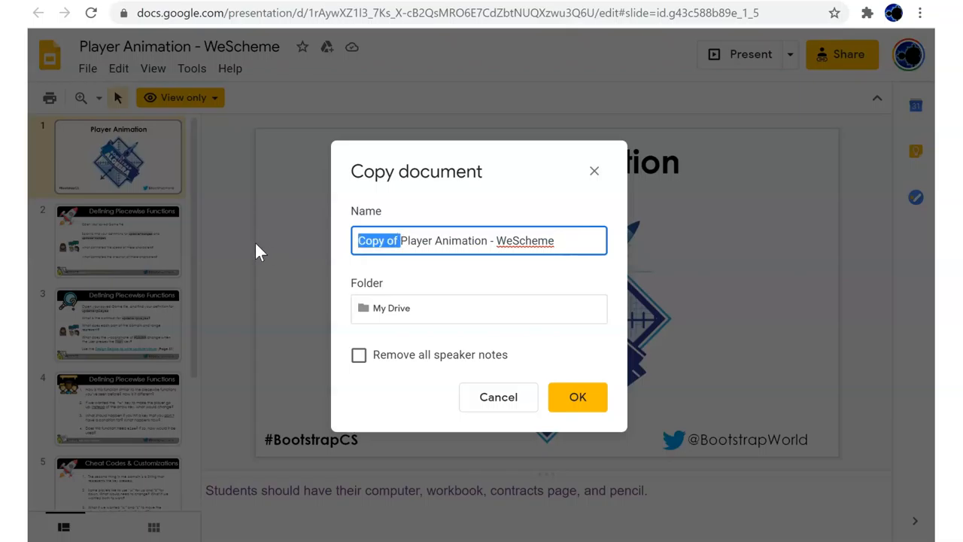
text(16)
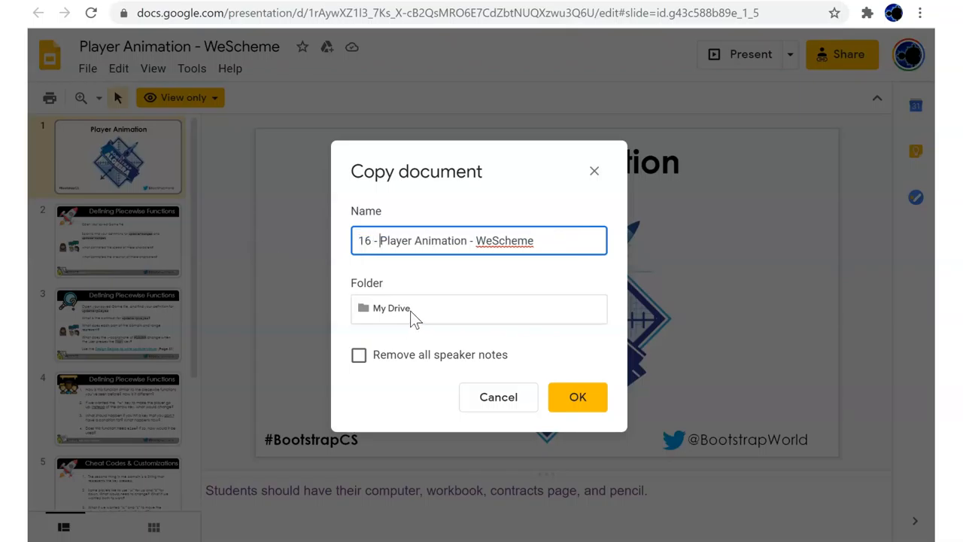
click(479, 307)
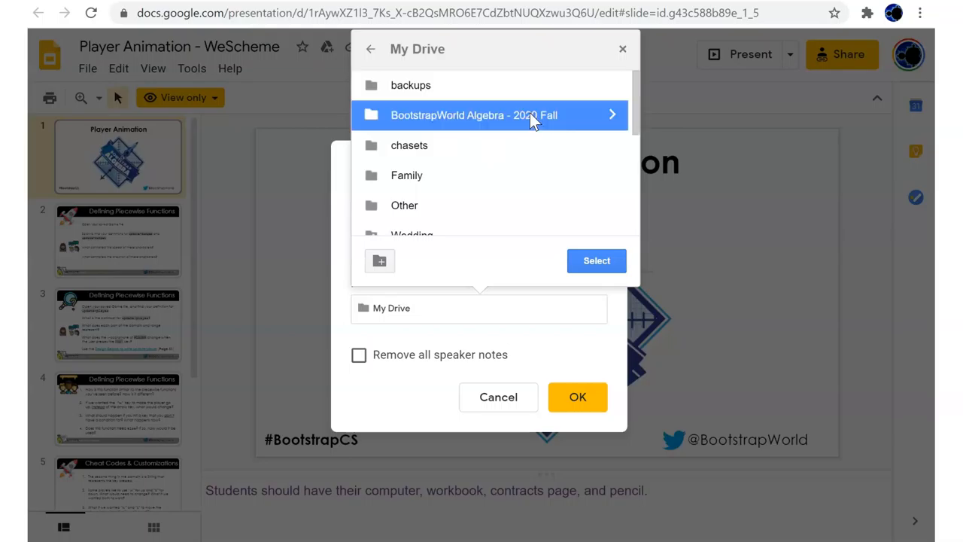
click(492, 114)
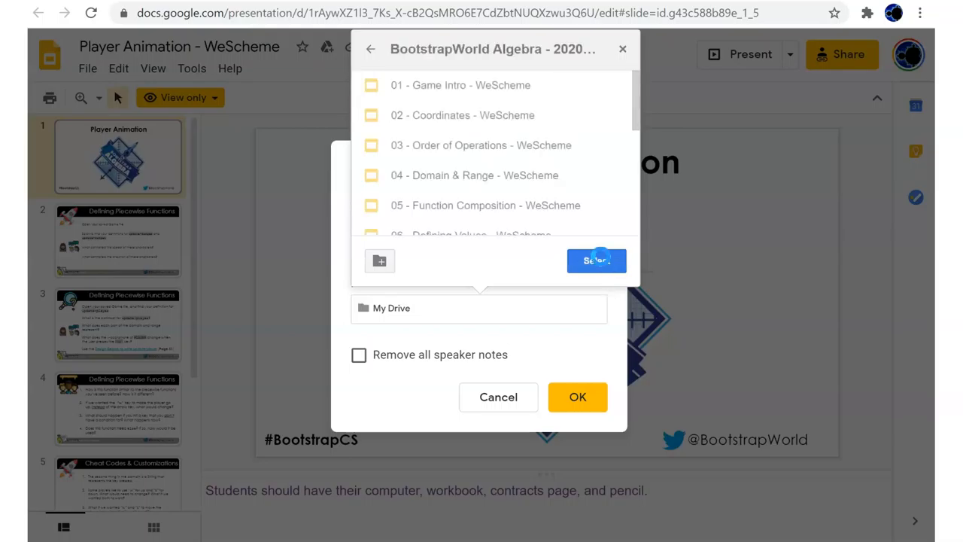
click(595, 261)
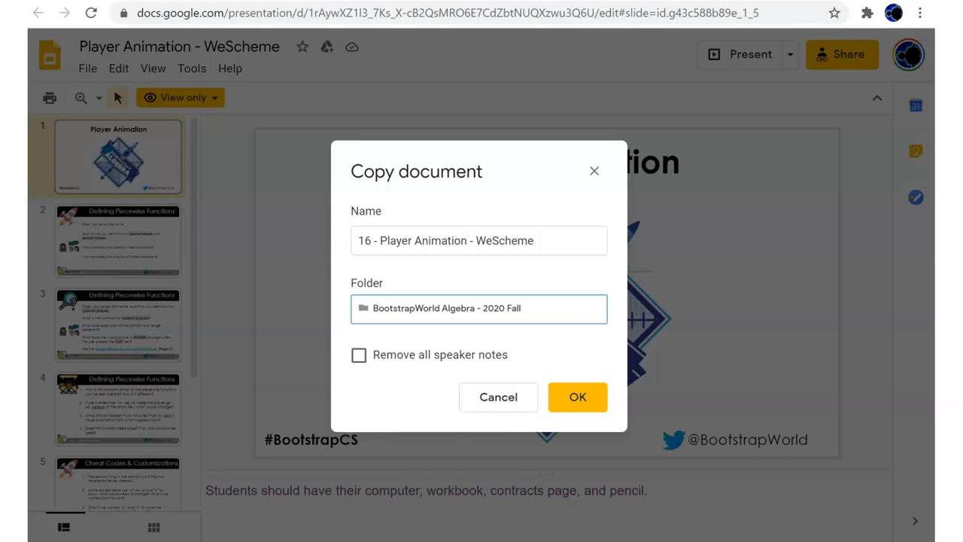
click(577, 396)
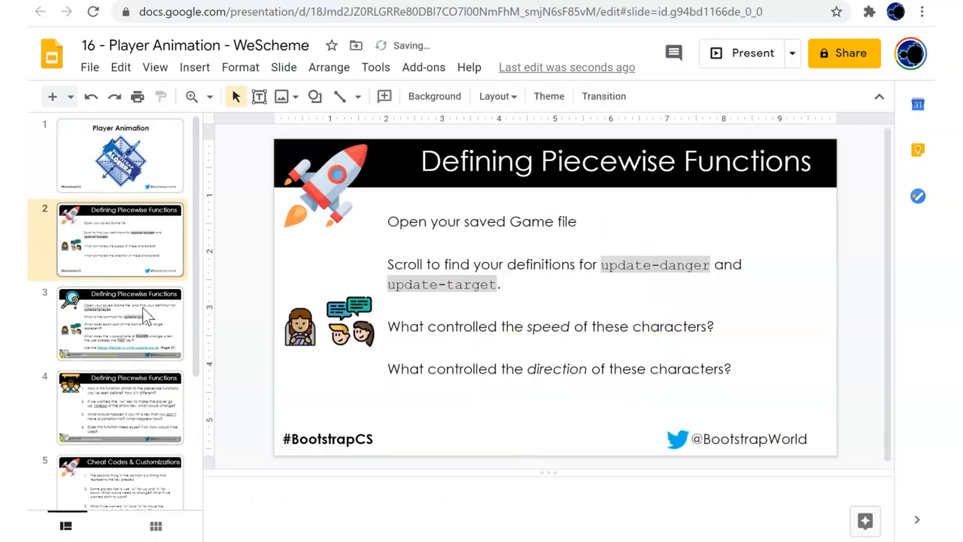
Browse slides 3, 6 and 7, then move back through slides 2 and 1.
click(120, 324)
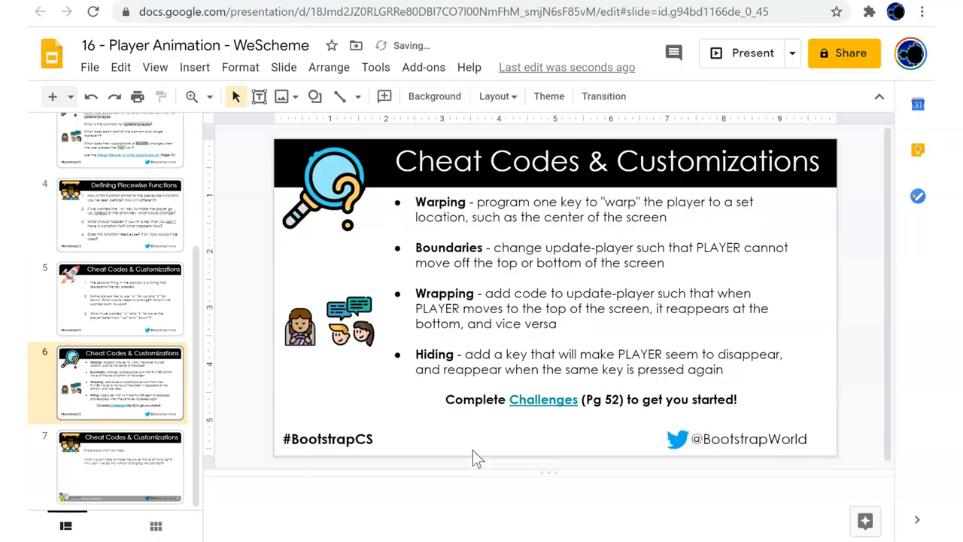
click(121, 466)
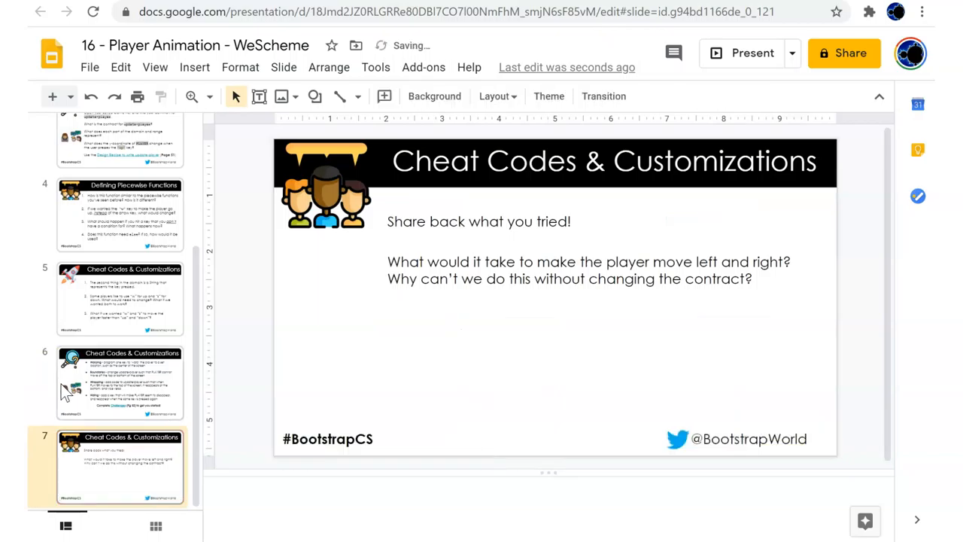
scroll(up, 3)
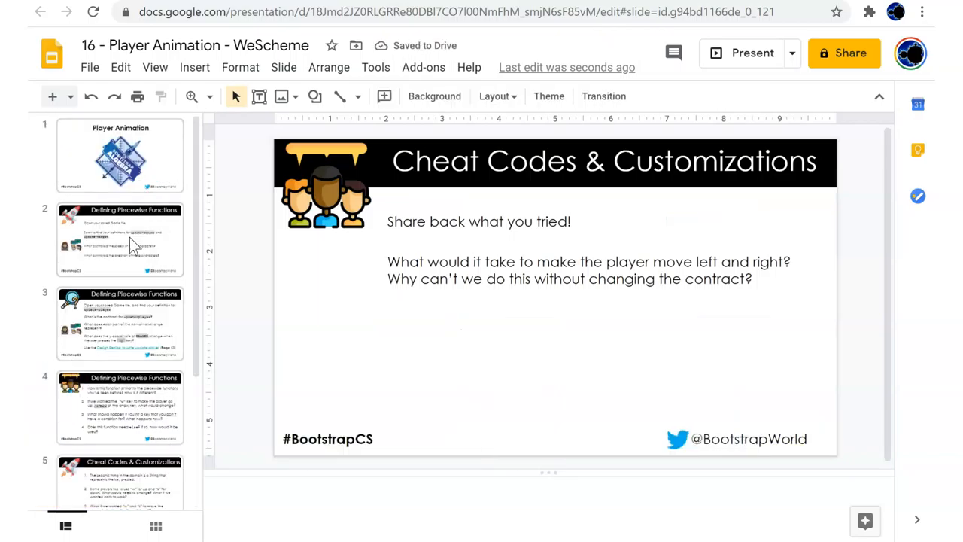
click(121, 239)
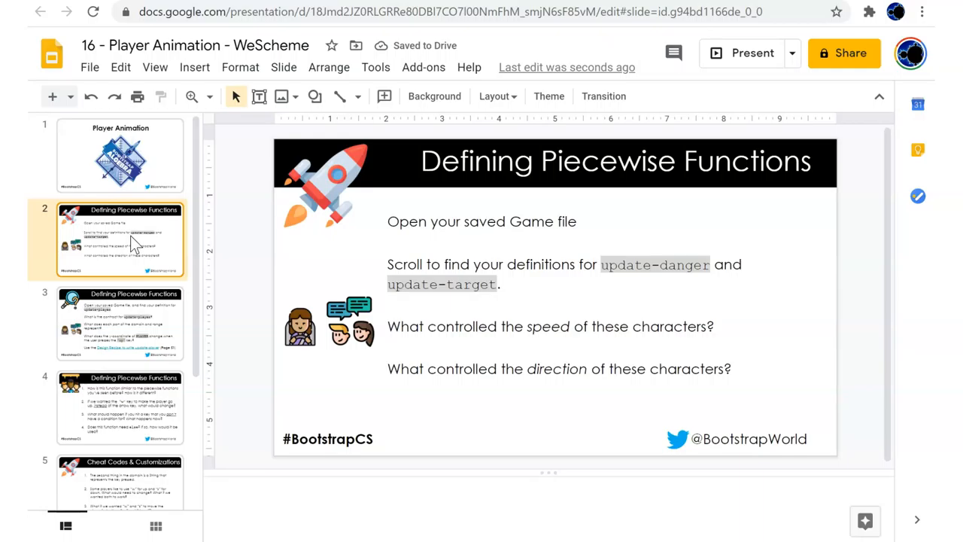
click(120, 155)
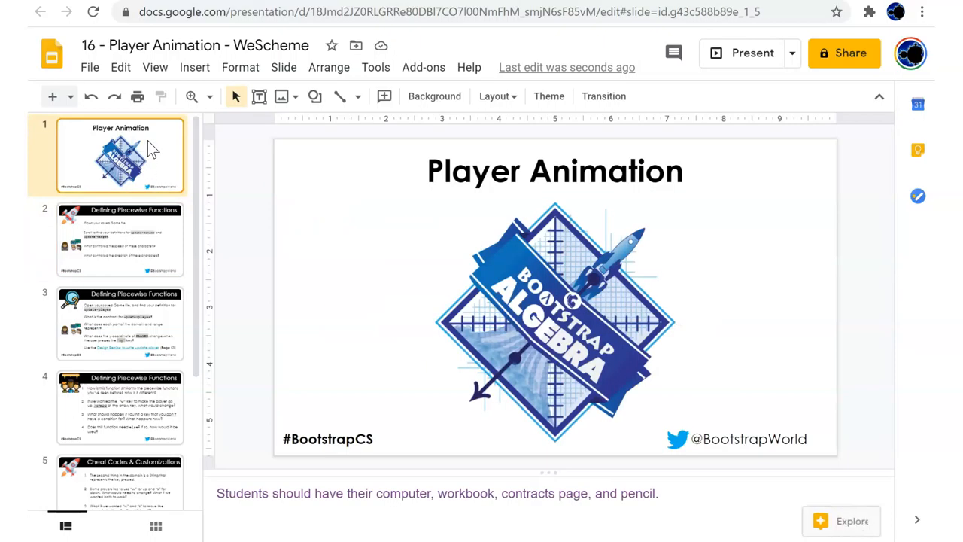
click(121, 239)
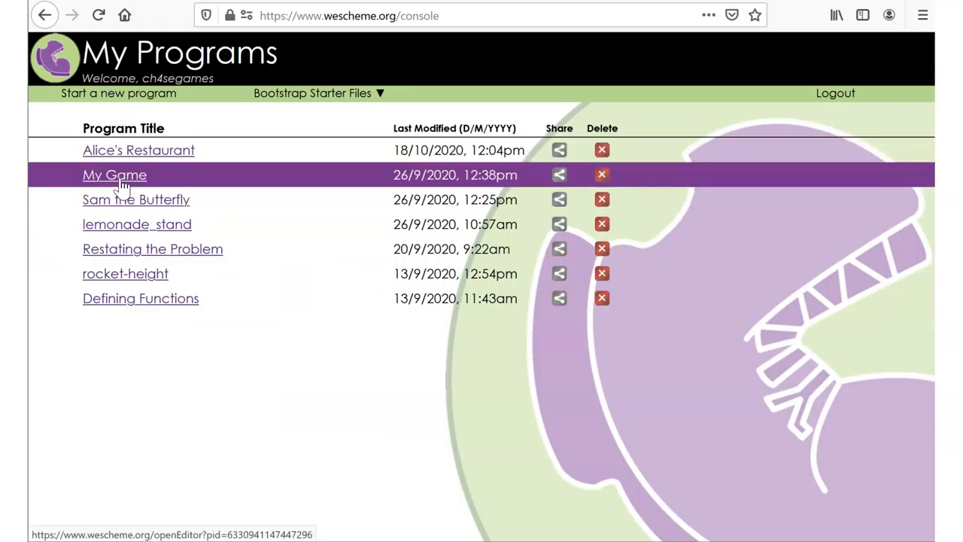
Open My Game, resize the pane divider, and scroll to update-danger and update-target.
click(114, 175)
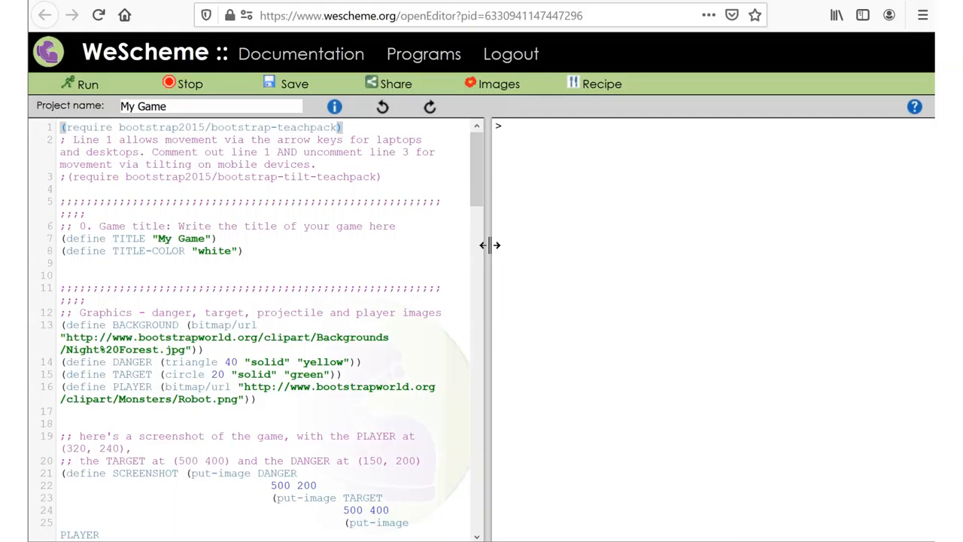
drag(488, 245, 655, 267)
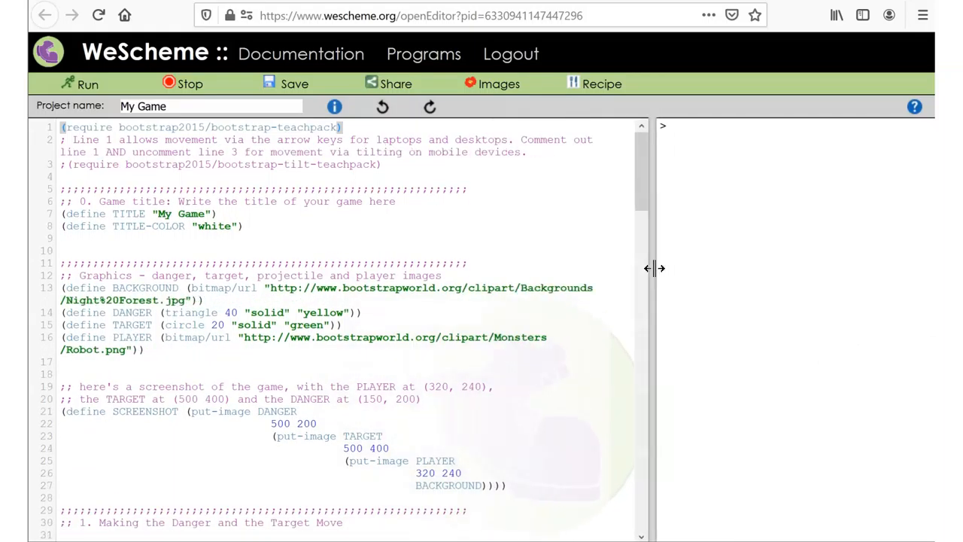
scroll(down, 3)
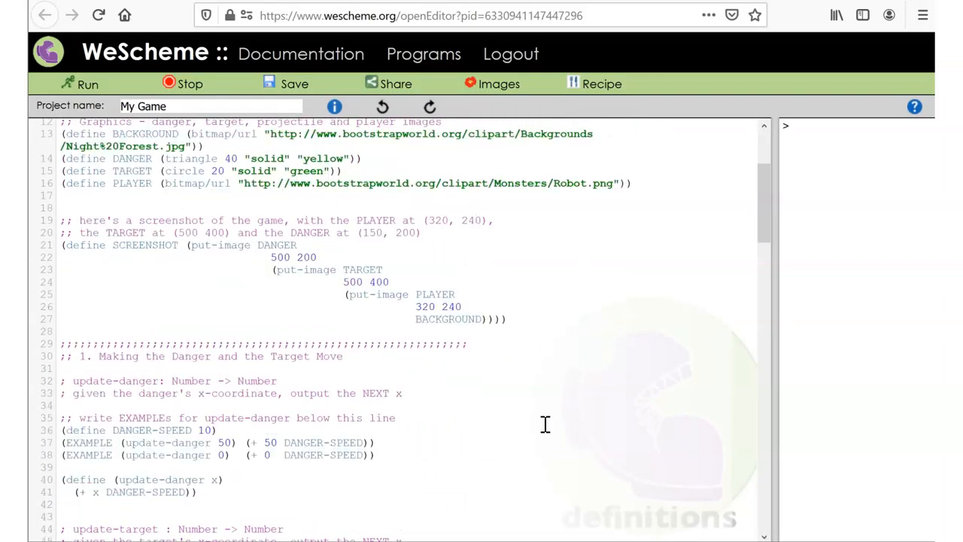
scroll(down, 3)
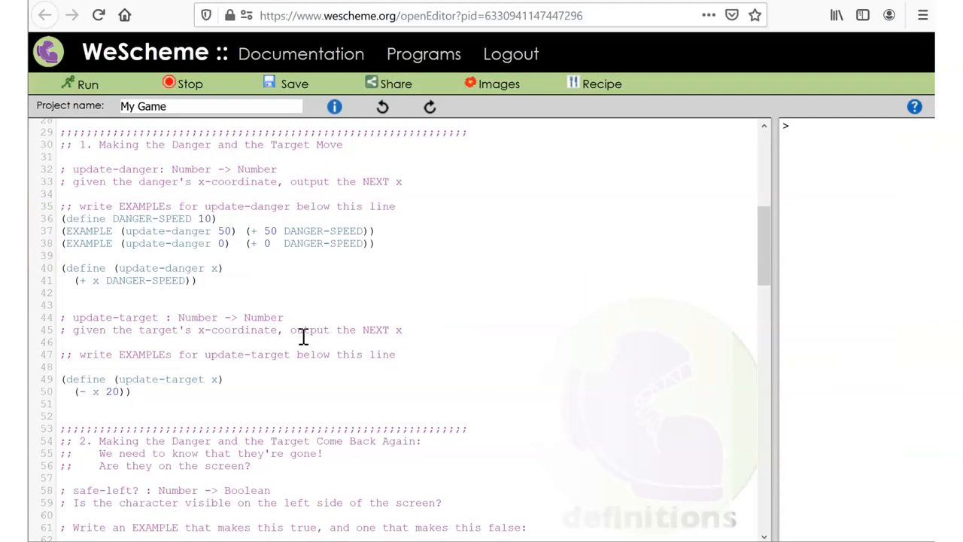
mouse_move(404, 417)
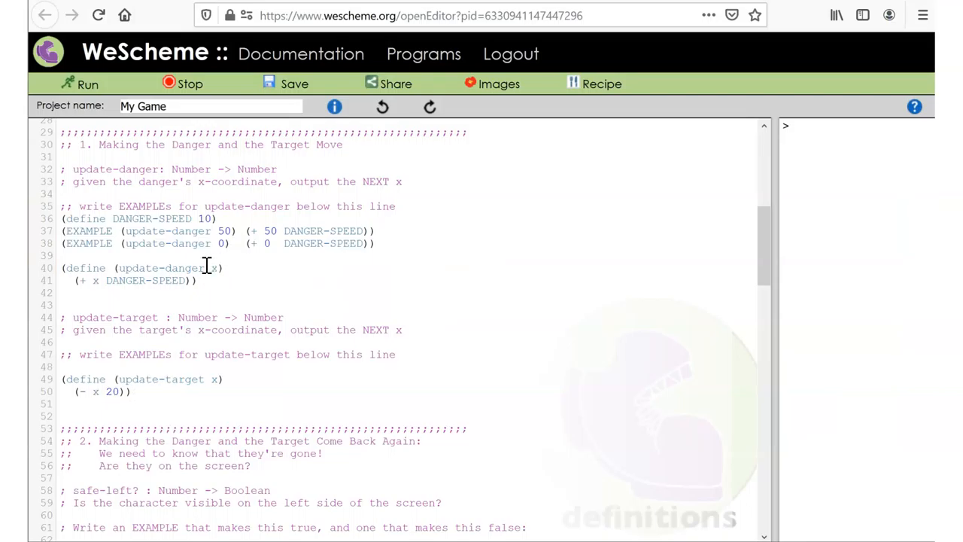
mouse_move(202, 218)
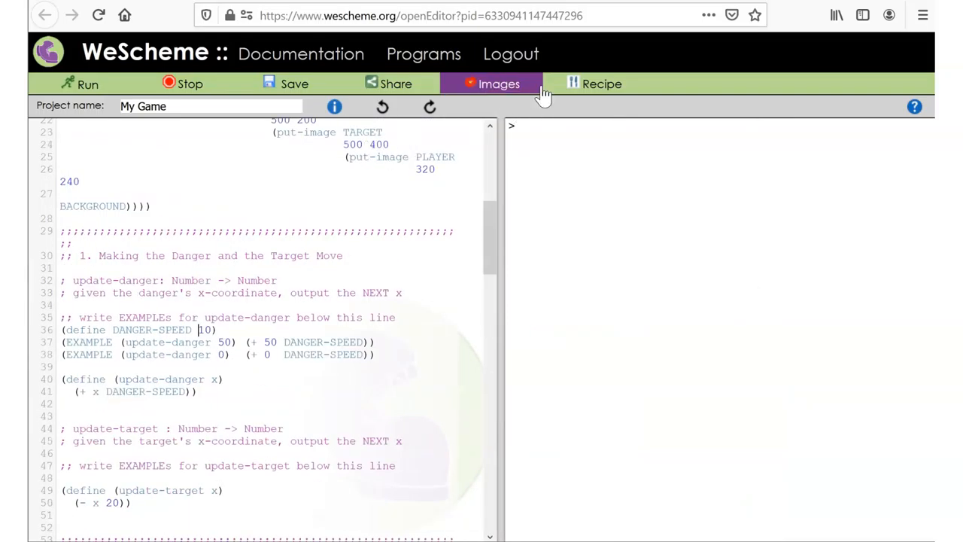
mouse_move(294, 84)
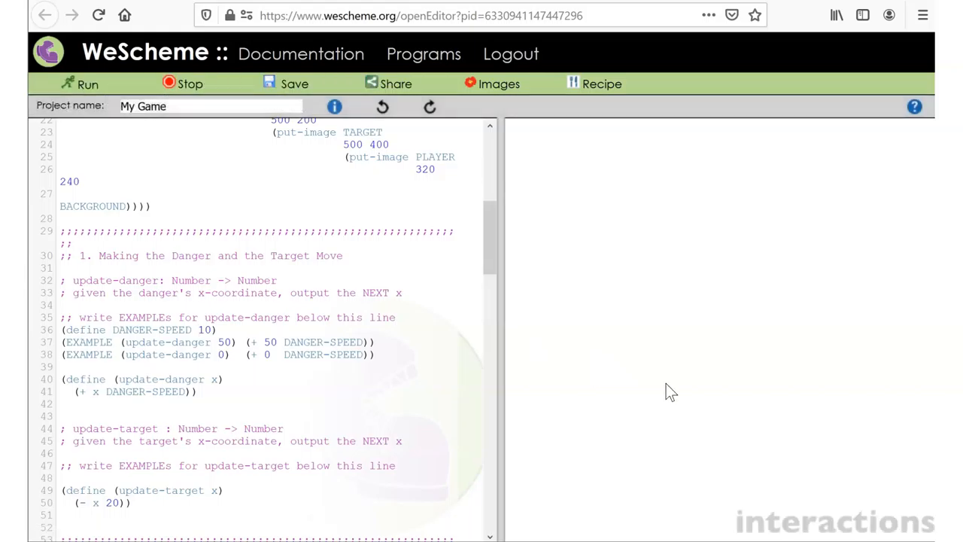
Load the Night Forest background URL, which stops at a security-risk warning.
click(79, 84)
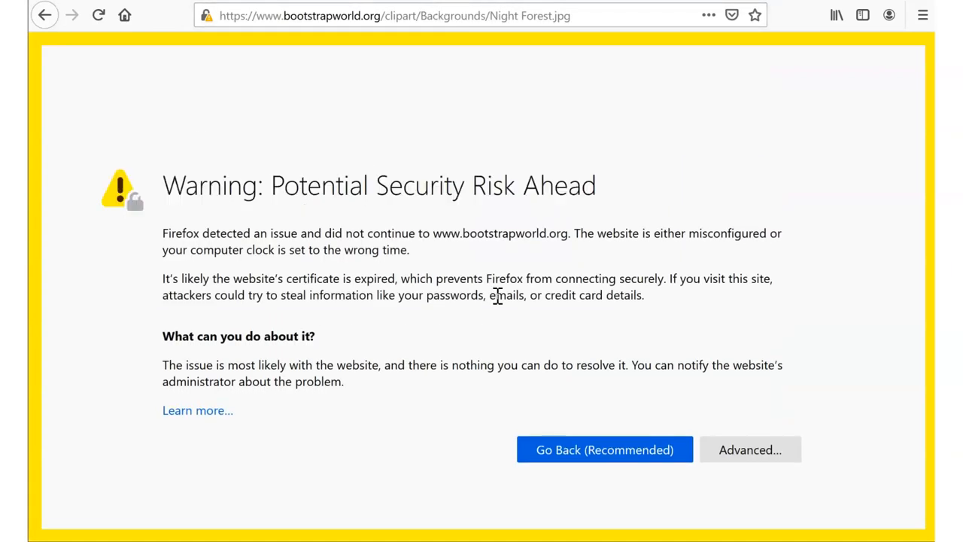
mouse_move(651, 316)
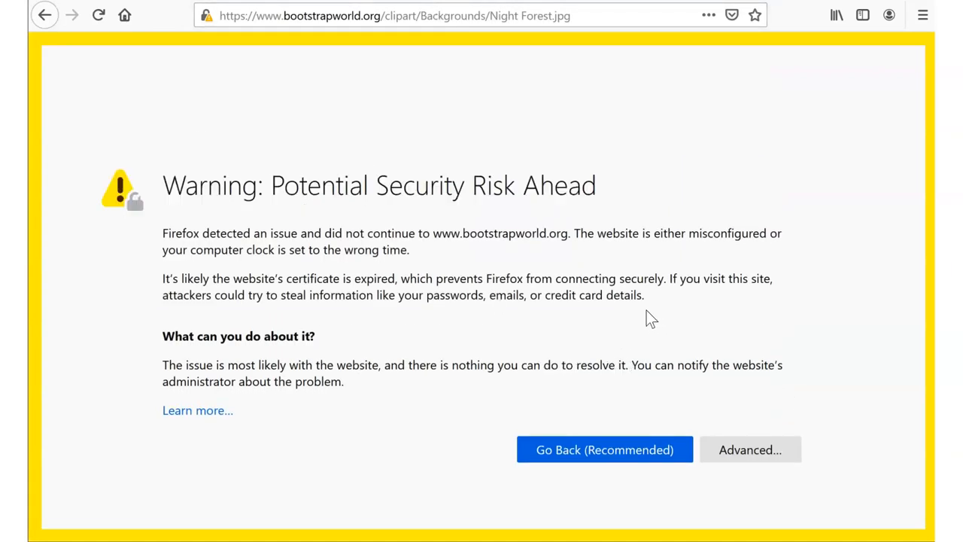
mouse_move(316, 15)
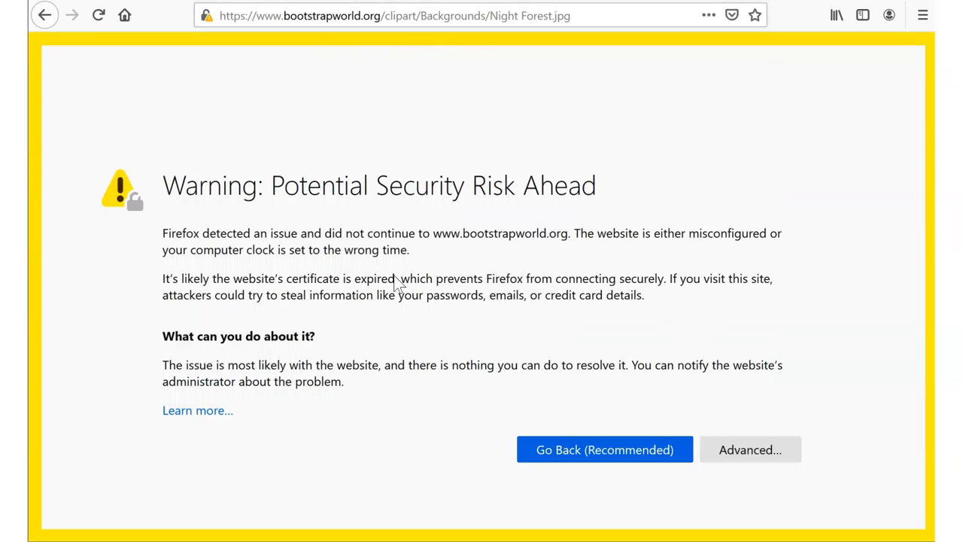
mouse_move(750, 449)
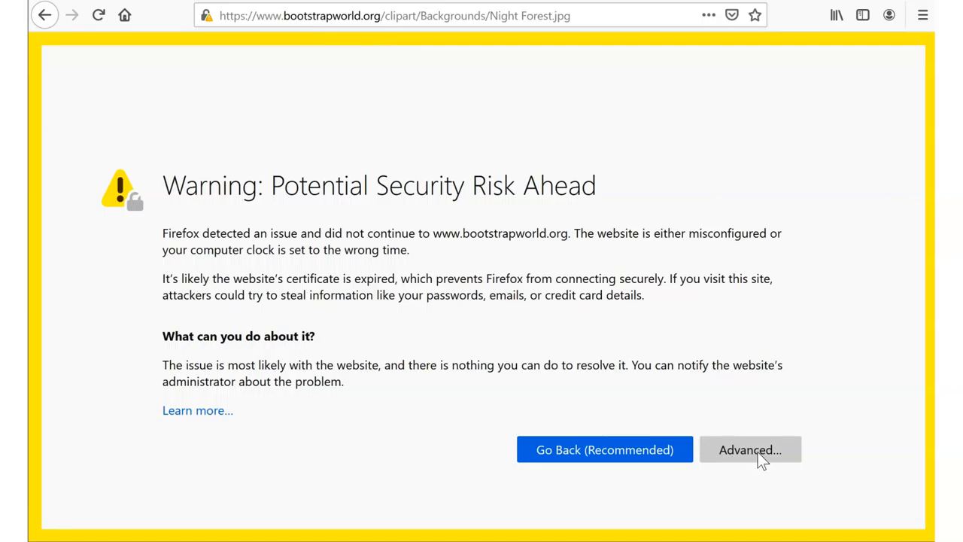
Accept the expired-certificate risk to view the Night Forest image, then close its tab.
click(749, 449)
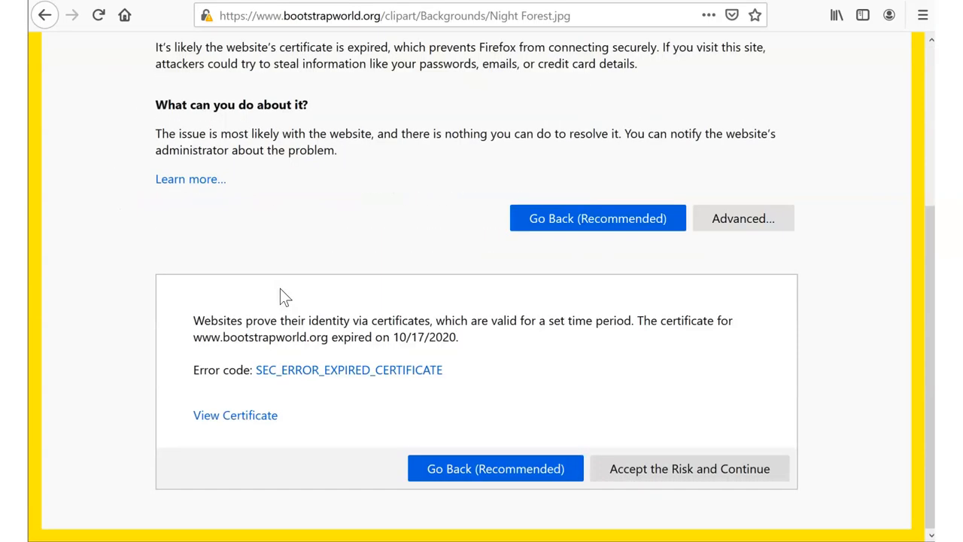
mouse_move(687, 468)
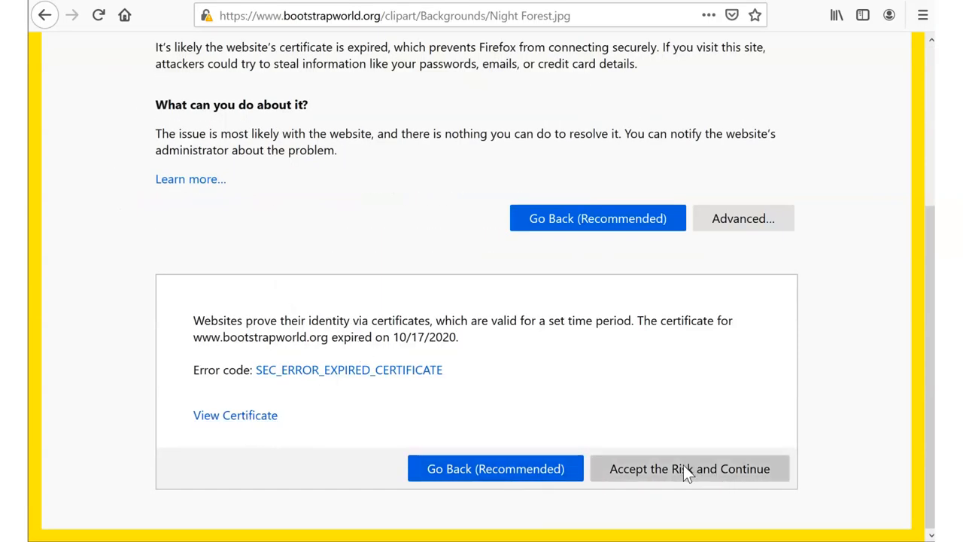
click(689, 468)
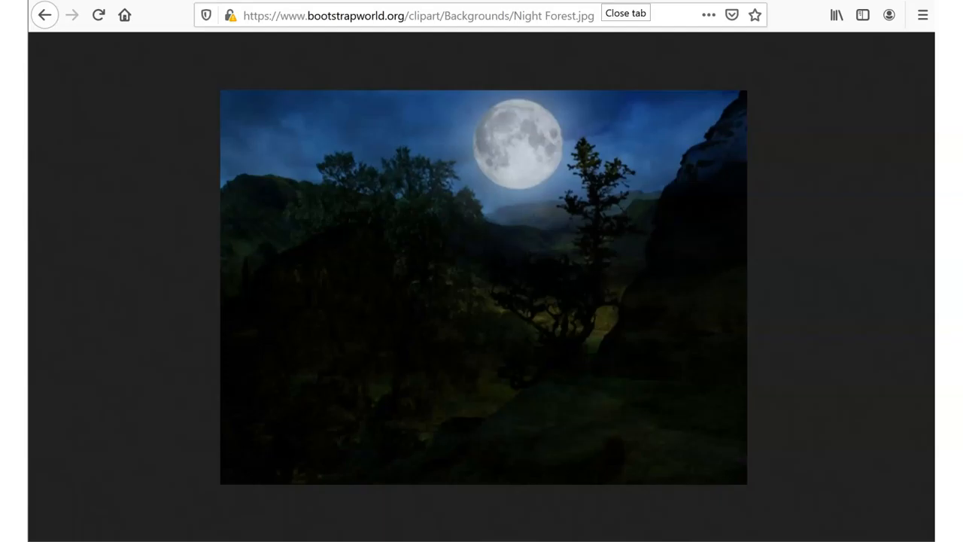
click(44, 15)
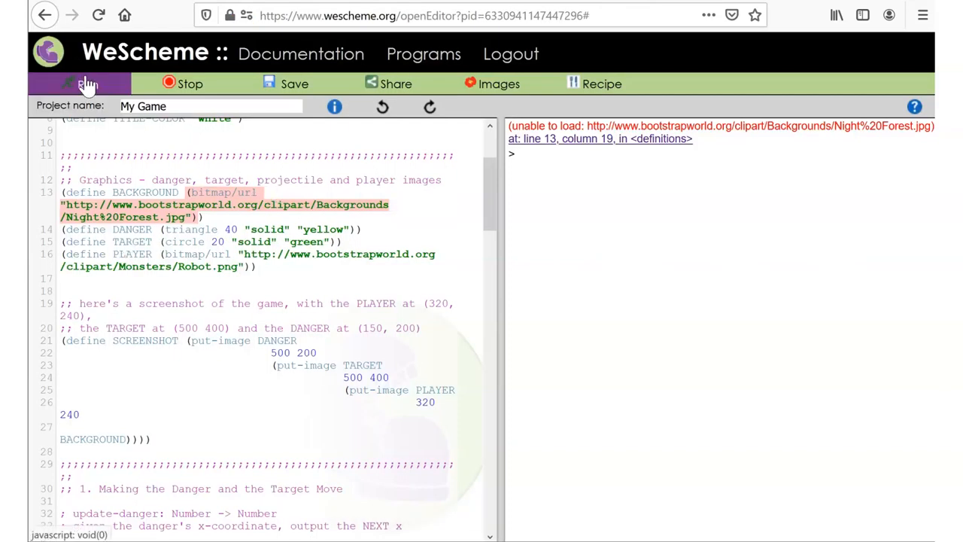
Rerun the game, reopen the Night Forest.jpg URL, and test bitmap/url in Interactions.
click(88, 83)
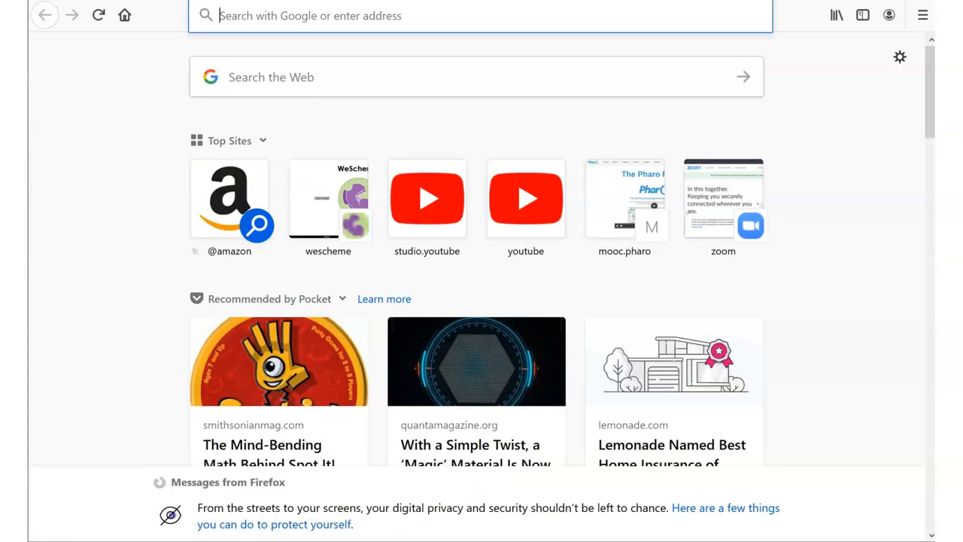
text(https://www.bootstrapworld.org/clipart/Backgrounds/Night Forest.jpg)
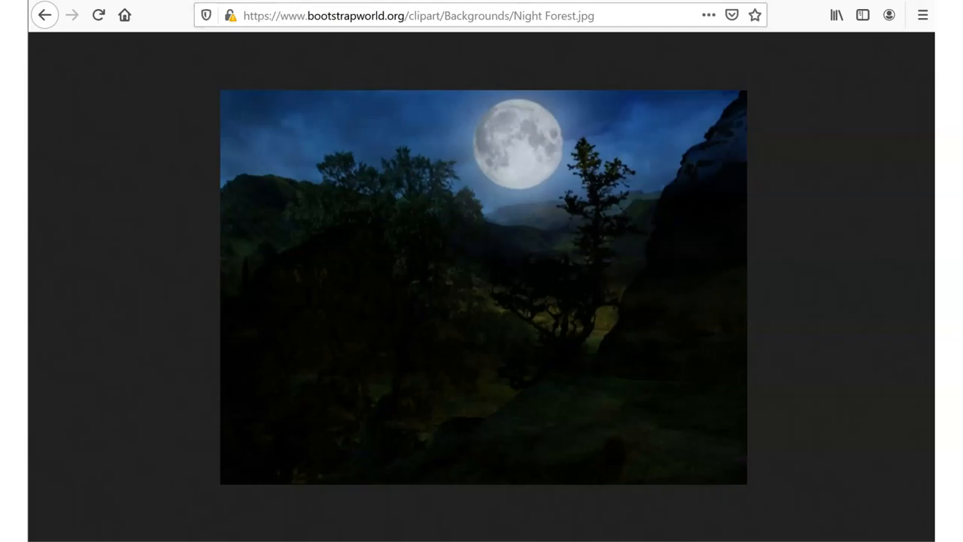
click(45, 15)
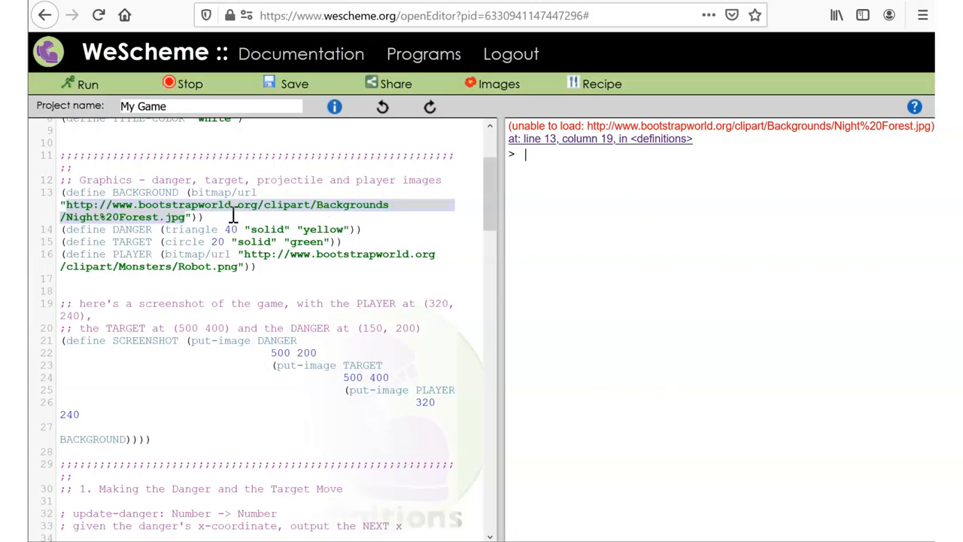
click(201, 216)
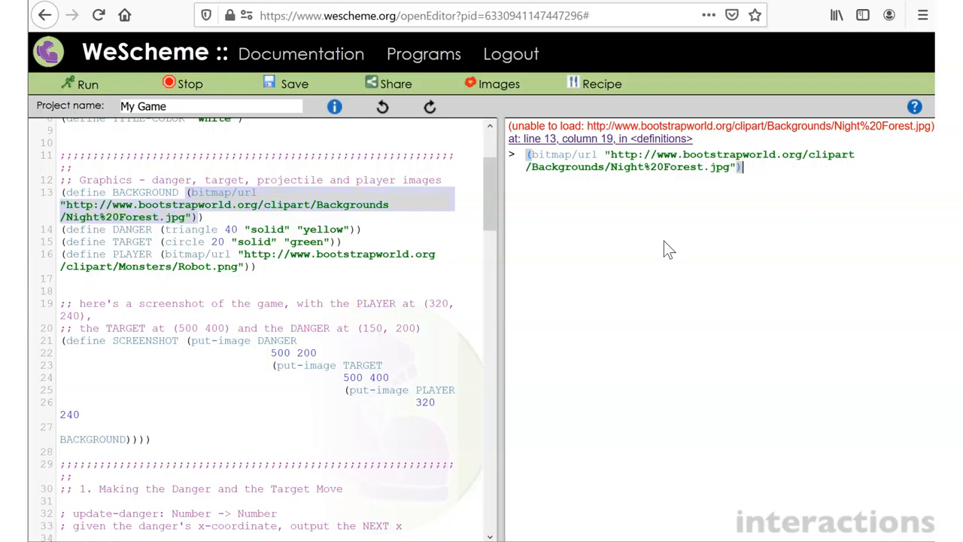
click(78, 84)
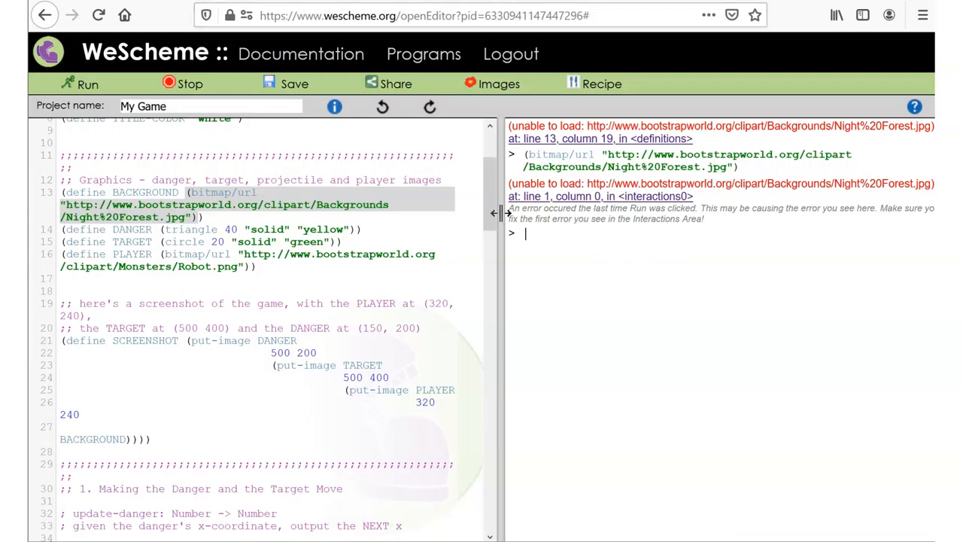
mouse_move(522, 265)
text(bitmap/url)
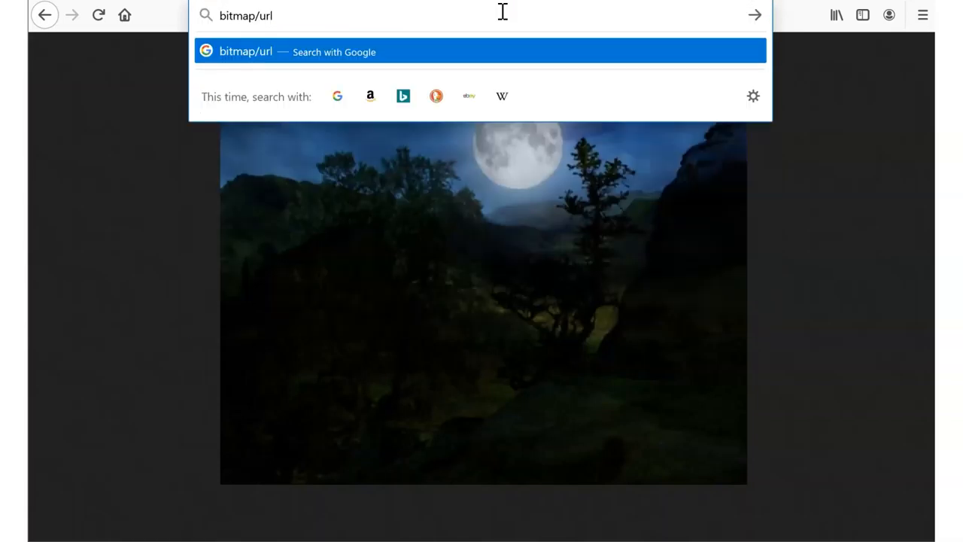
Search the web for 'bitmap/url wescheme certificate' and open the WeScheme documentation result.
text(wesc)
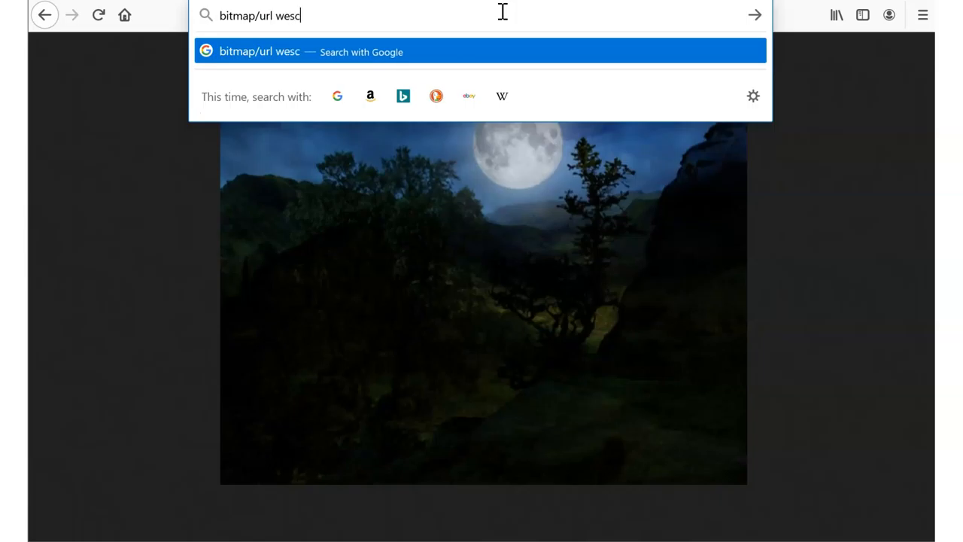
text(heme c)
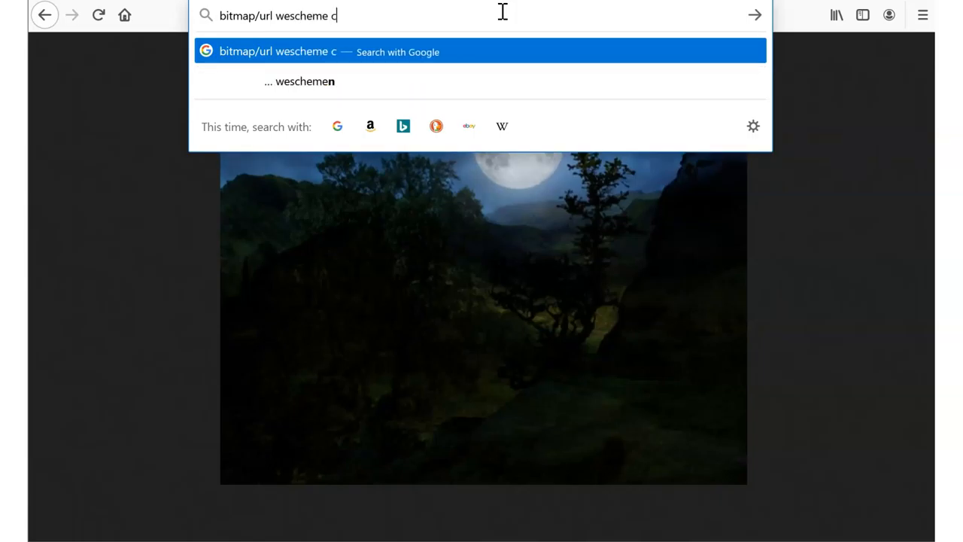
key(Return)
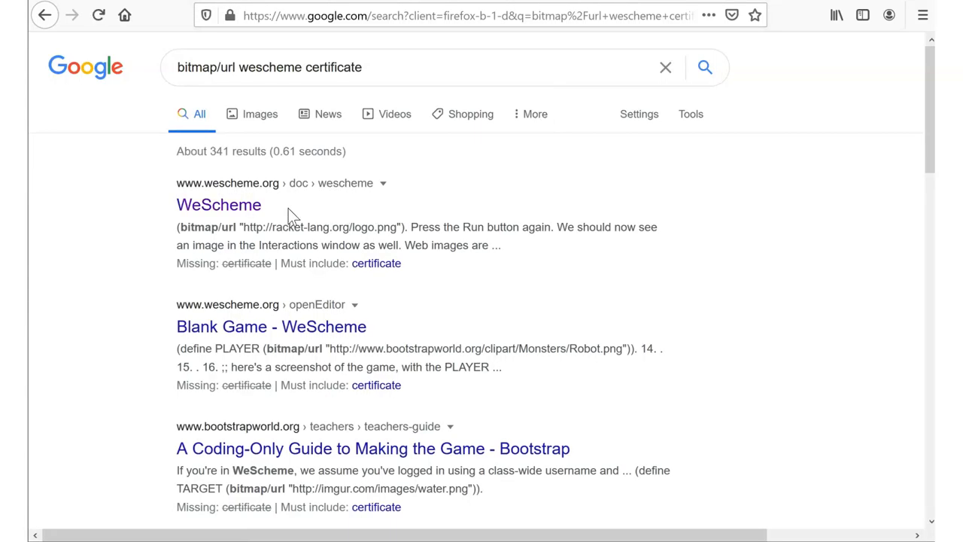
mouse_move(219, 205)
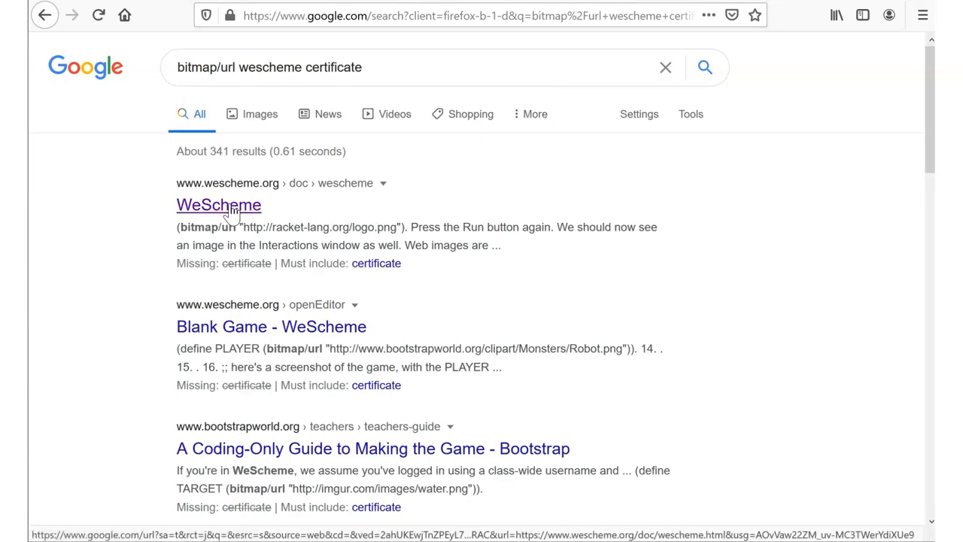
click(219, 204)
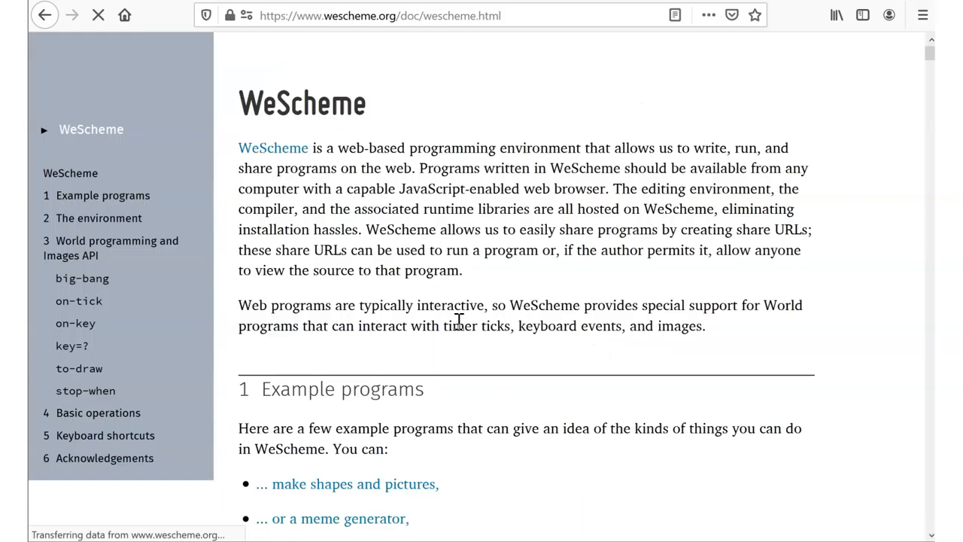
Find 'url' matches in the documentation, reach the bitmap/url example, and return to the editor.
key(ctrl+f)
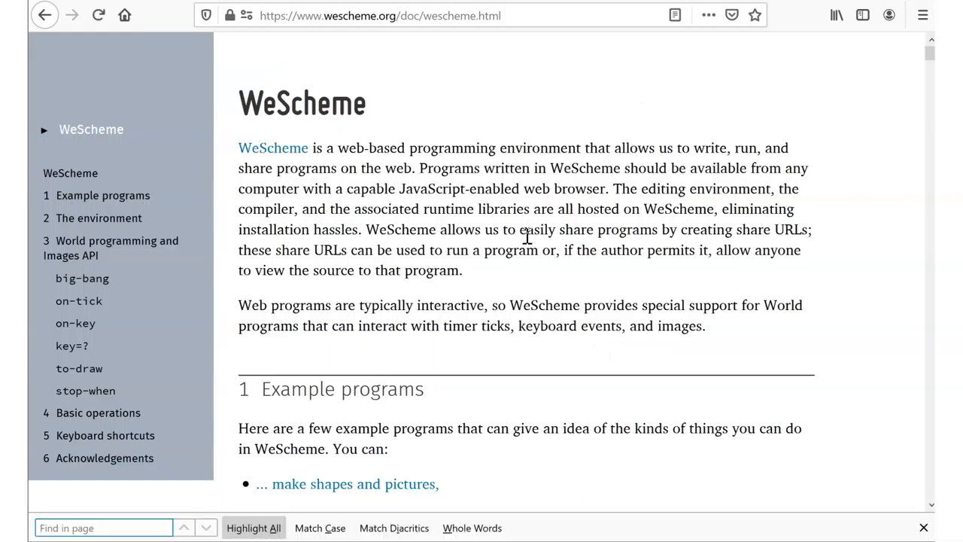
text(url)
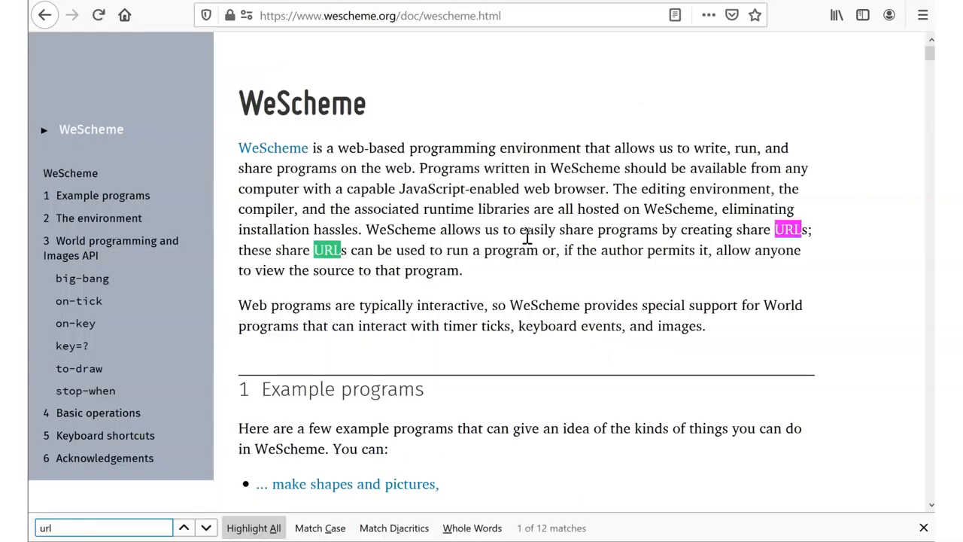
click(206, 527)
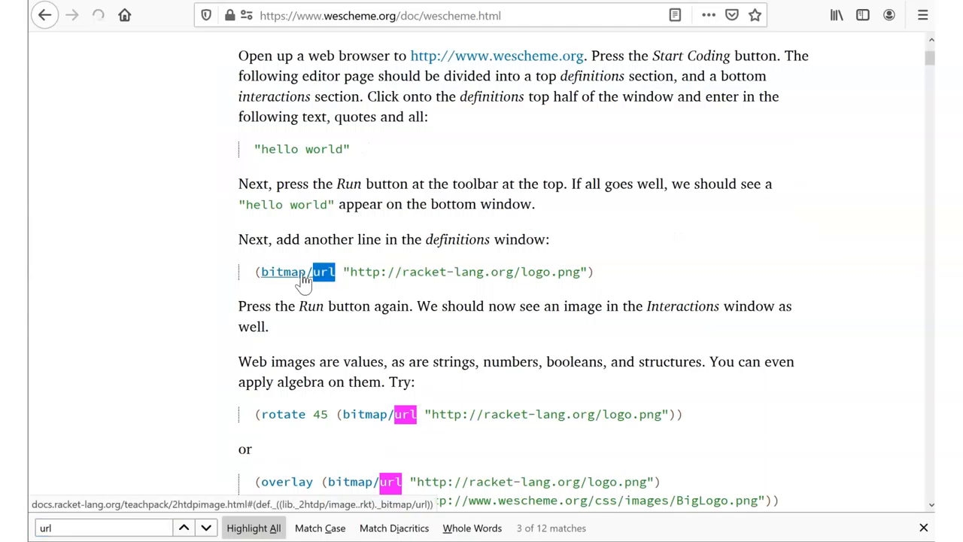
click(283, 272)
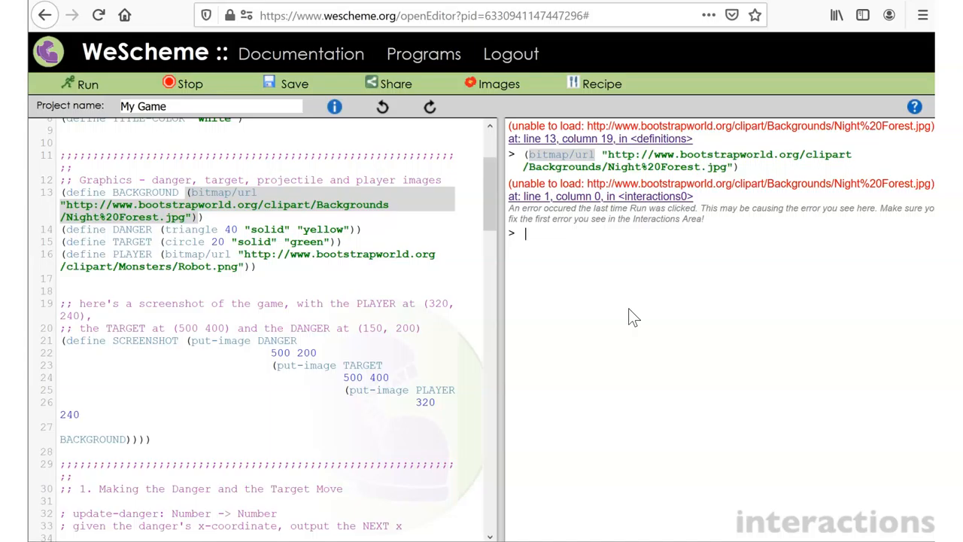
mouse_move(559, 62)
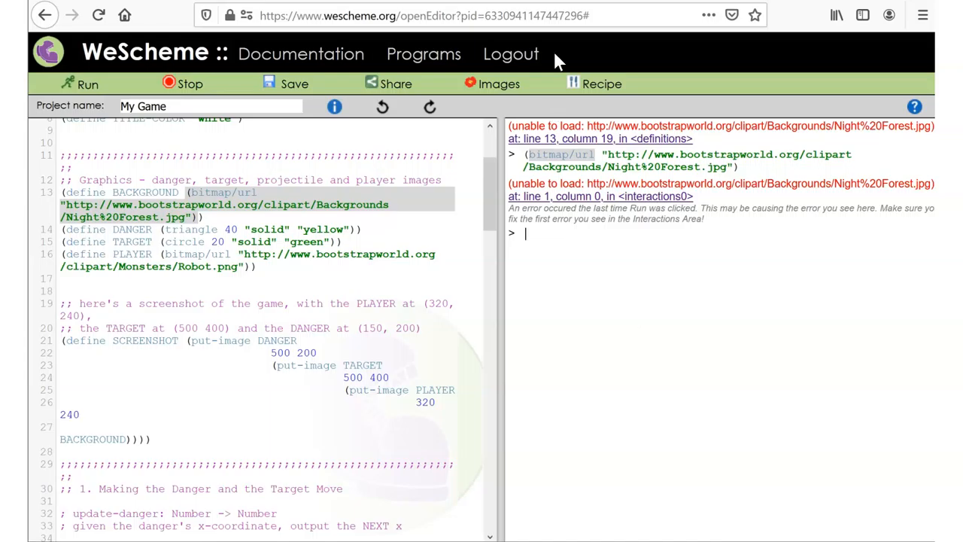
Find 'rect' in the WeScheme documentation and select the empty-scene signature.
click(301, 53)
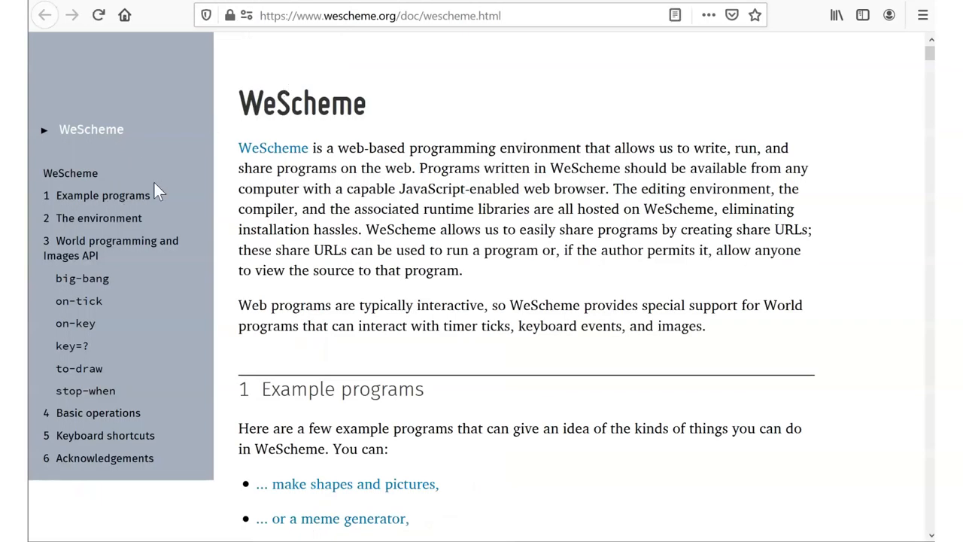
mouse_move(730, 194)
text(rect)
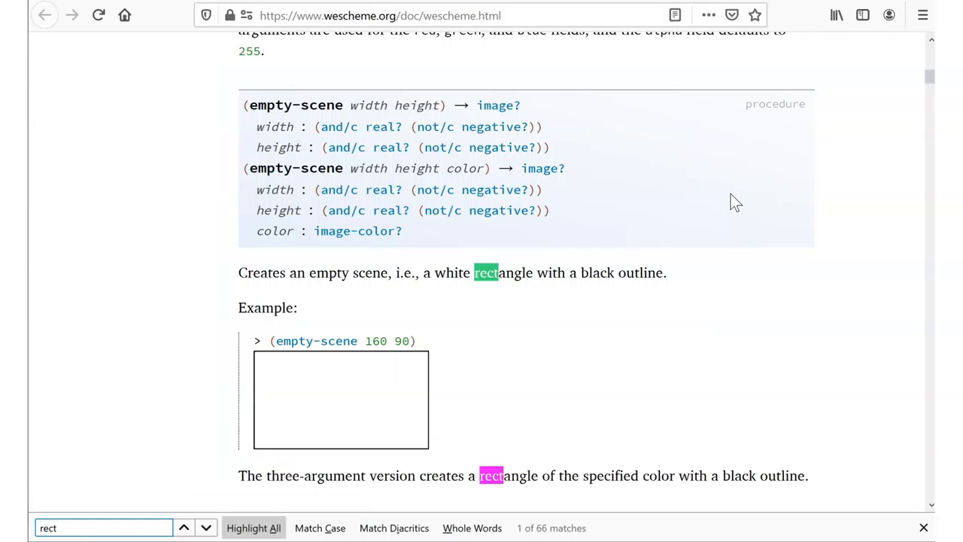
click(205, 527)
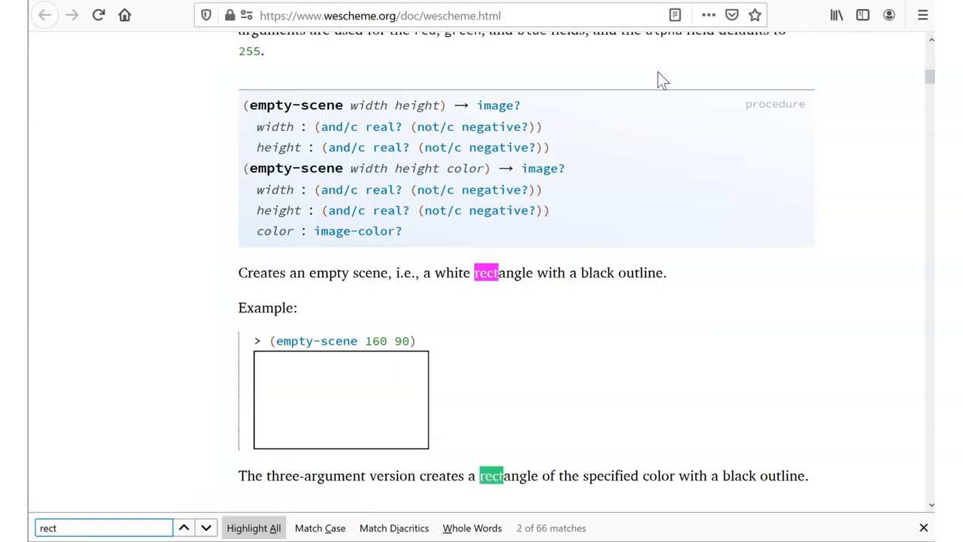
mouse_move(401, 168)
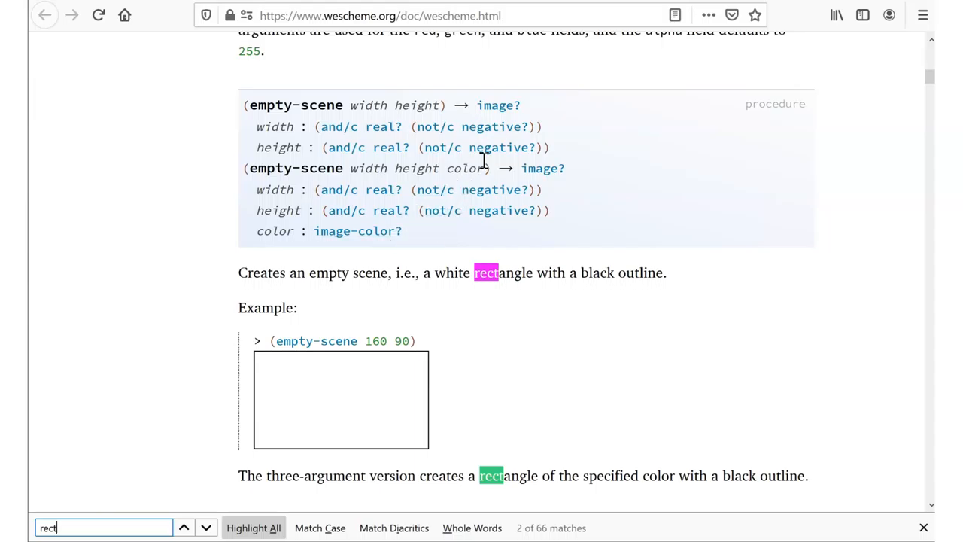
drag(356, 168, 488, 168)
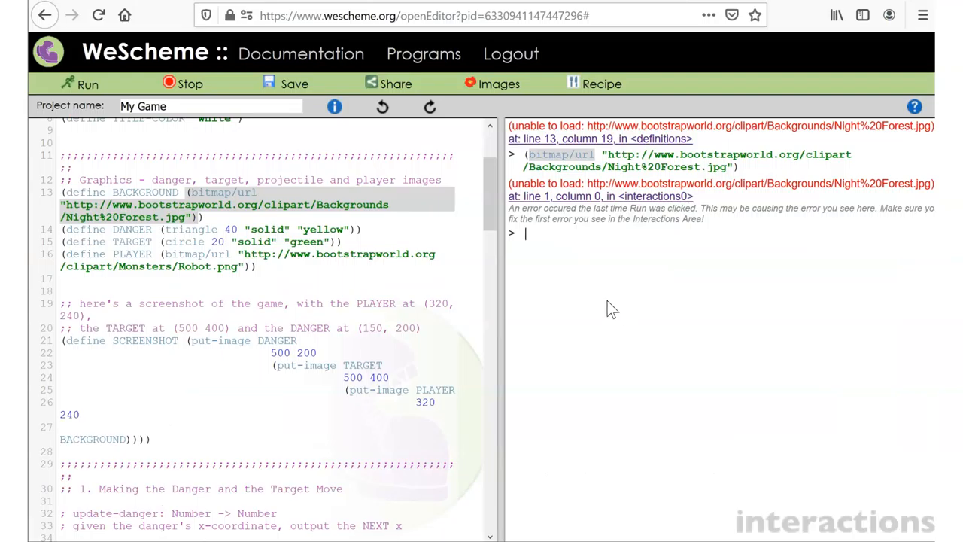
Evaluate (empty-scene 640 480 white), which reports white as undefined, then retype it.
text((empty-scene width height color))
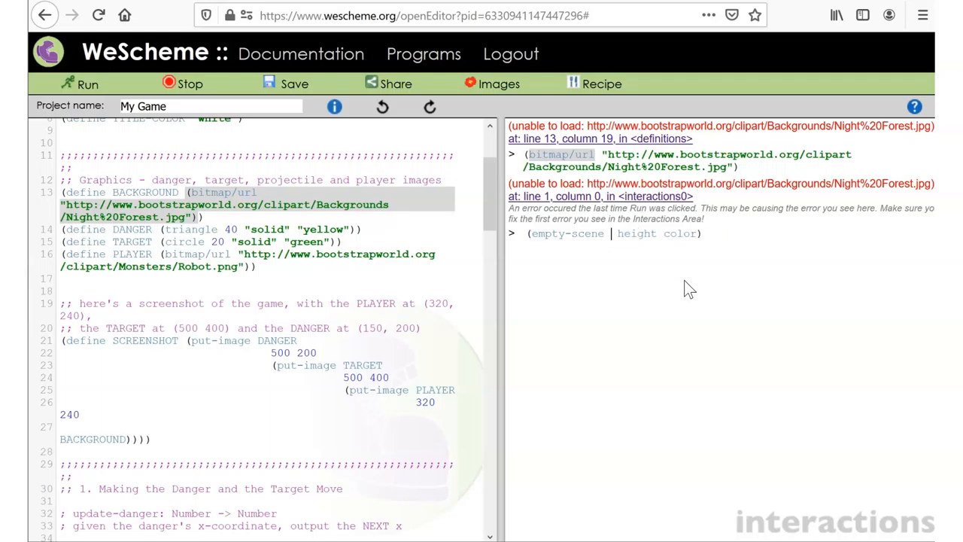
text(640)
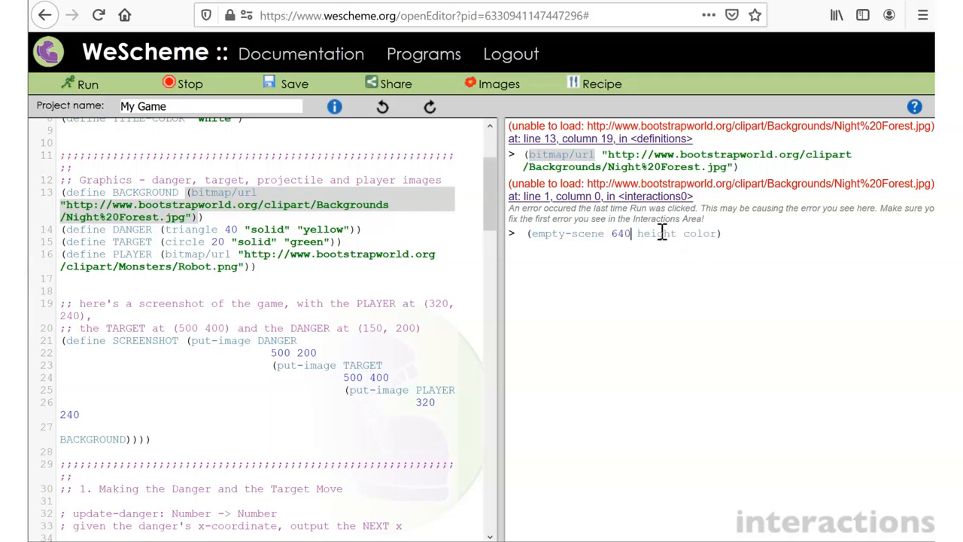
text(4)
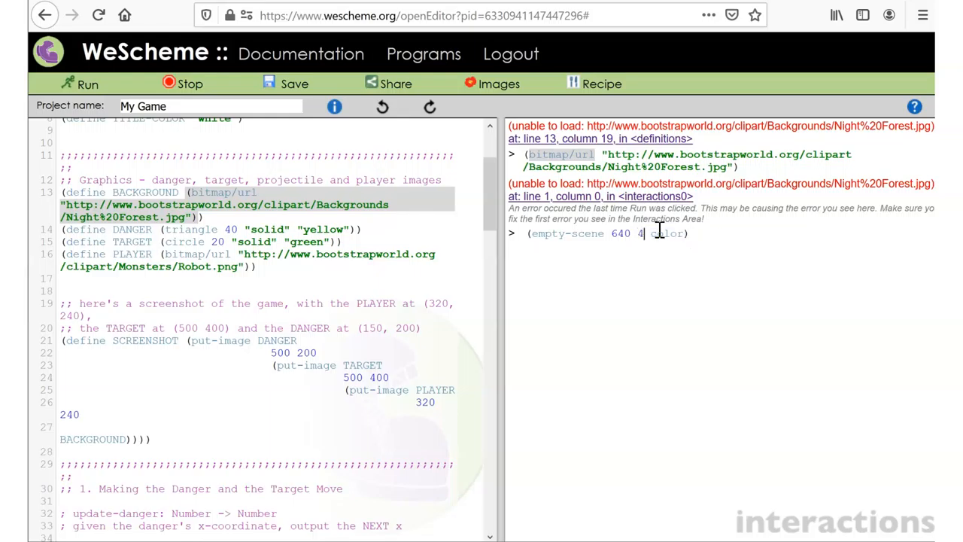
text(80)
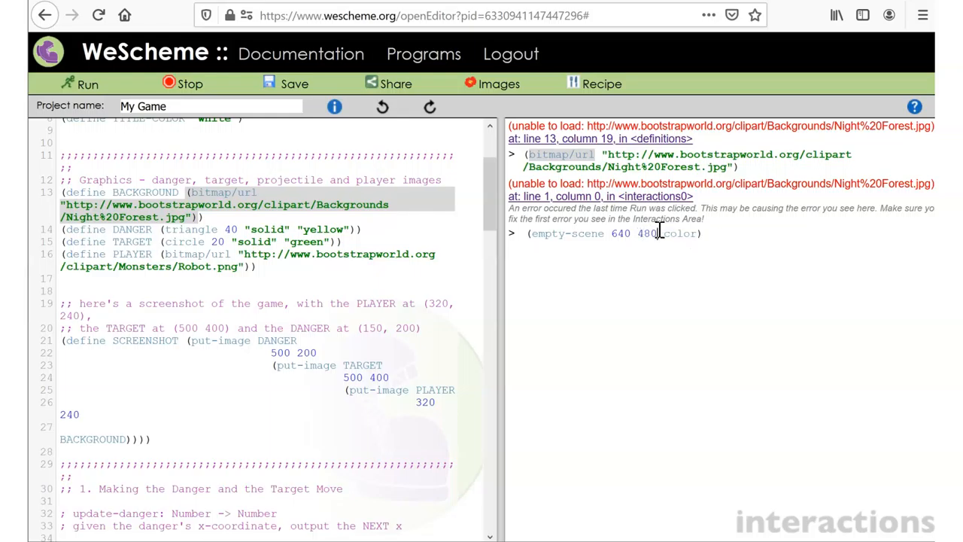
double_click(680, 232)
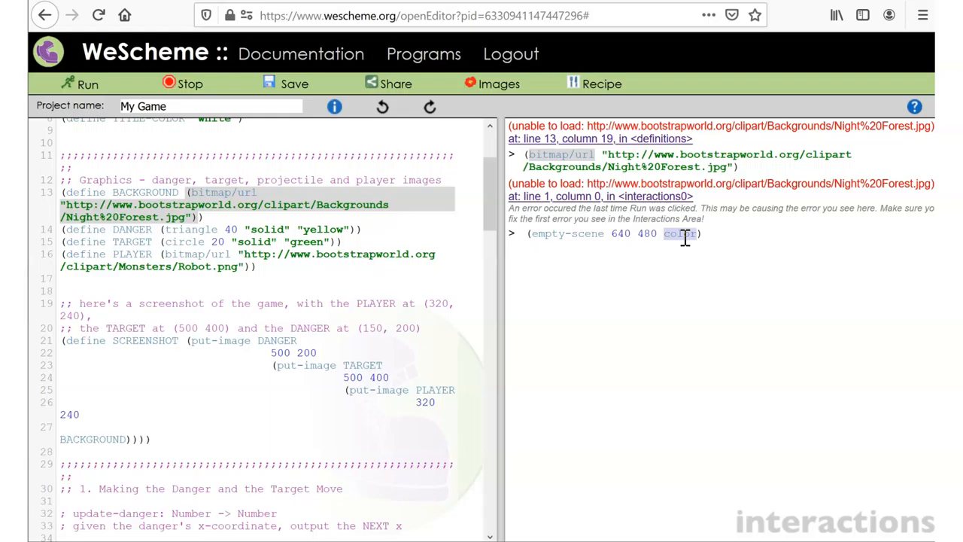
text(w)
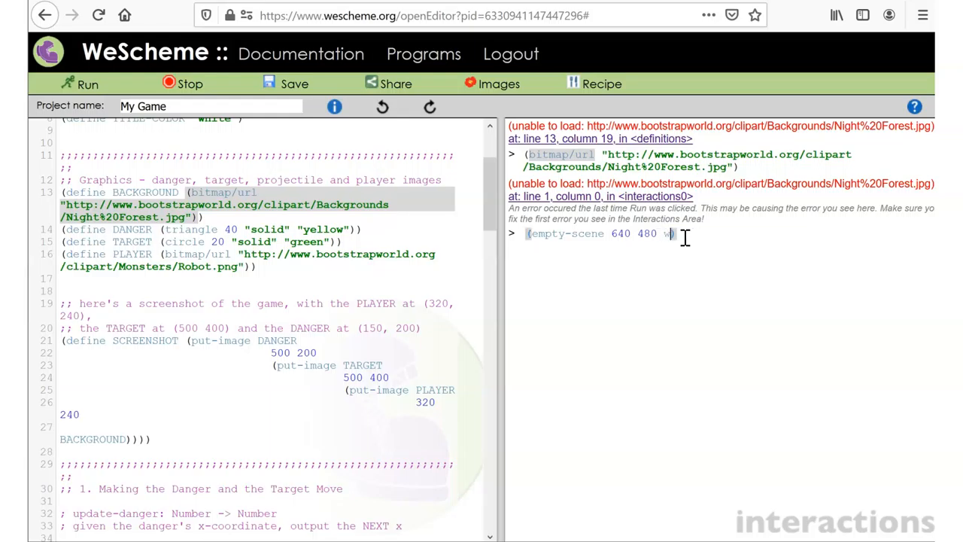
text(hite)
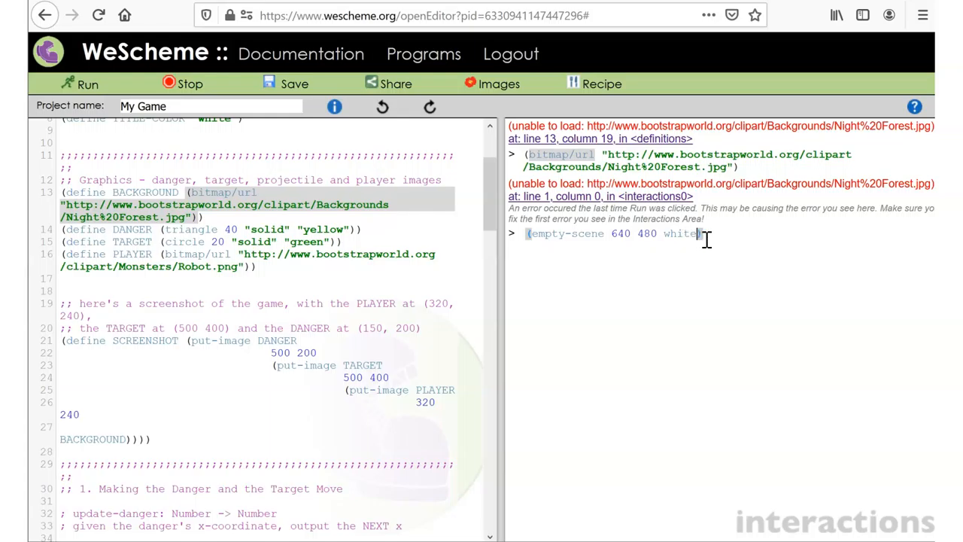
key(Return)
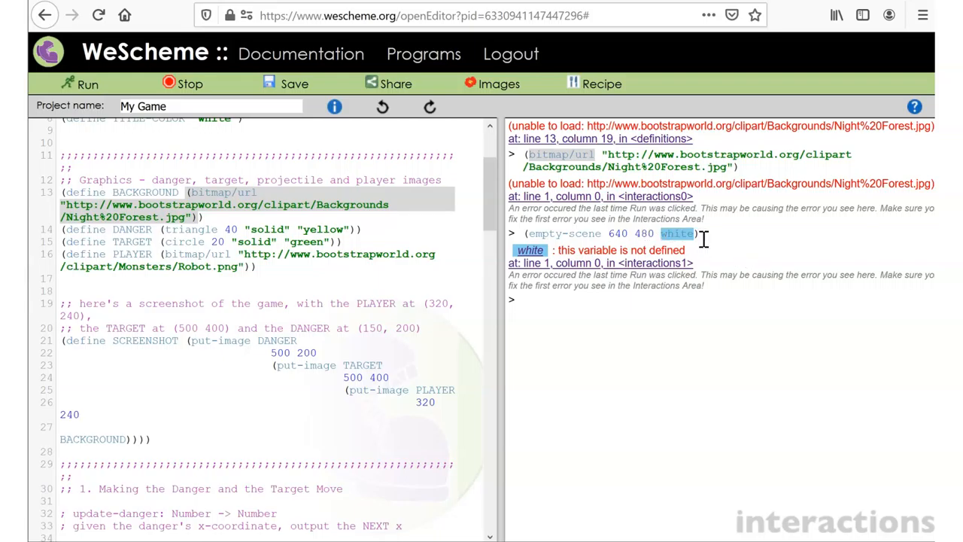
mouse_move(683, 273)
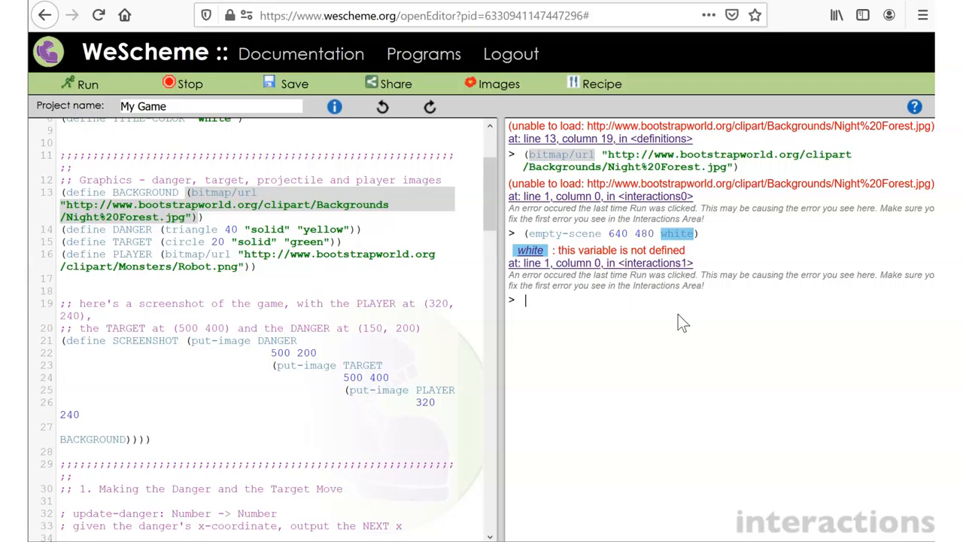
text((empty-scene 640 480 white))
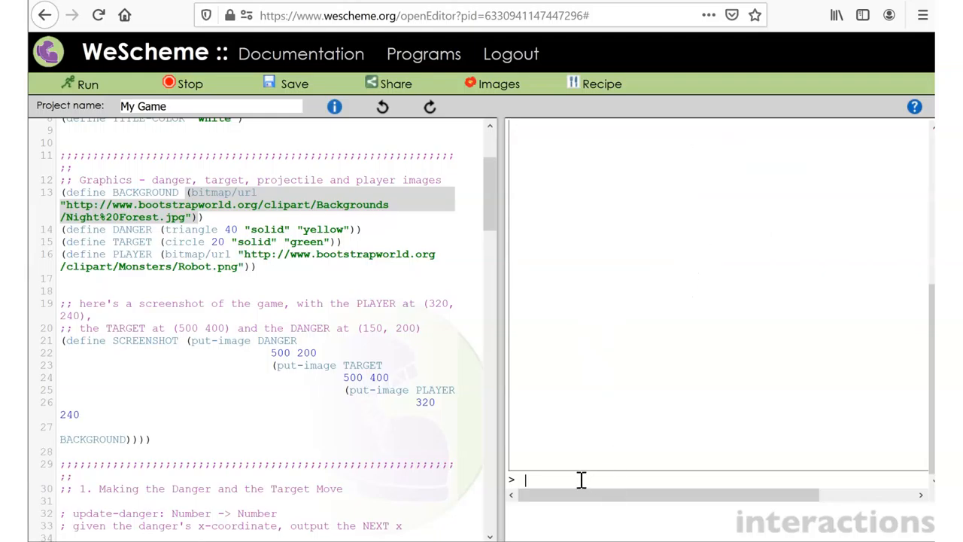
Replace the Night Forest photo background with (empty-scene 640 480 "white") and save My Game.
text((empty-scene 640 480 "white"))
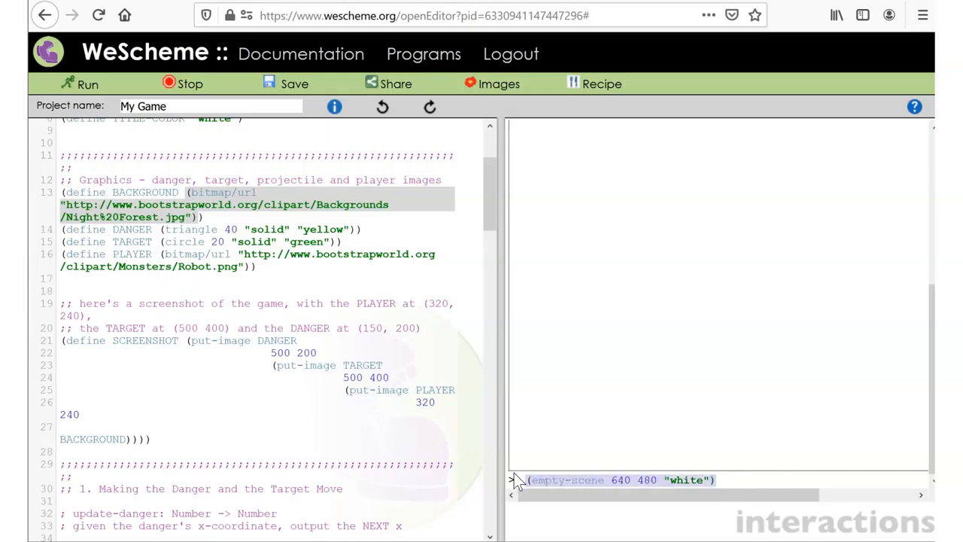
click(726, 480)
text(;;)
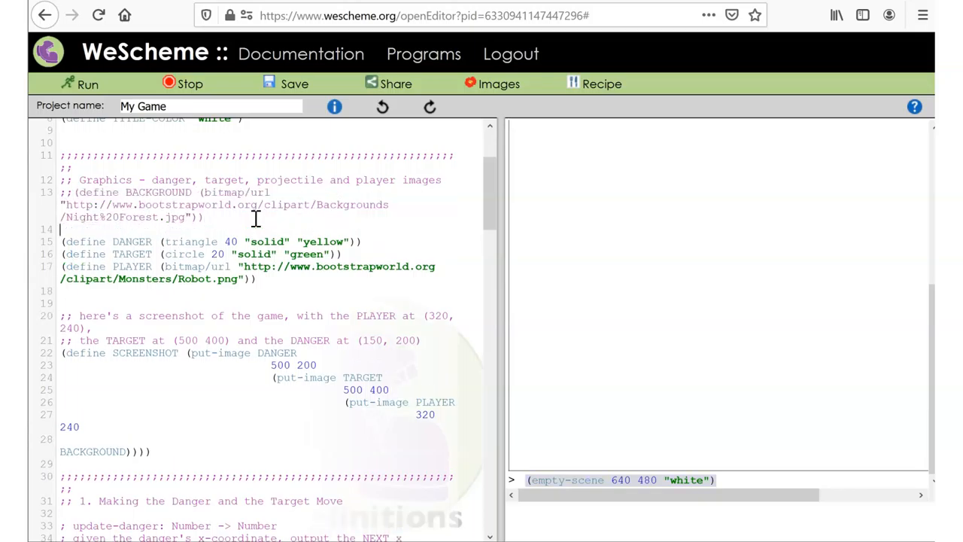
text((define BAC)
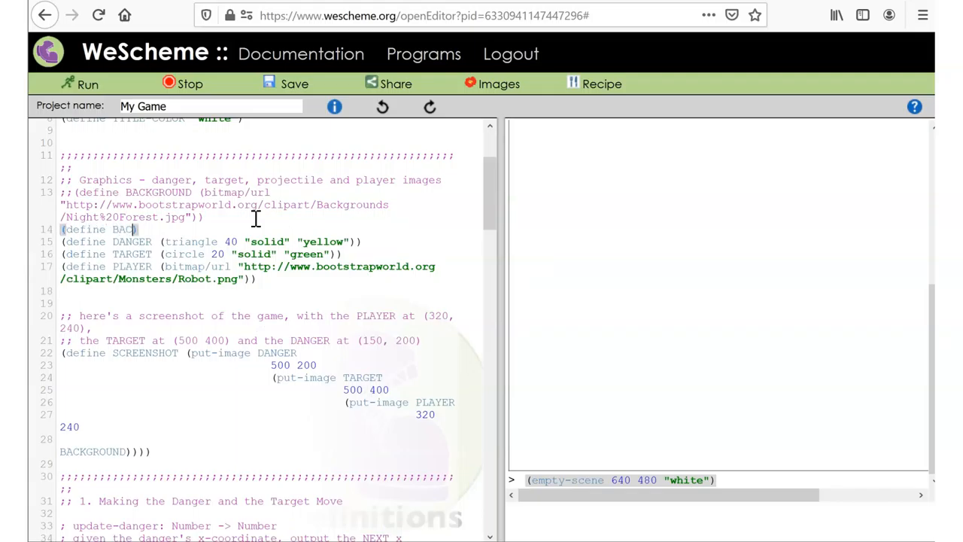
text(KGROUND)
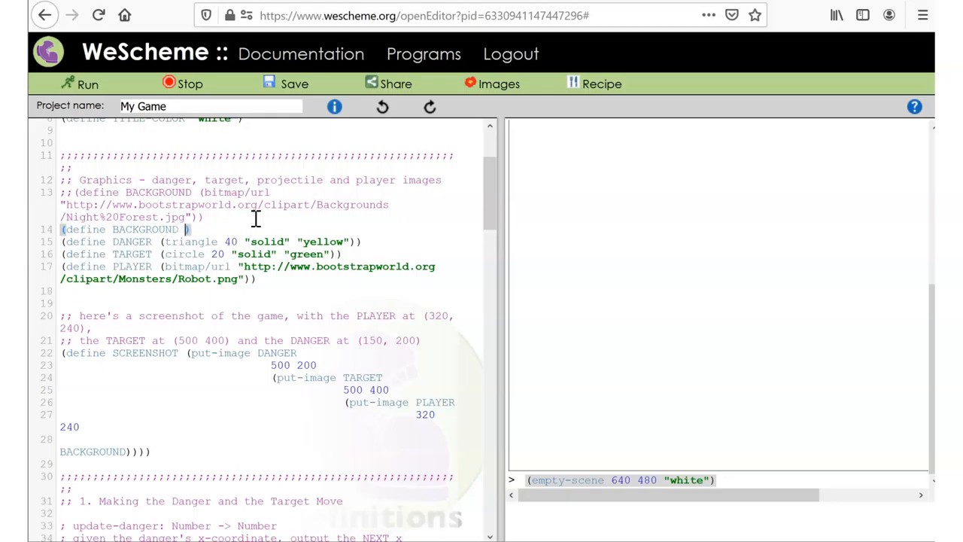
text((empty-scene 640 480 "white"))
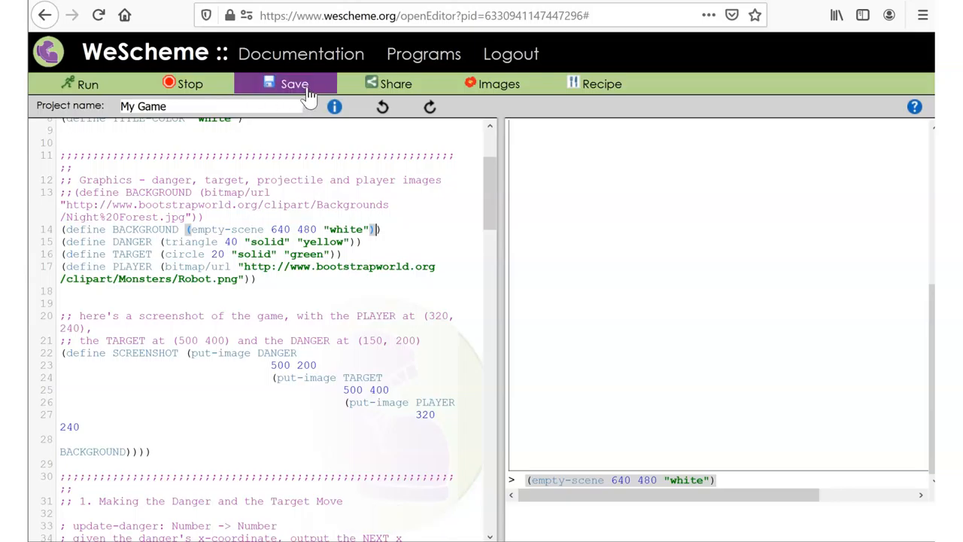
click(293, 84)
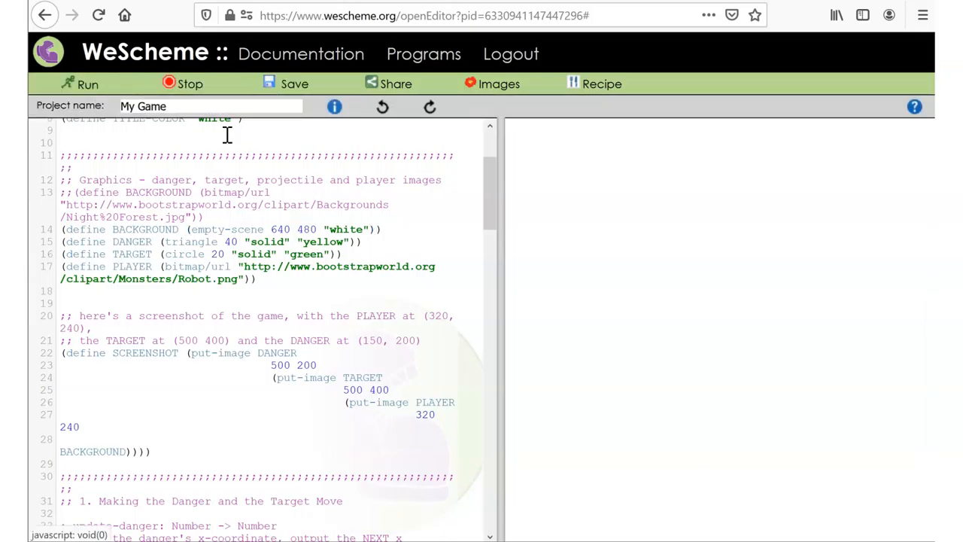
Run the game, define PLAYER as (square 50 "solid" "red"), and run it again.
click(79, 84)
text(;)
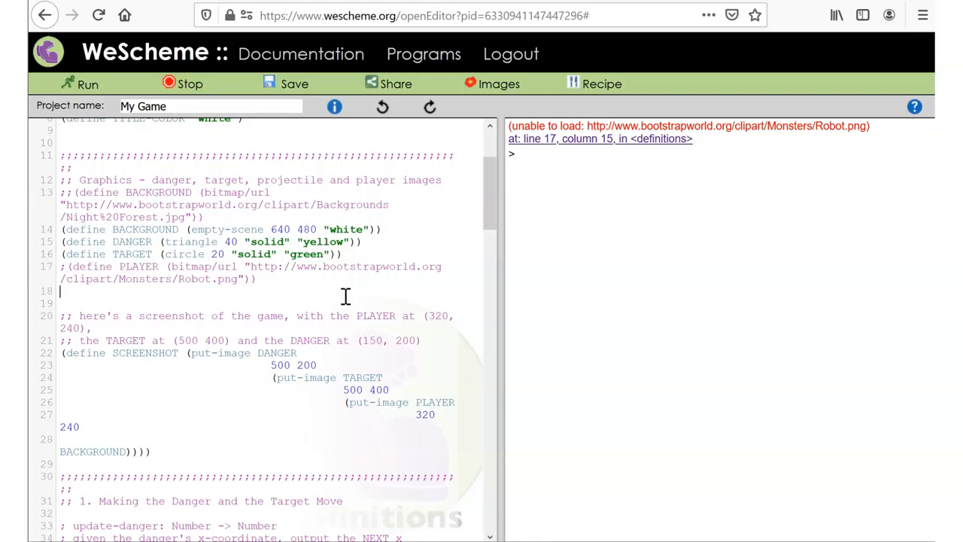
text((define PL)
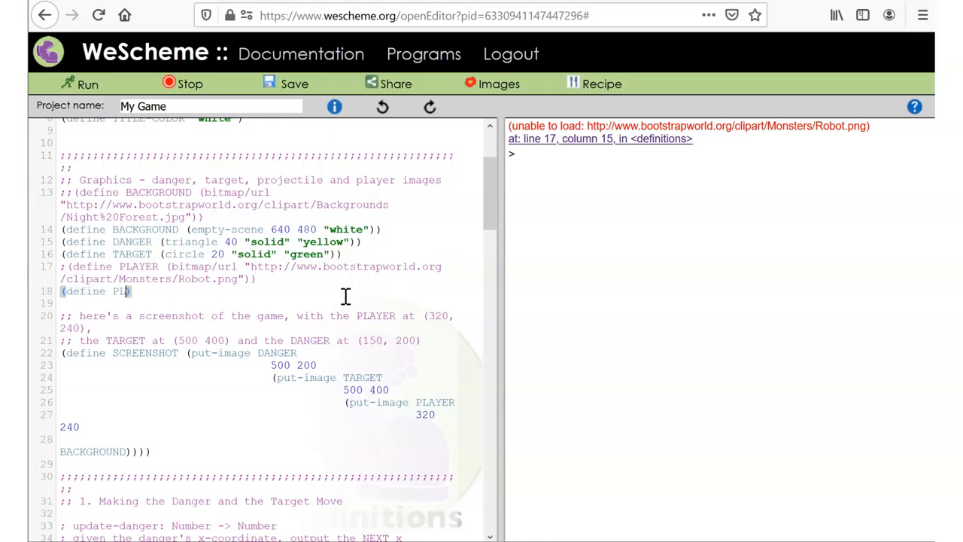
text(AYER)
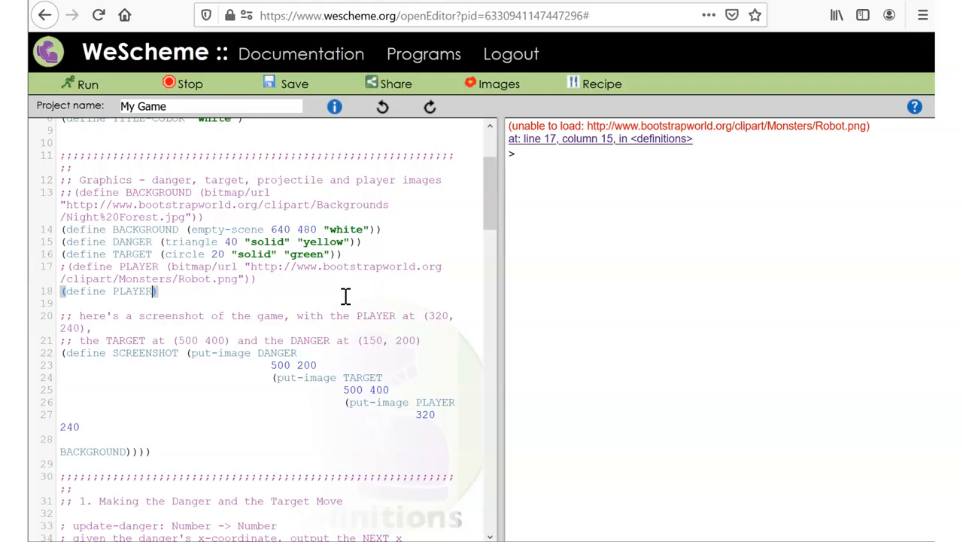
text(()
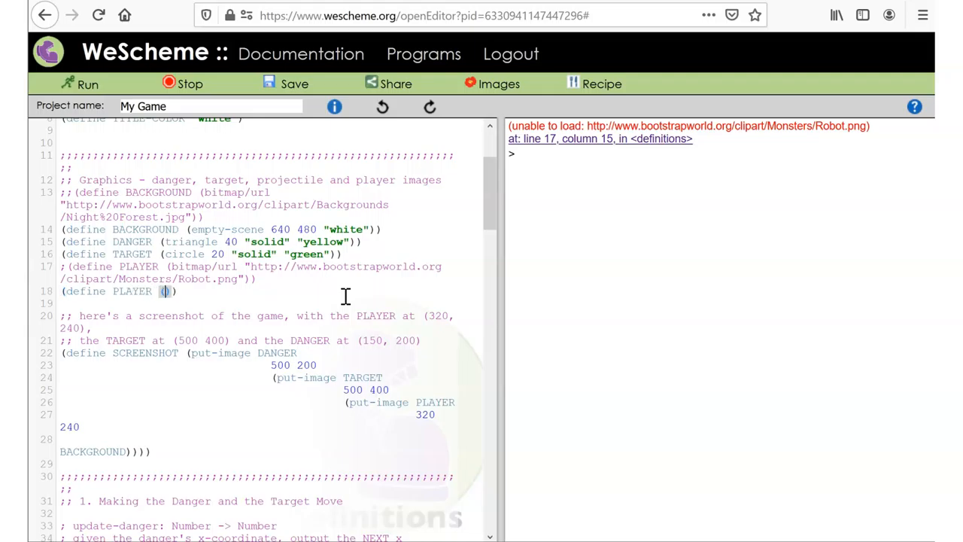
text(square)
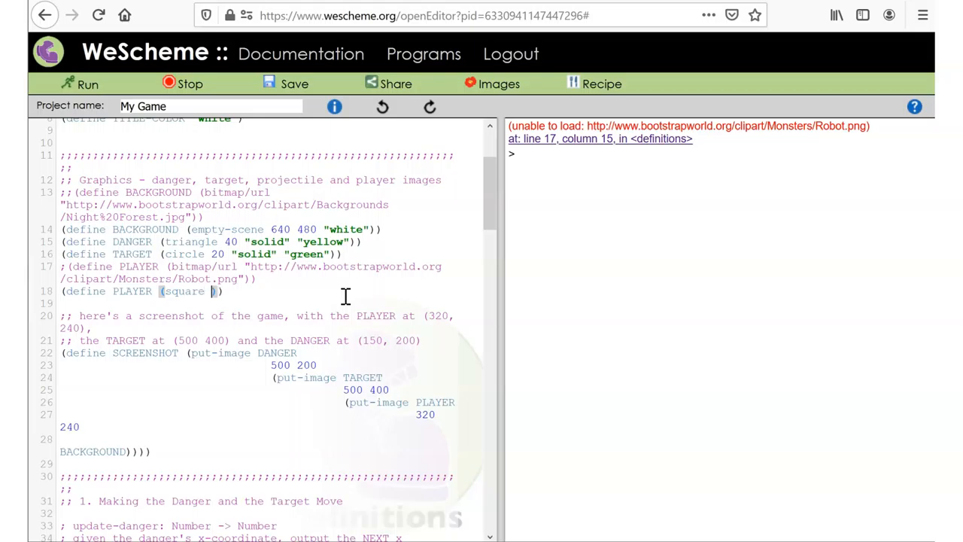
text(50 ")
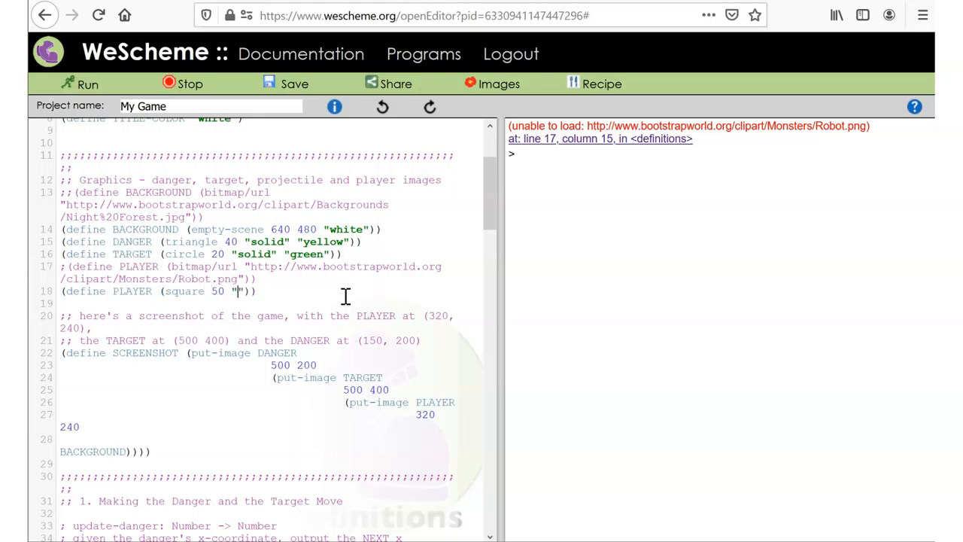
text(solid" "red)
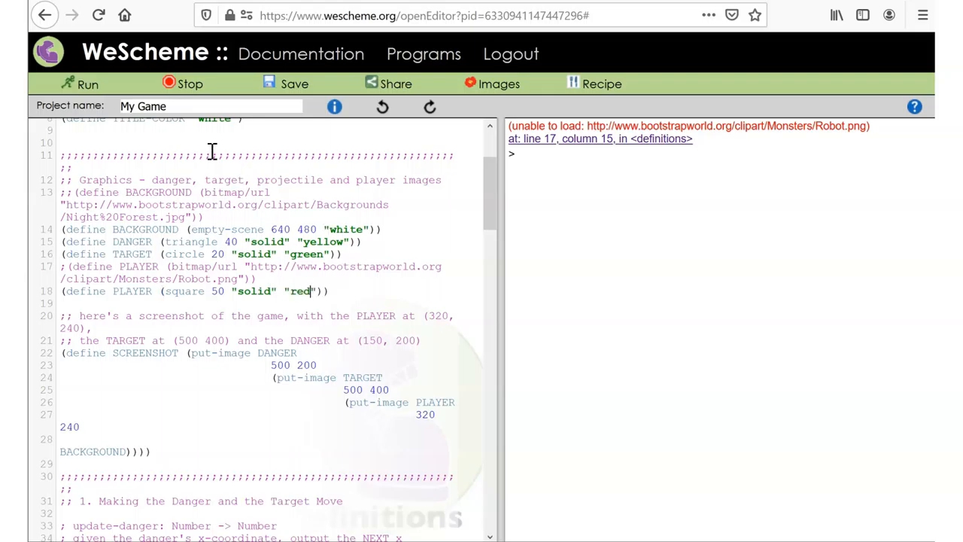
click(78, 83)
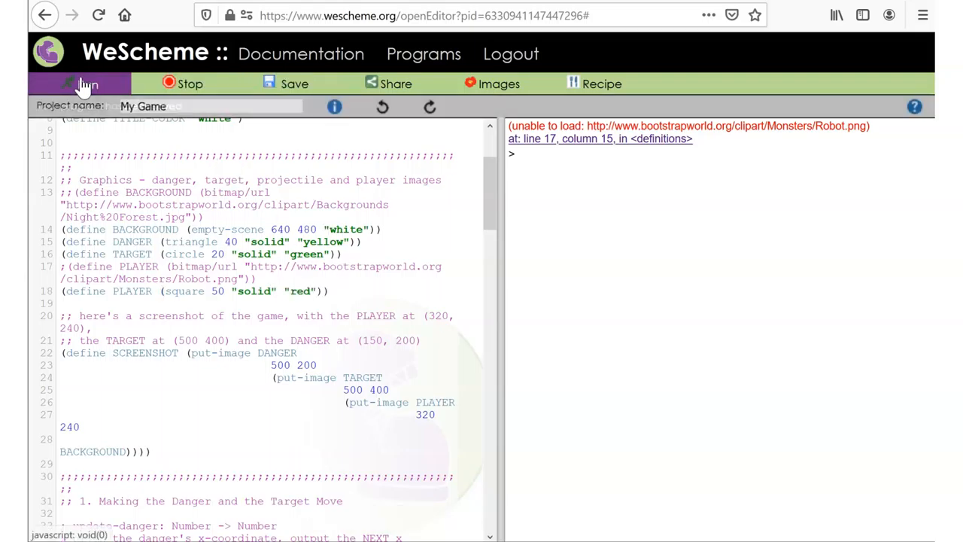
click(85, 83)
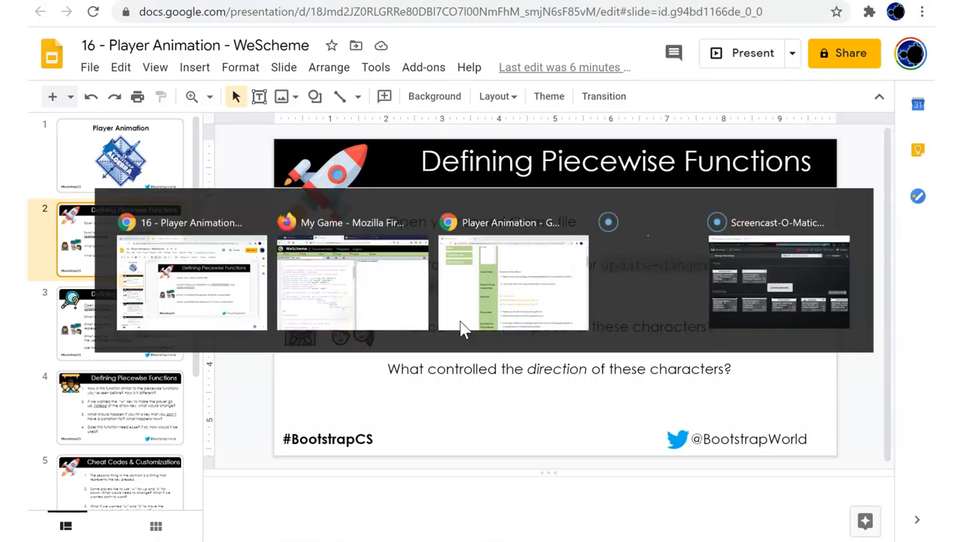
Scroll to DANGER-SPEED, run My Game to see triangle, square and circle, then close it.
click(351, 282)
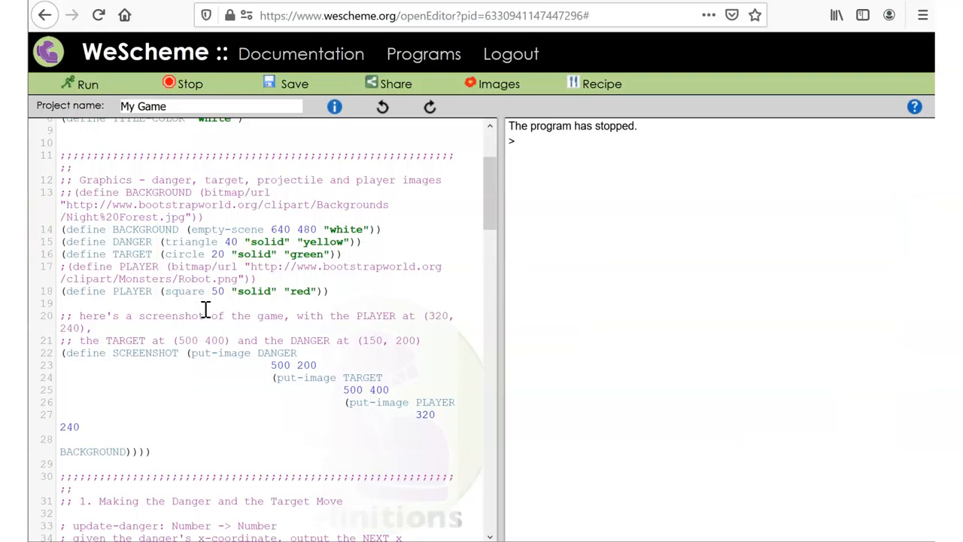
scroll(down, 3)
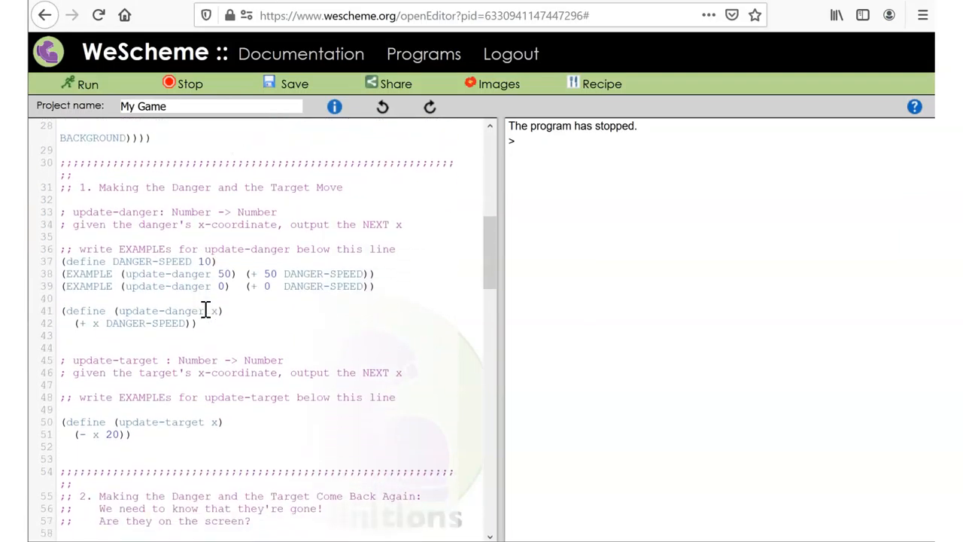
scroll(down, 3)
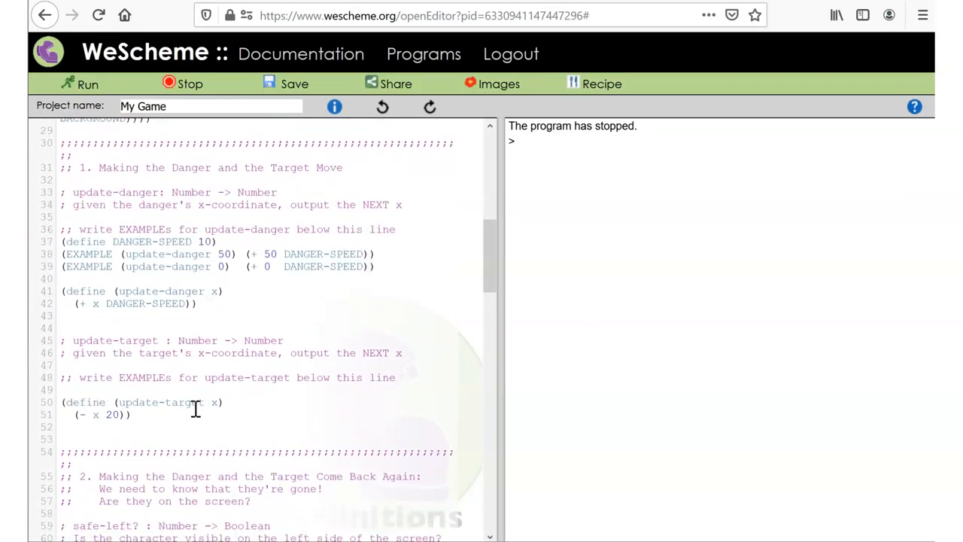
mouse_move(90, 417)
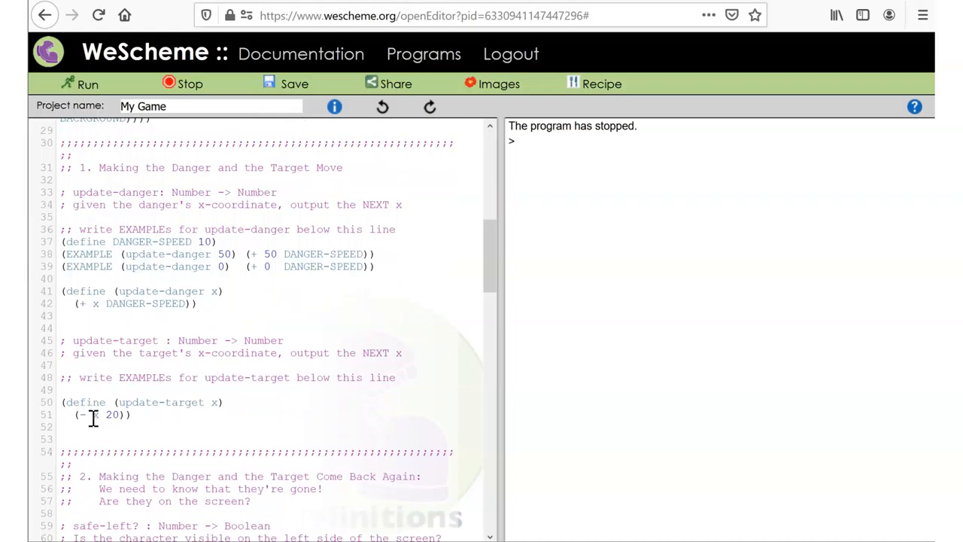
mouse_move(161, 313)
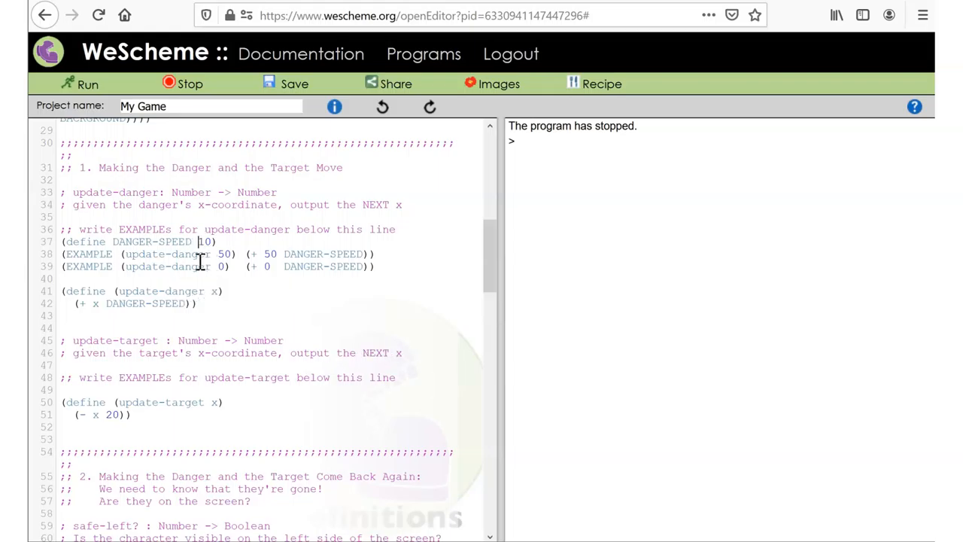
scroll(up, 3)
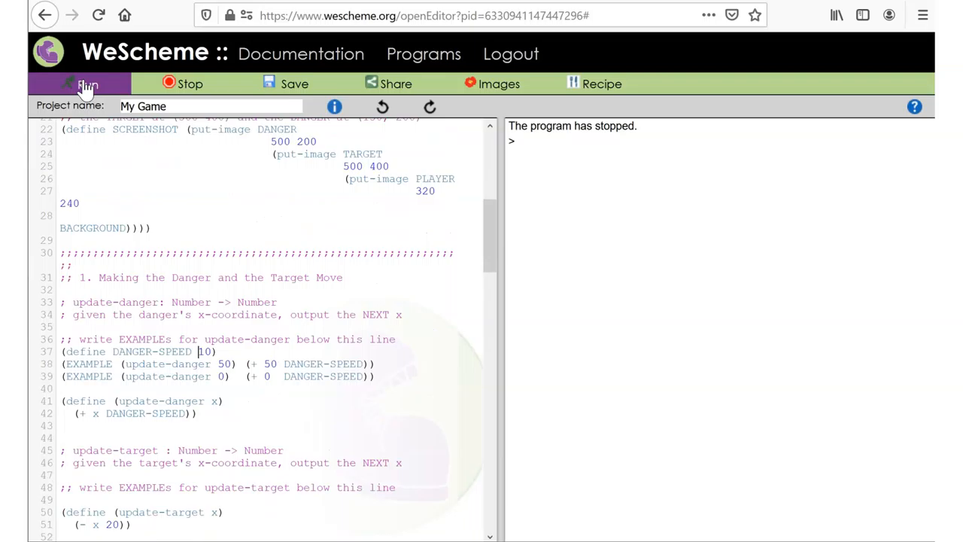
click(88, 84)
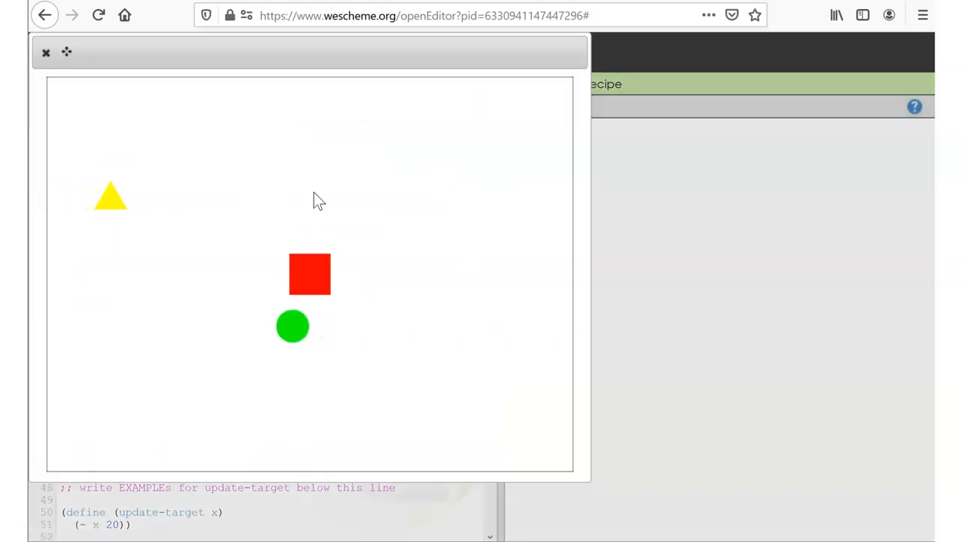
click(45, 52)
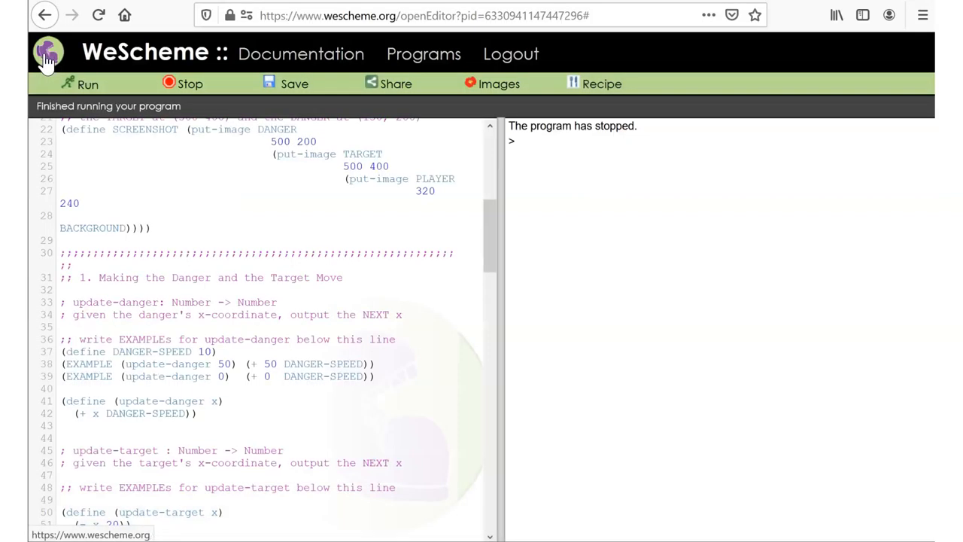
Make DANGER-SPEED -10, save and run the game, then move to the update-player slide.
click(47, 52)
text(-)
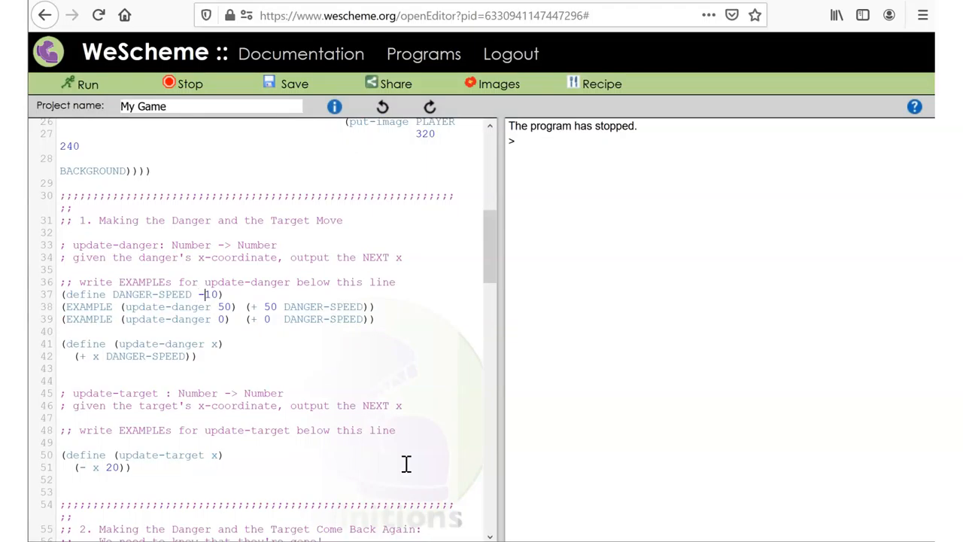
click(294, 83)
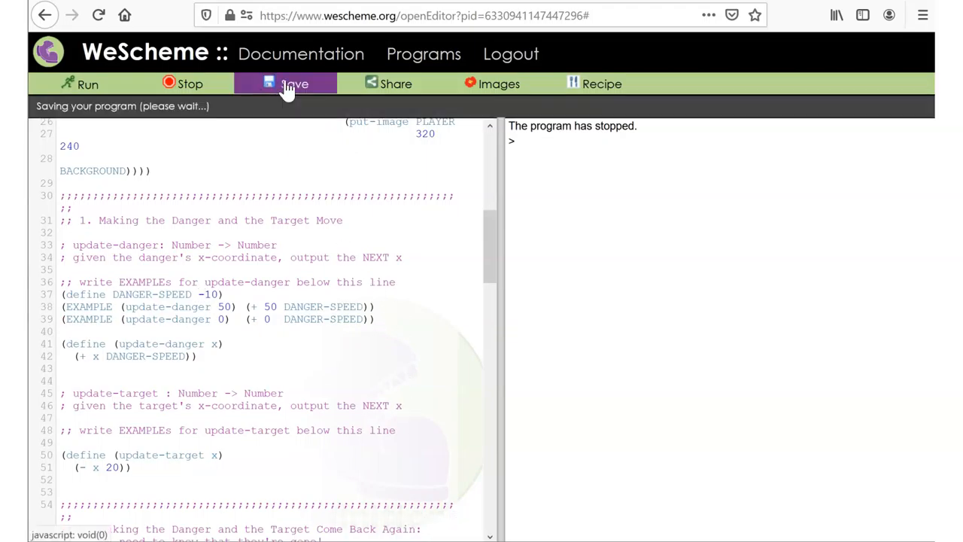
click(88, 84)
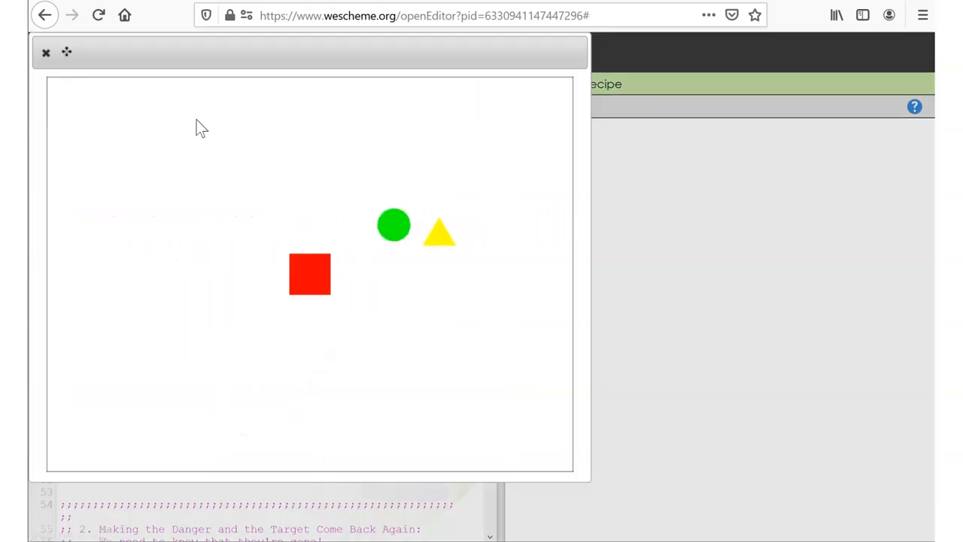
click(45, 51)
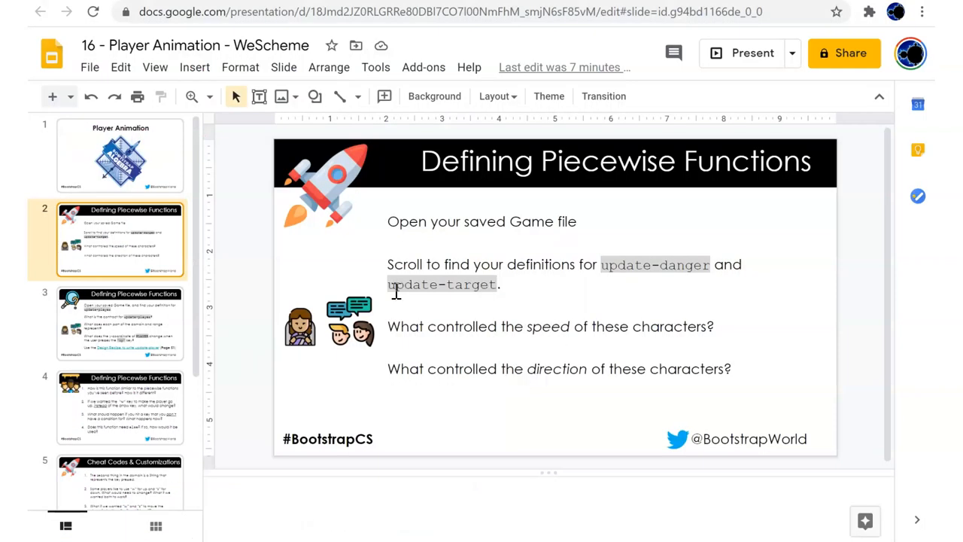
click(120, 323)
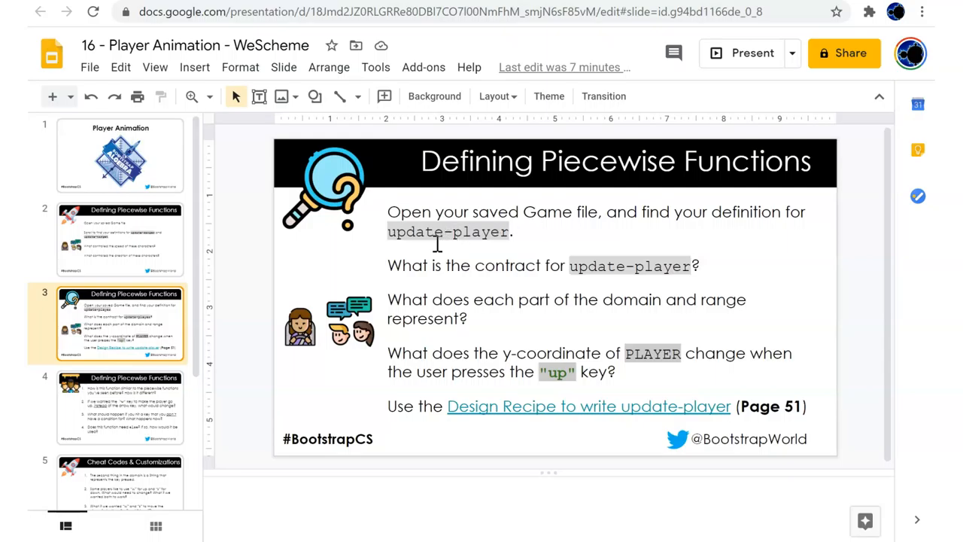
mouse_move(628, 344)
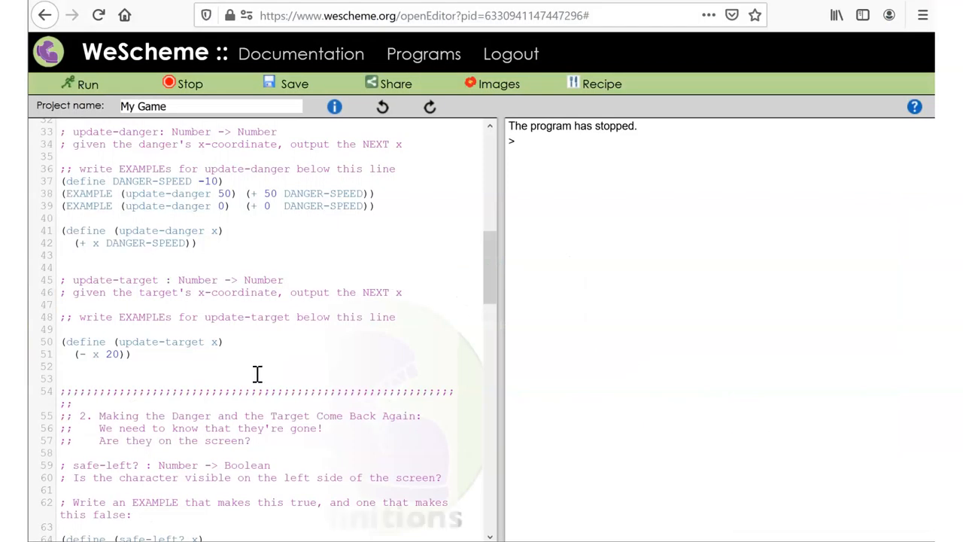
Scroll the definitions pane down to section 3's update-player definition.
scroll(down, 3)
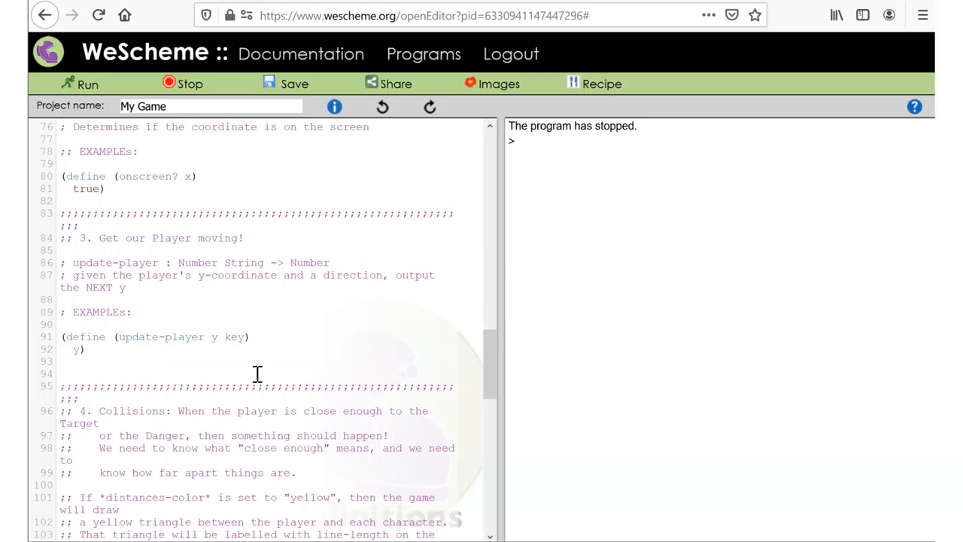
mouse_move(235, 263)
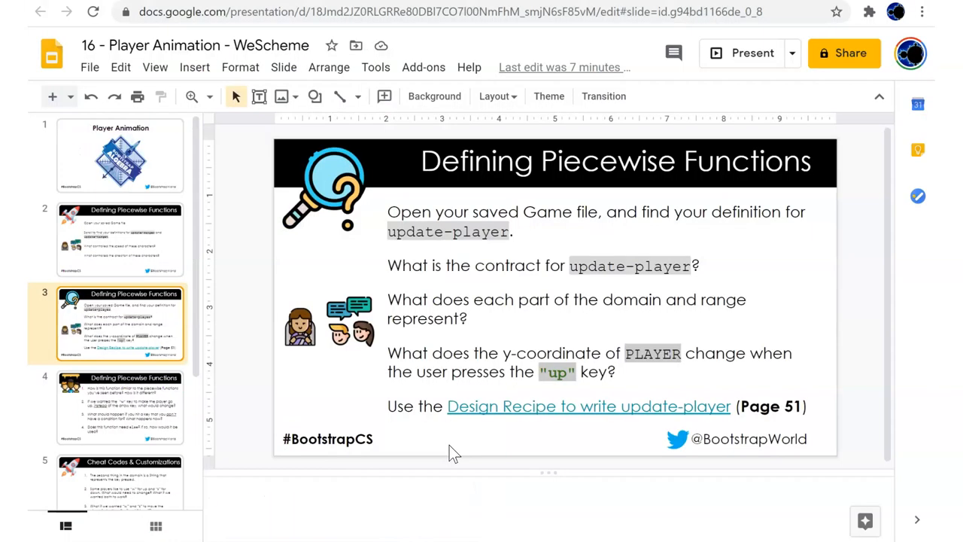
mouse_move(569, 251)
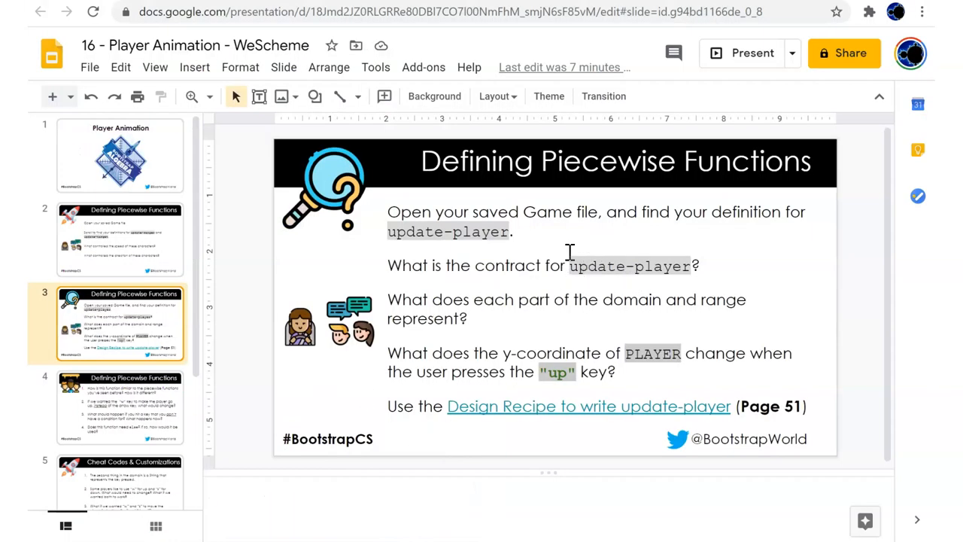
mouse_move(608, 352)
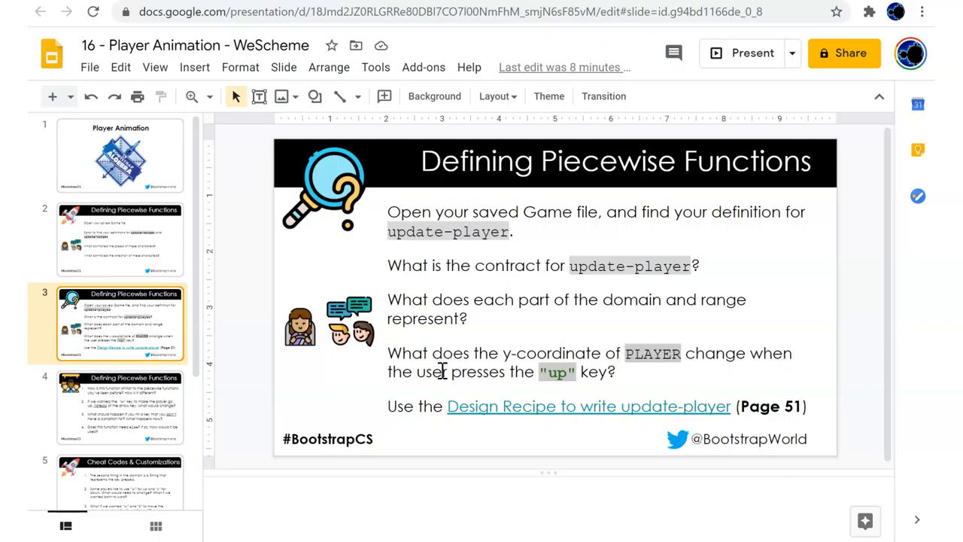
mouse_move(545, 361)
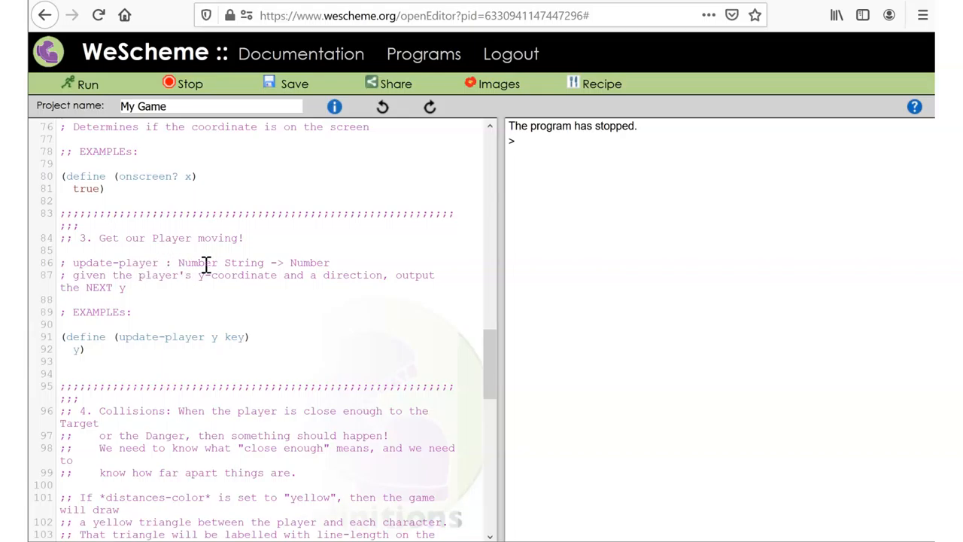
mouse_move(376, 275)
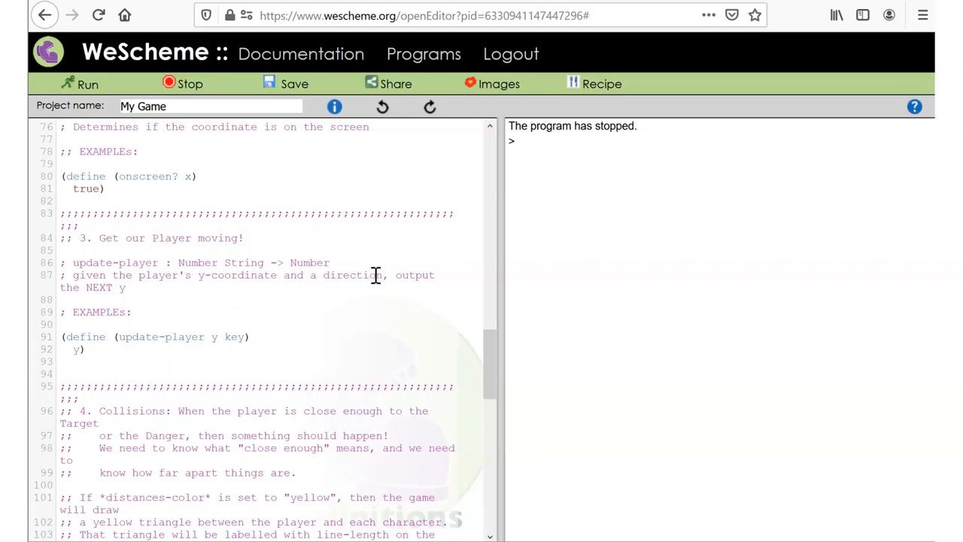
mouse_move(248, 287)
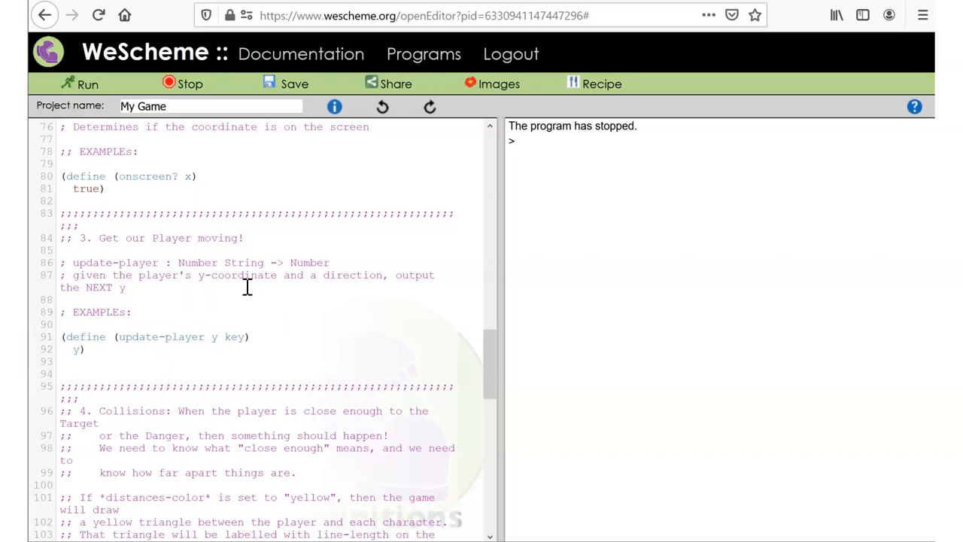
Run My Game once more to watch the danger move left, then close it.
click(79, 83)
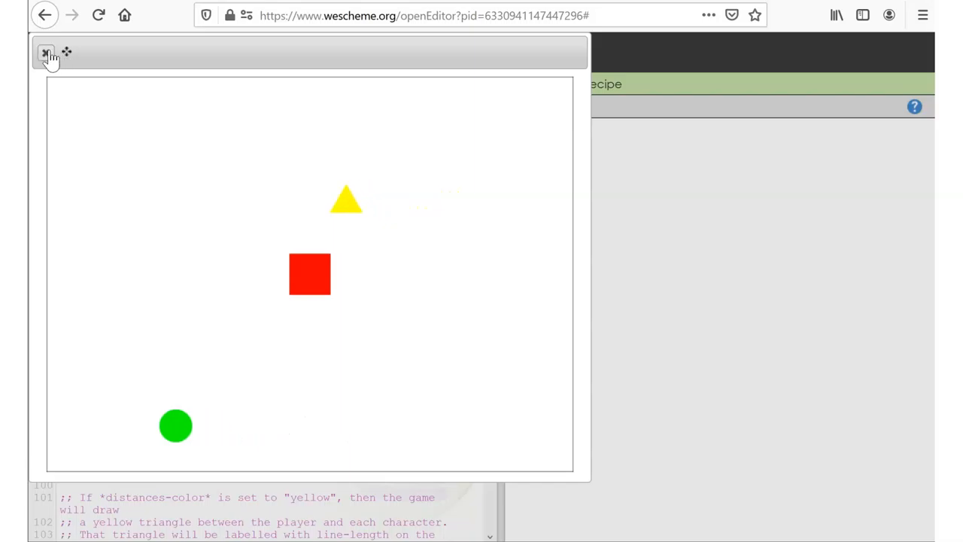
click(46, 51)
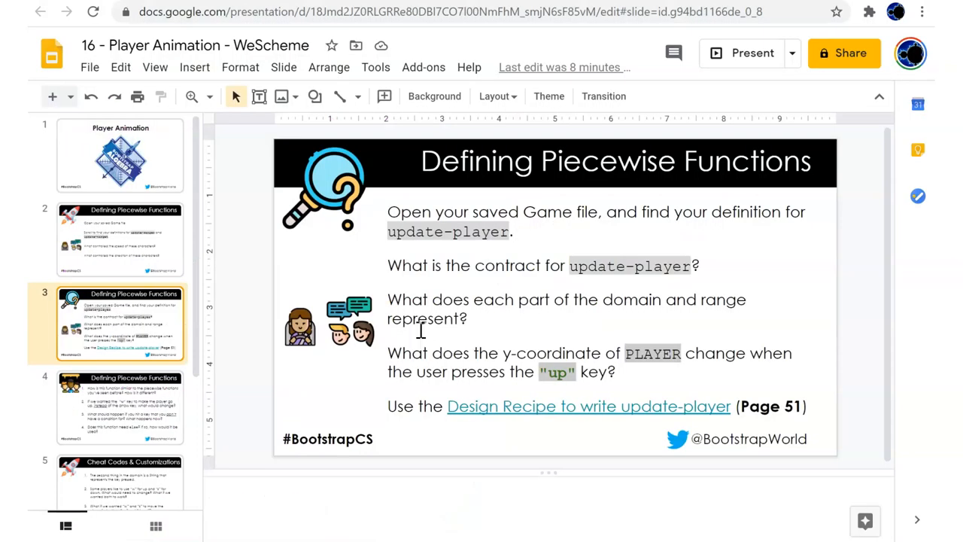
mouse_move(432, 365)
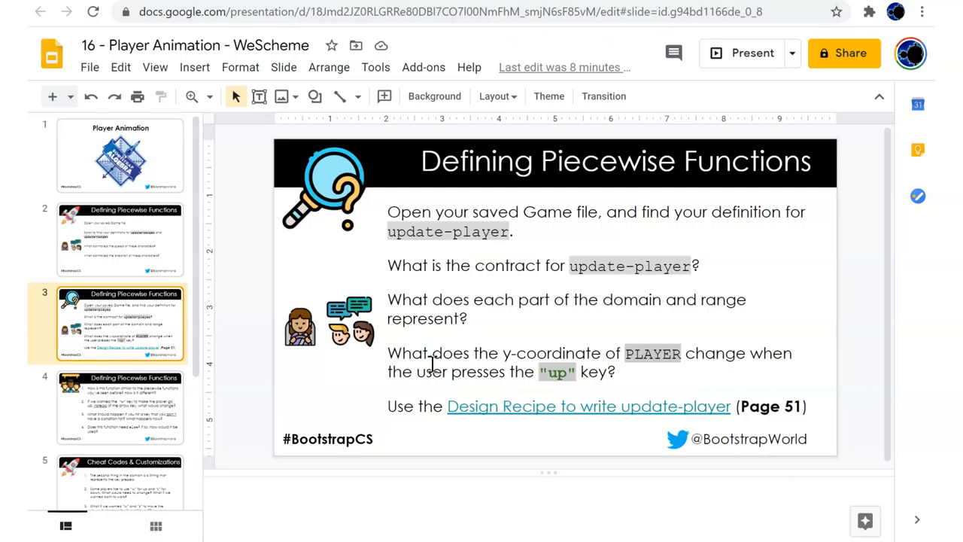
mouse_move(557, 383)
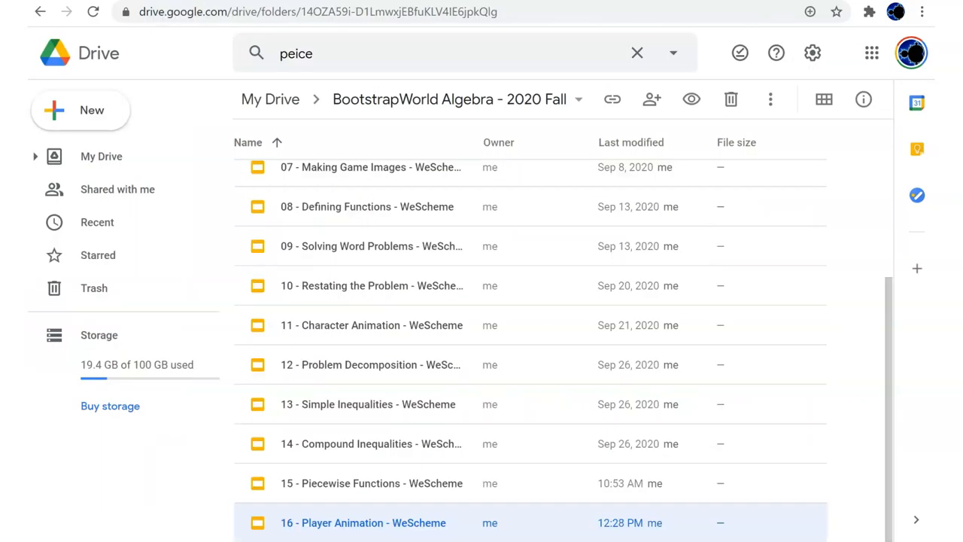
Open the Player Animation file from Drive and switch to the Bootstrap World lesson page.
double_click(363, 522)
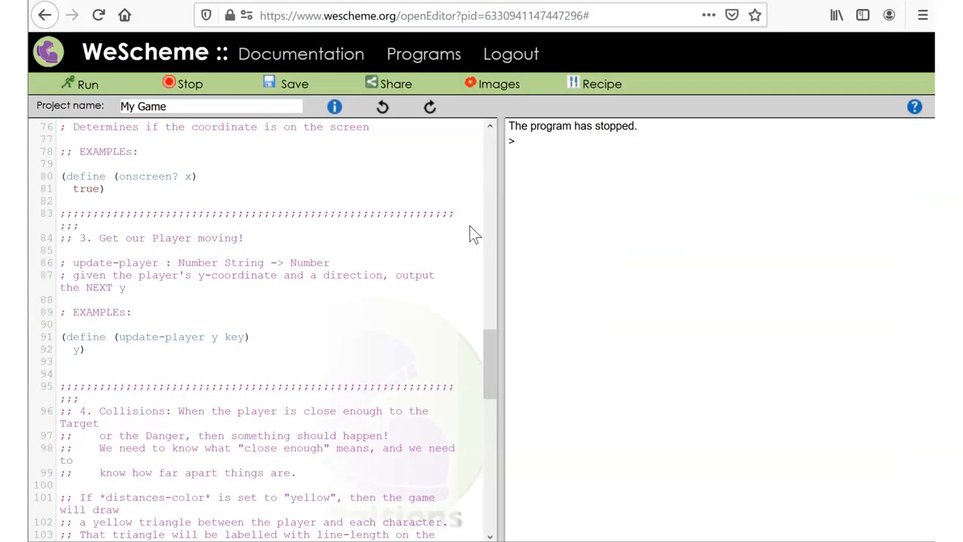
key(alt+tab)
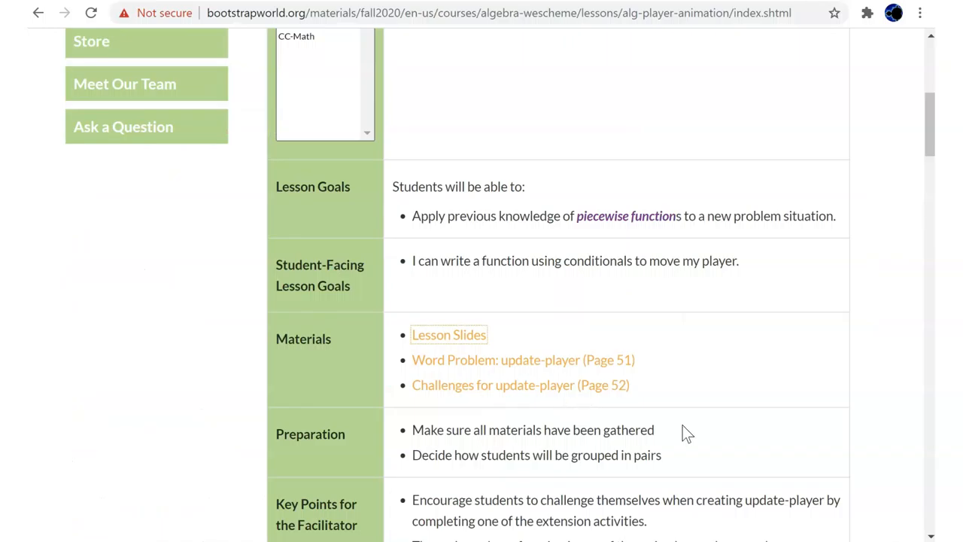
scroll(down, 3)
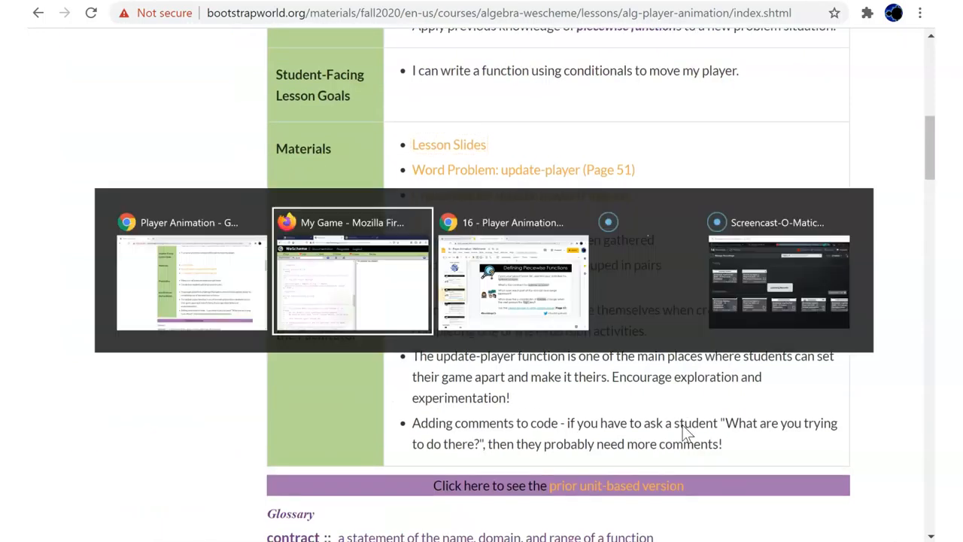
click(511, 282)
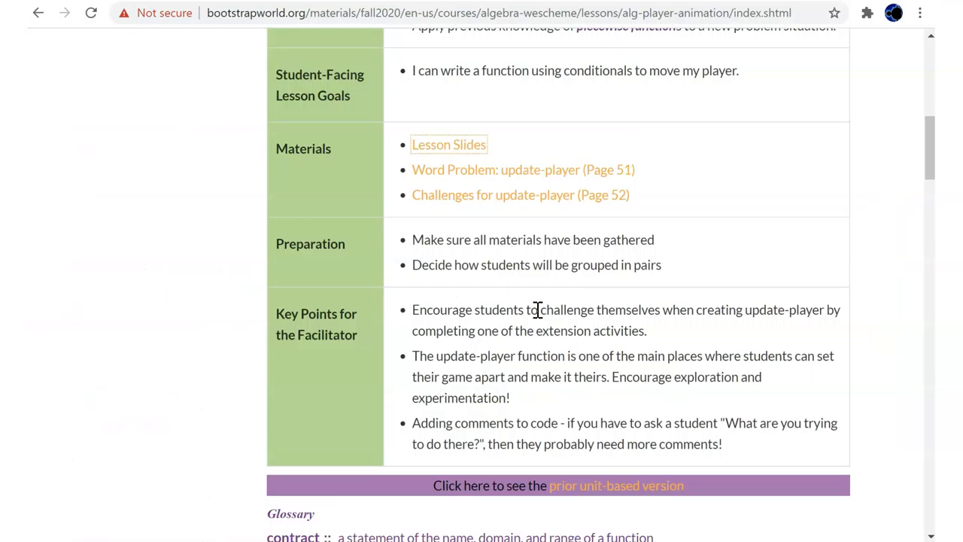
click(523, 169)
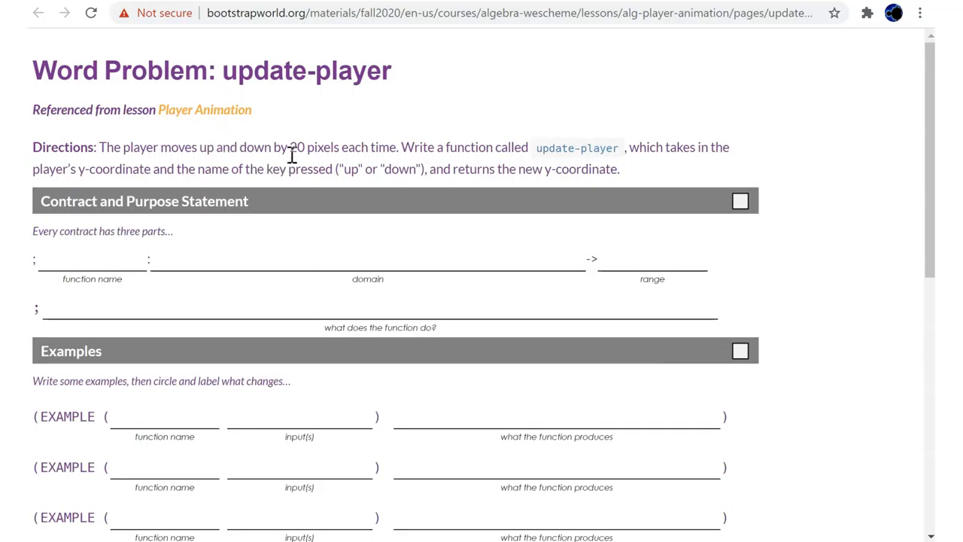
mouse_move(605, 165)
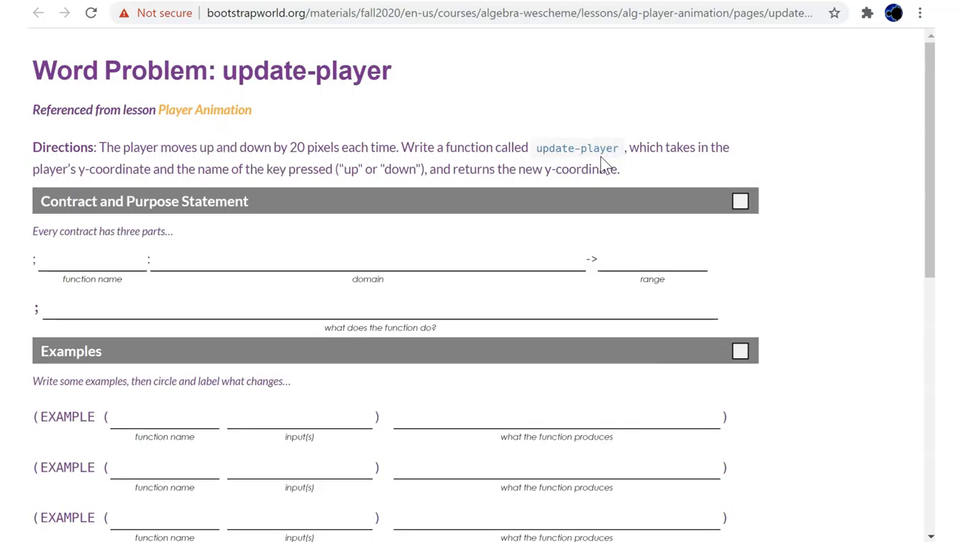
mouse_move(109, 173)
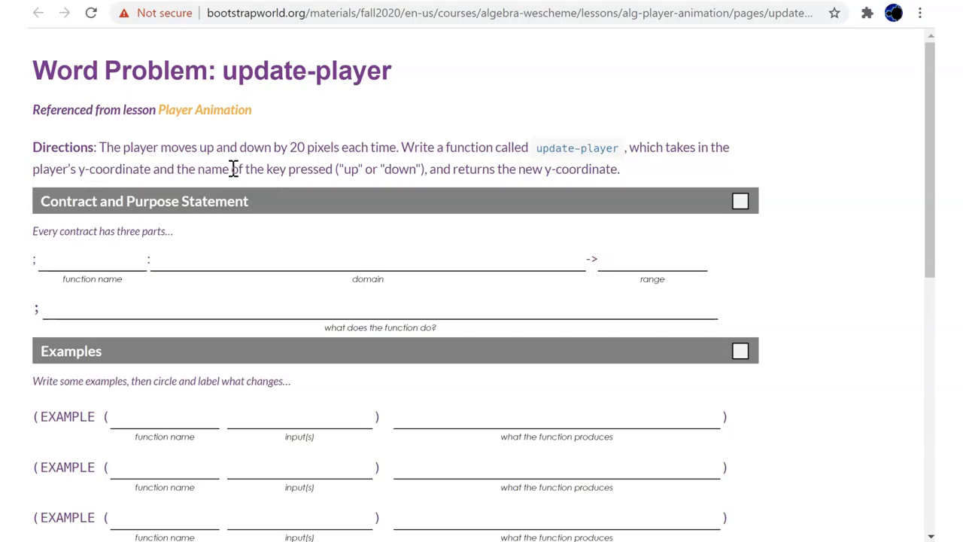
mouse_move(359, 169)
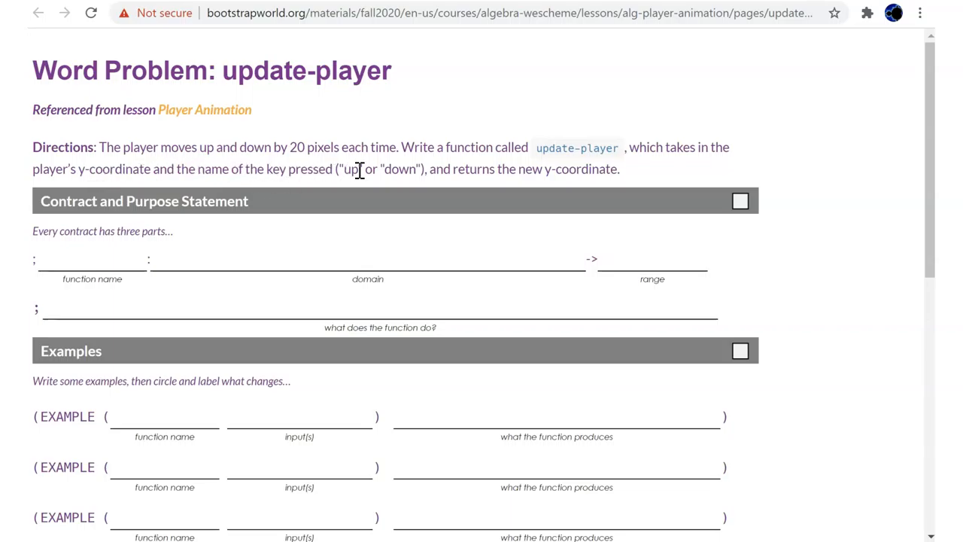
mouse_move(537, 168)
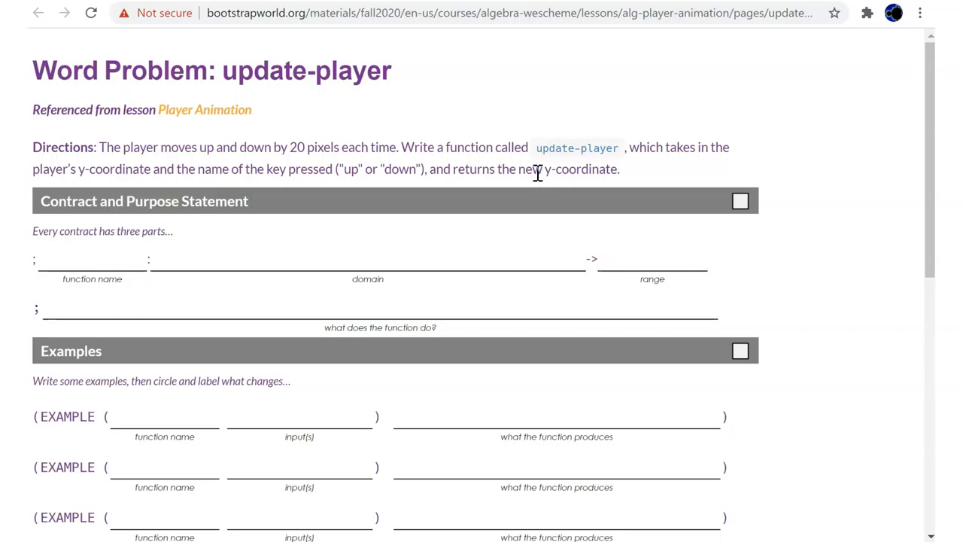
mouse_move(282, 169)
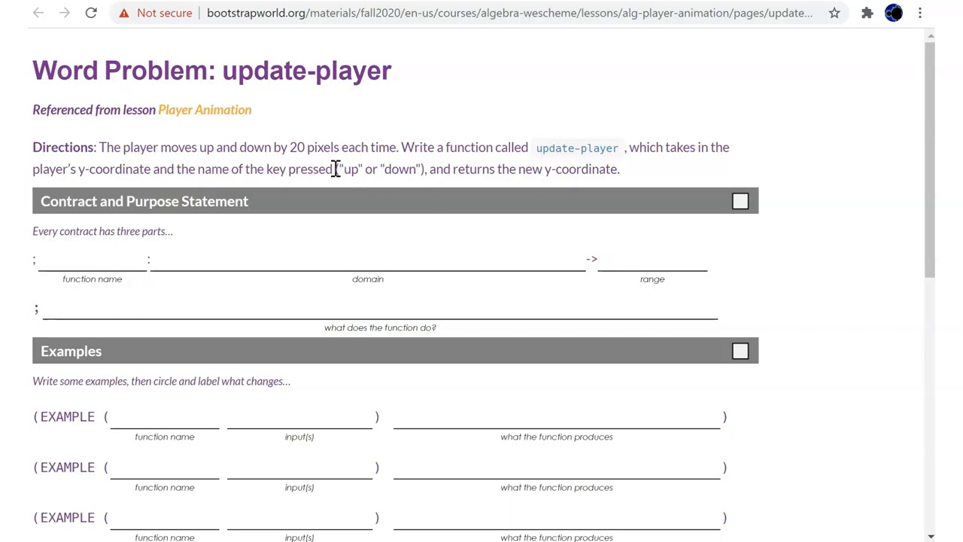
mouse_move(415, 168)
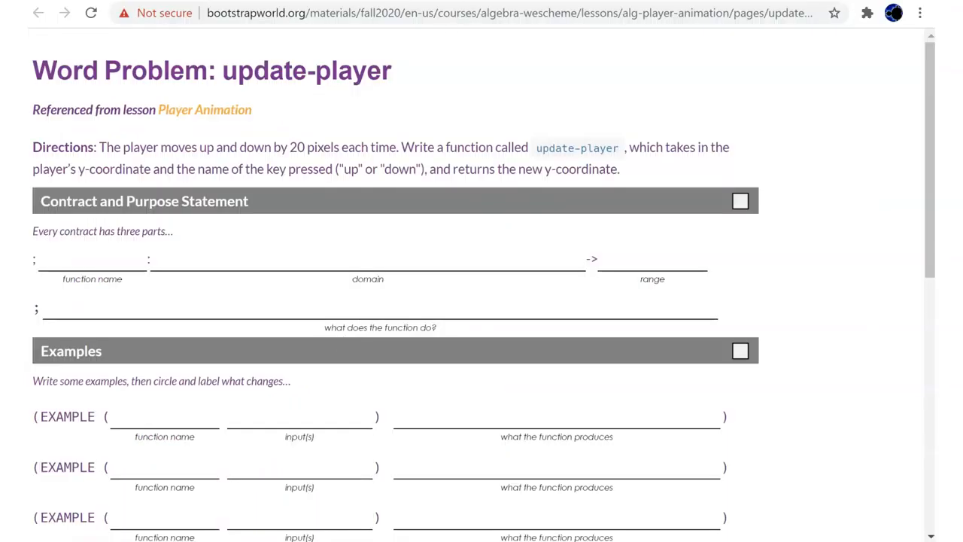
mouse_move(454, 18)
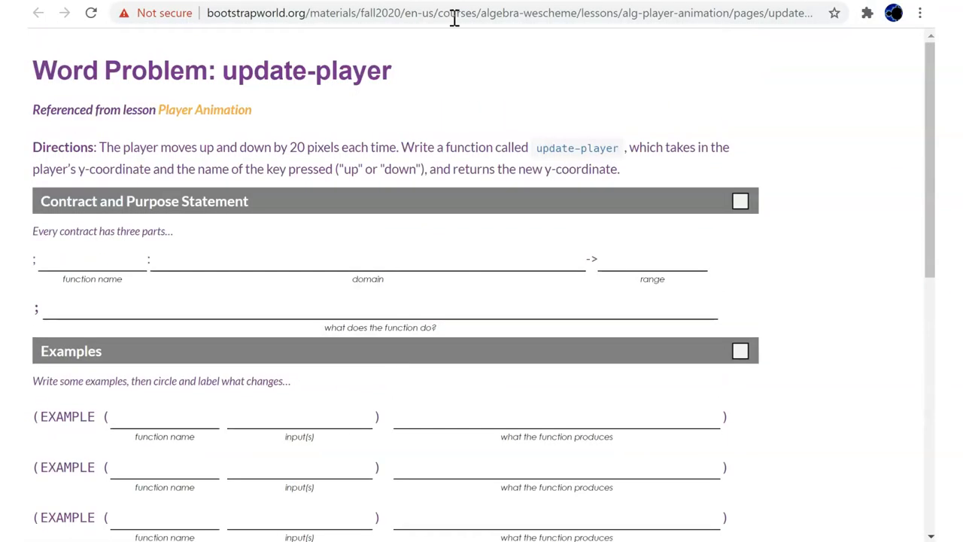
Switch back to the Player Animation slide deck tab.
click(37, 12)
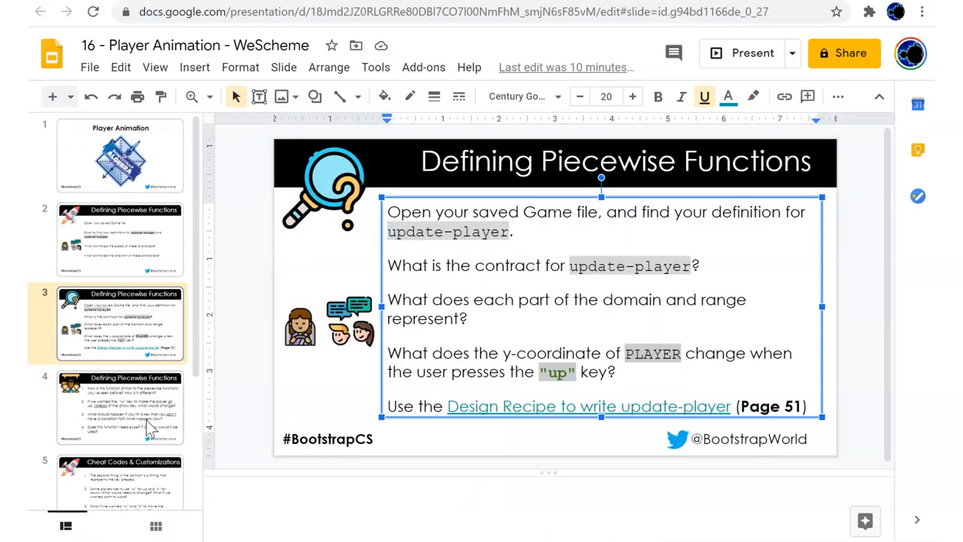
Show slide 4 with the piecewise function discussion questions.
click(120, 406)
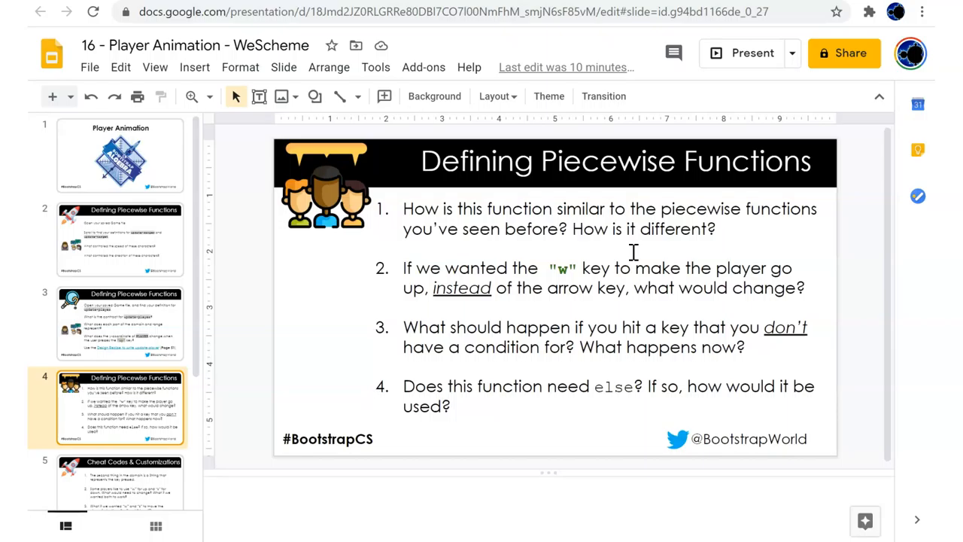
mouse_move(462, 344)
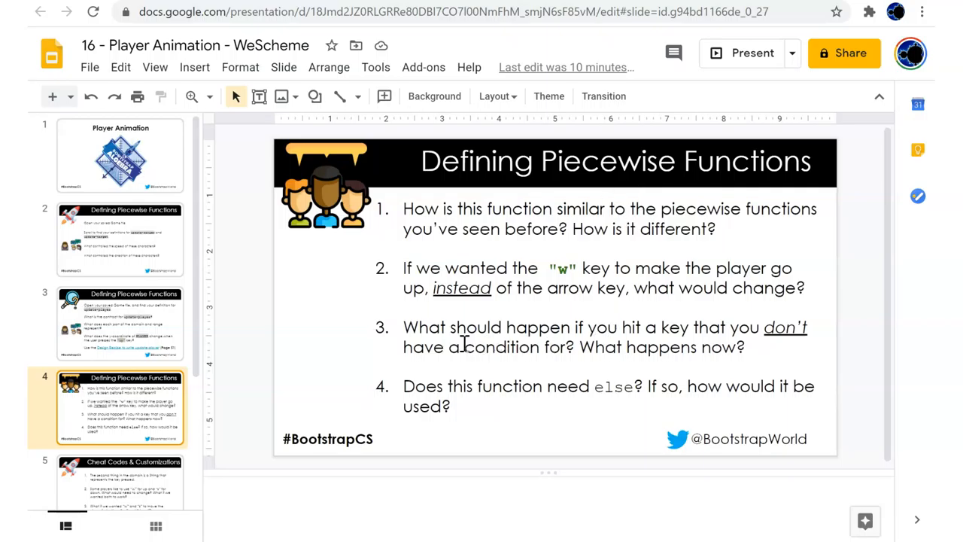
mouse_move(519, 326)
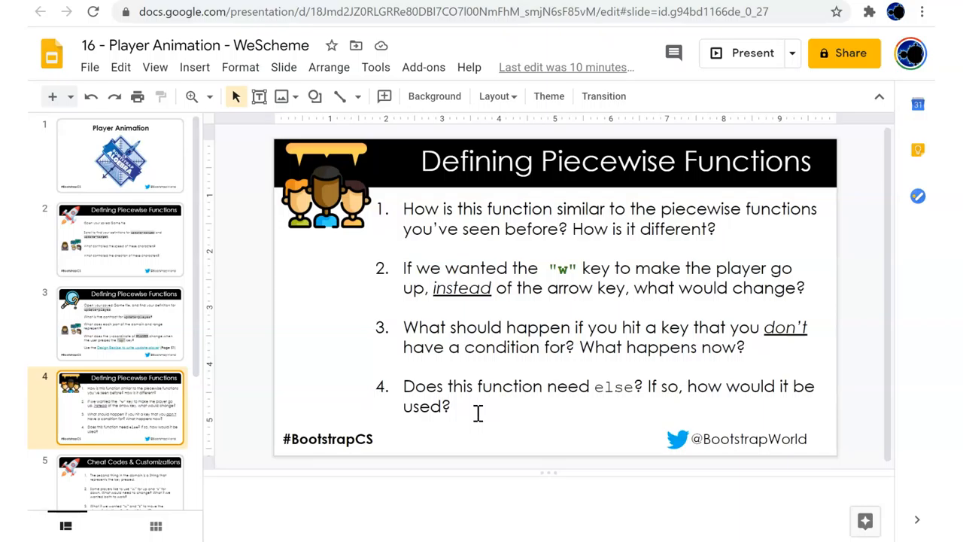
mouse_move(726, 412)
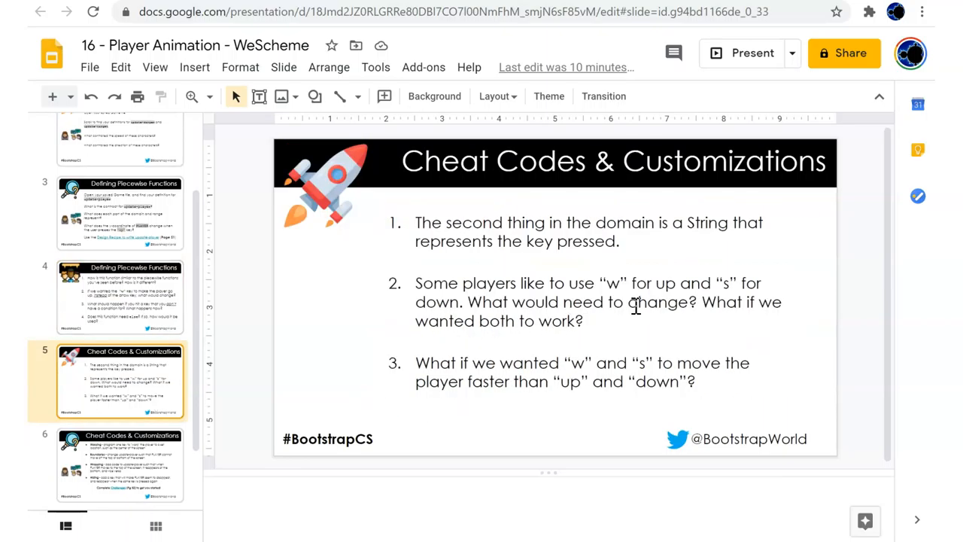
mouse_move(631, 248)
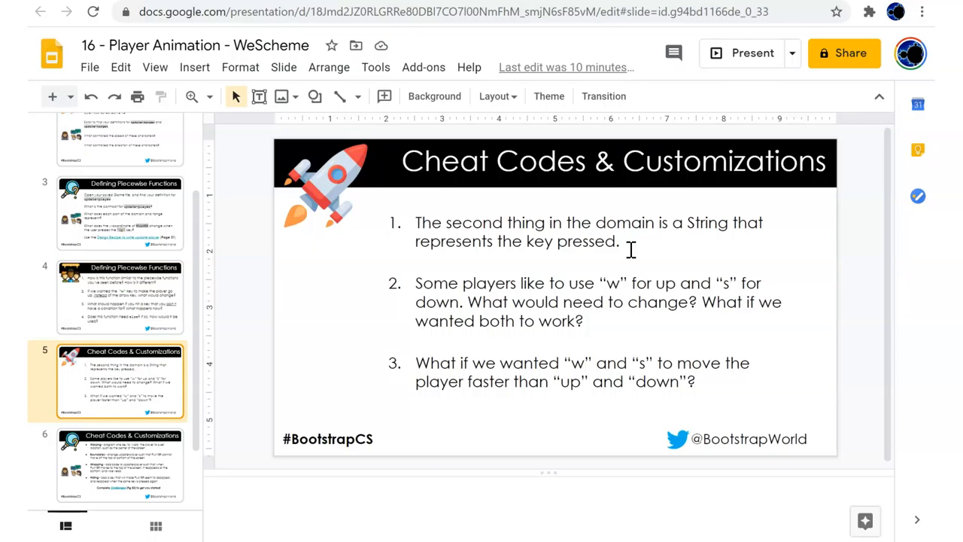
mouse_move(486, 261)
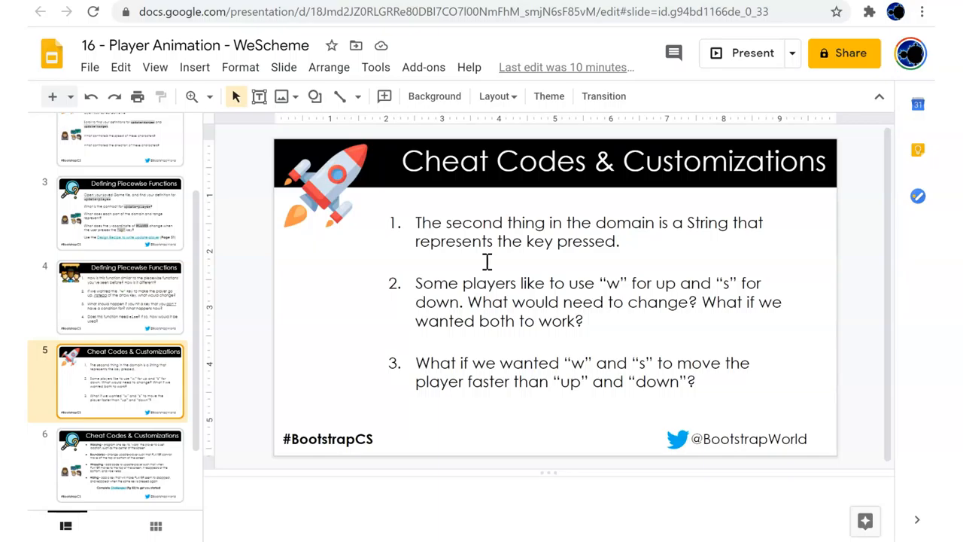
Scroll the slide filmstrip down toward the Warping, Boundaries, Wrapping and Hiding slide.
scroll(down, 3)
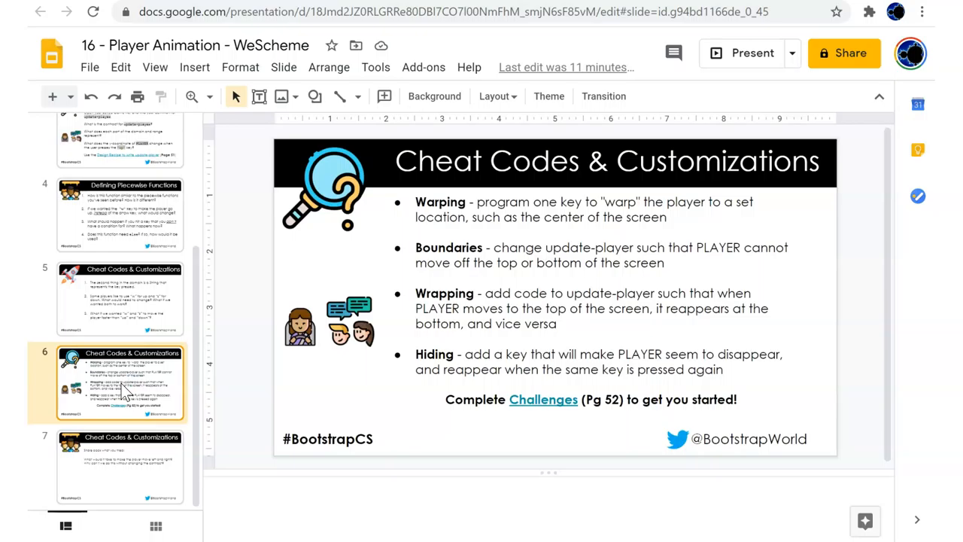
mouse_move(144, 466)
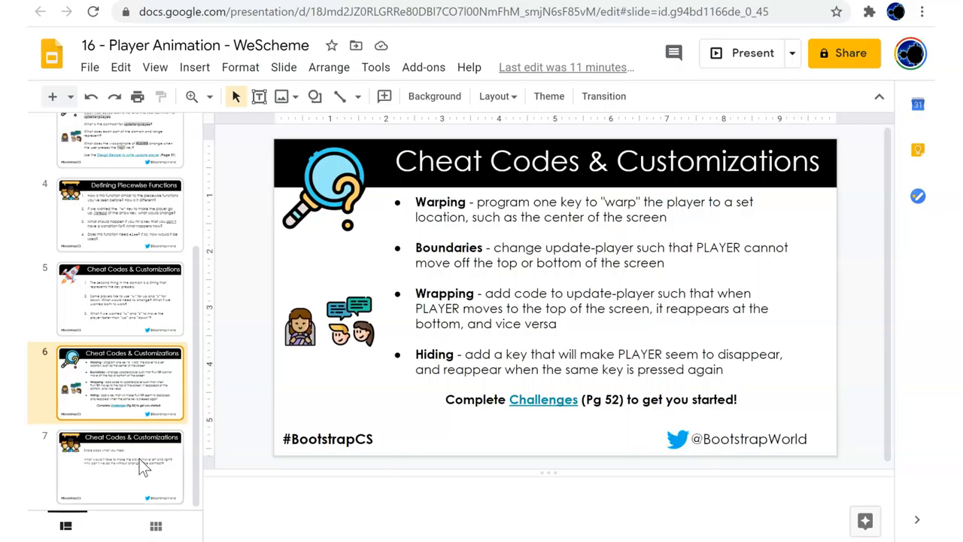
Review the Share back, w/s keys, and customization challenges slides, then scroll up the filmstrip.
click(120, 467)
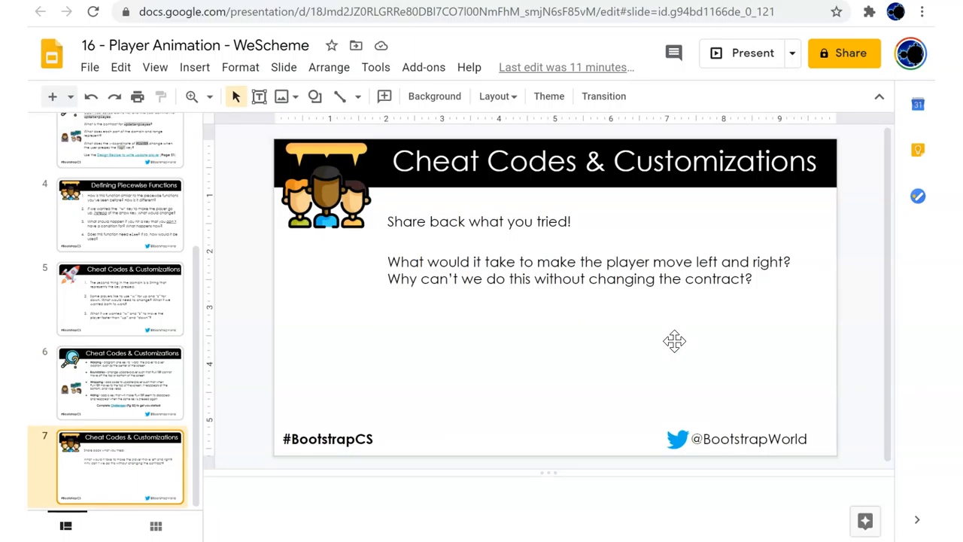
mouse_move(636, 271)
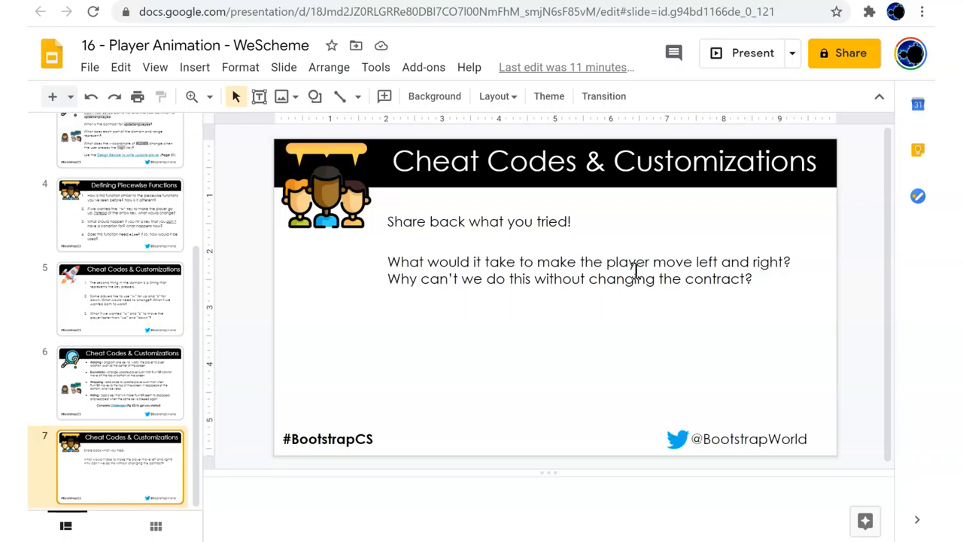
mouse_move(733, 312)
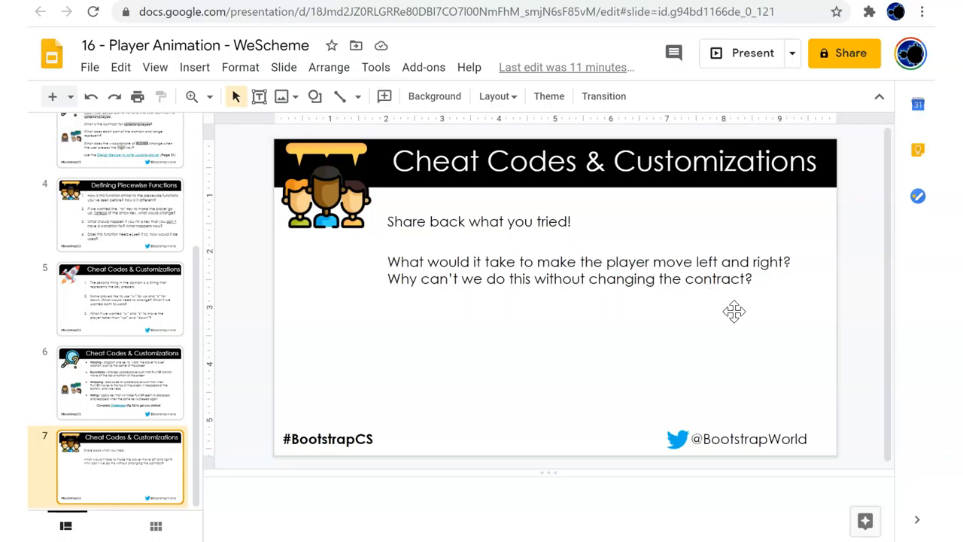
mouse_move(68, 444)
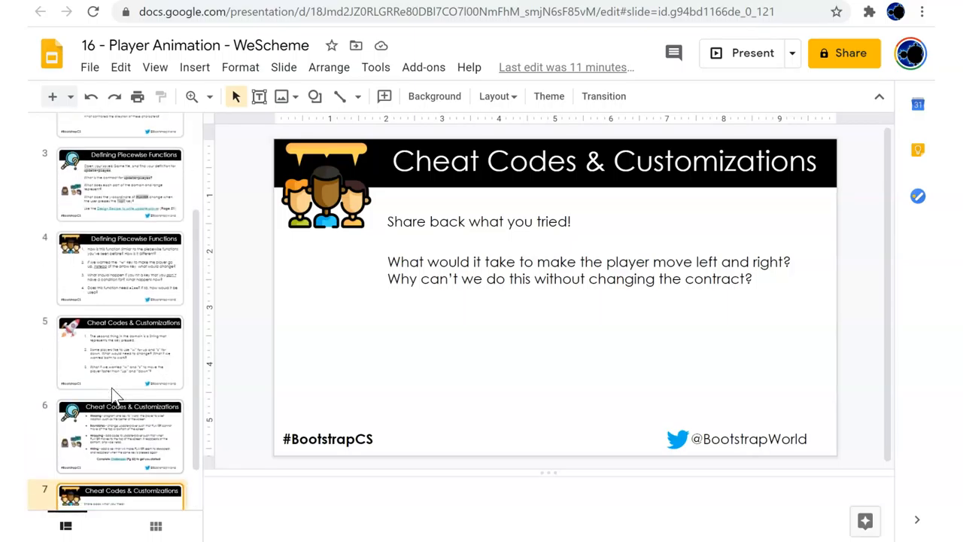
click(120, 351)
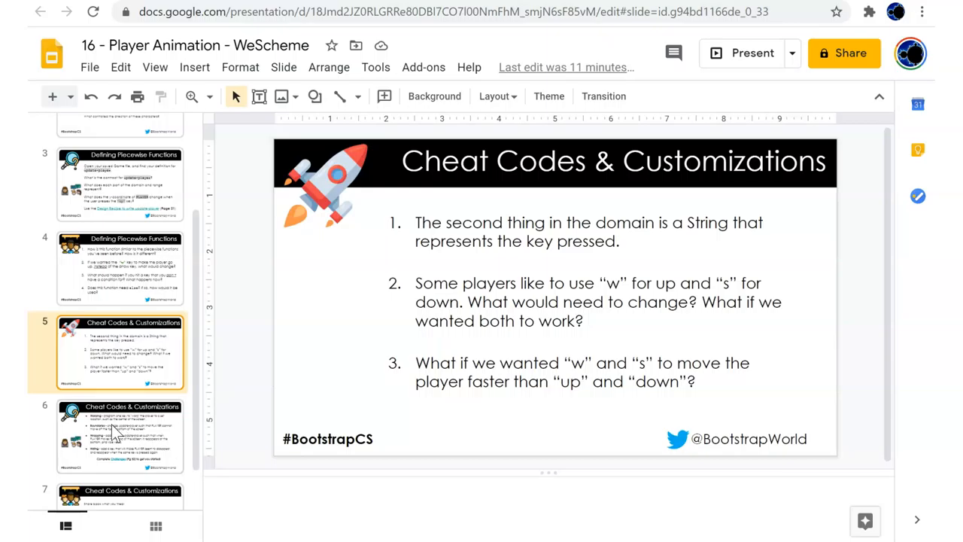
click(120, 436)
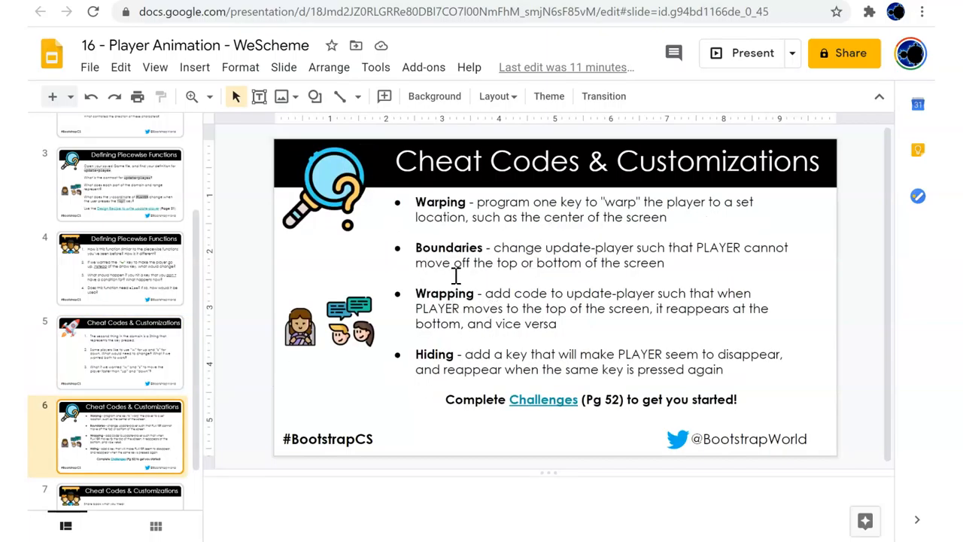
scroll(up, 3)
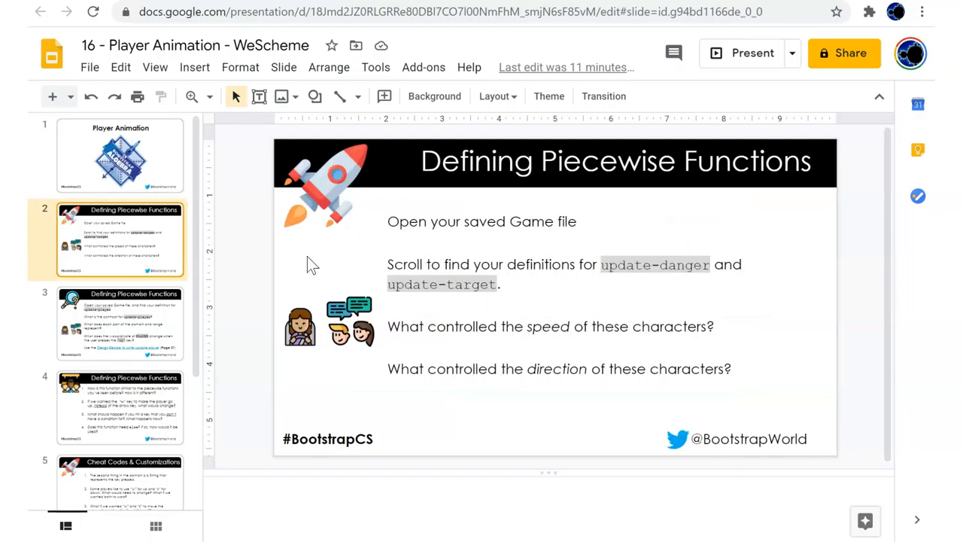
mouse_move(138, 342)
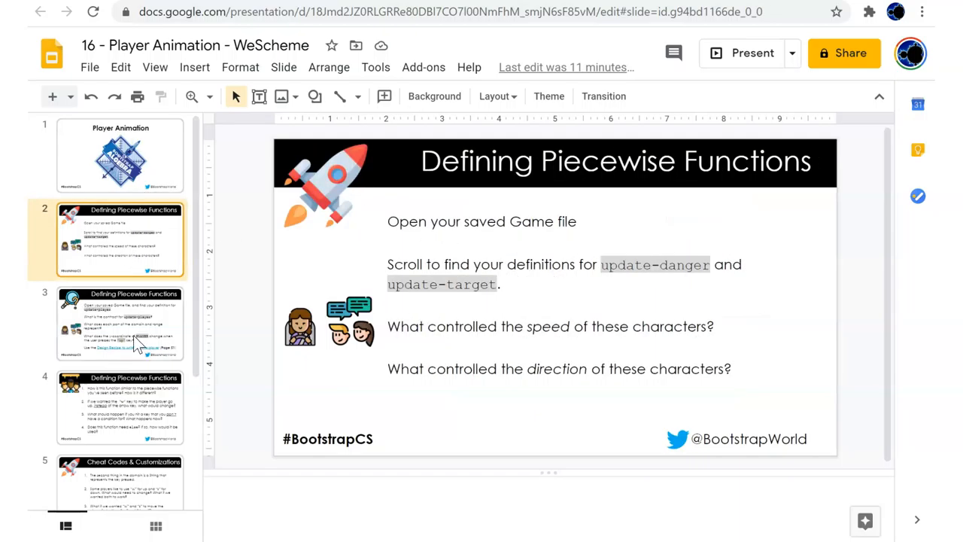